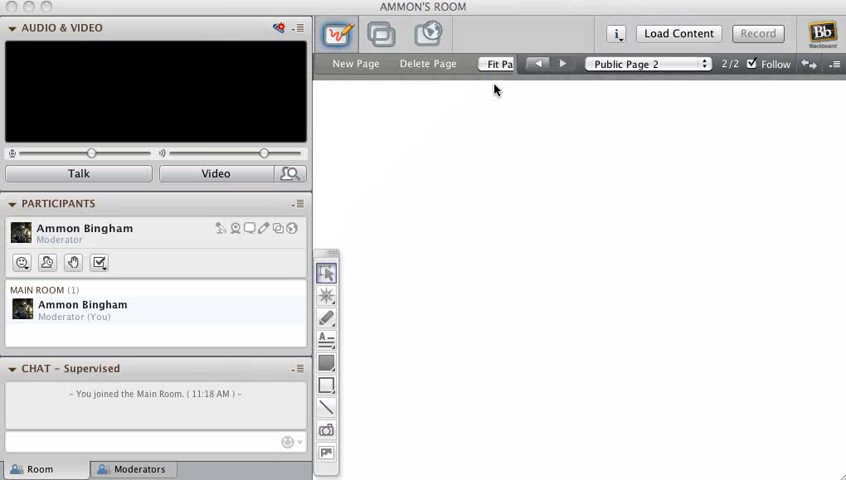
{"action": "mouse_move", "coordinate": [694, 36]}
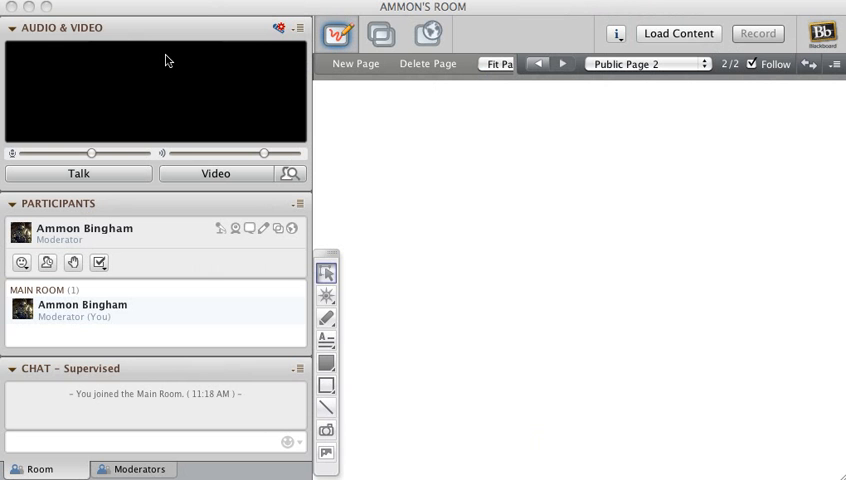
{"action": "mouse_move", "coordinate": [146, 32]}
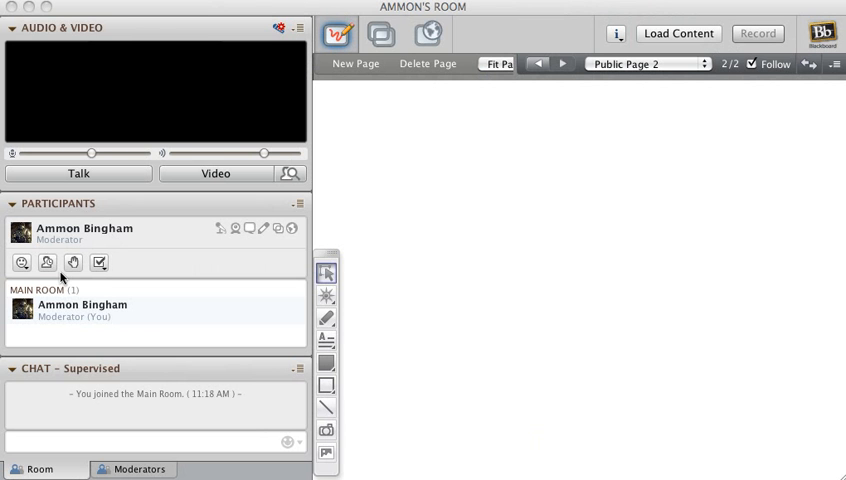
{"action": "mouse_move", "coordinate": [136, 318]}
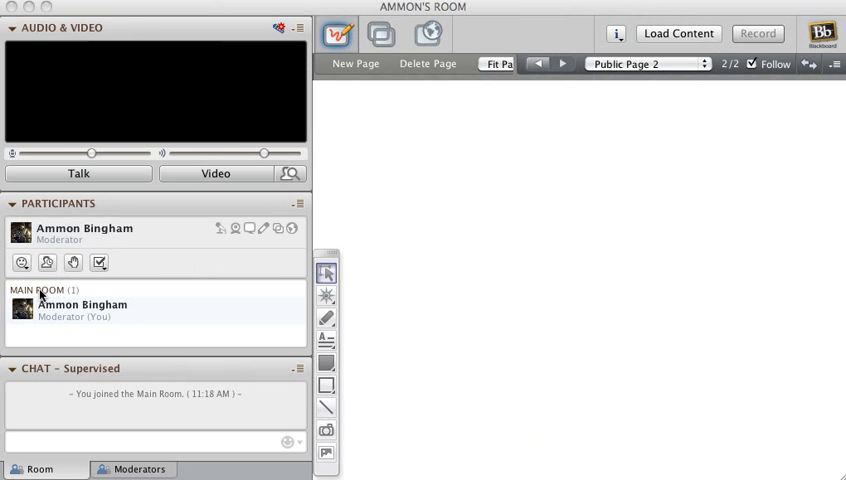
{"action": "mouse_move", "coordinate": [52, 302]}
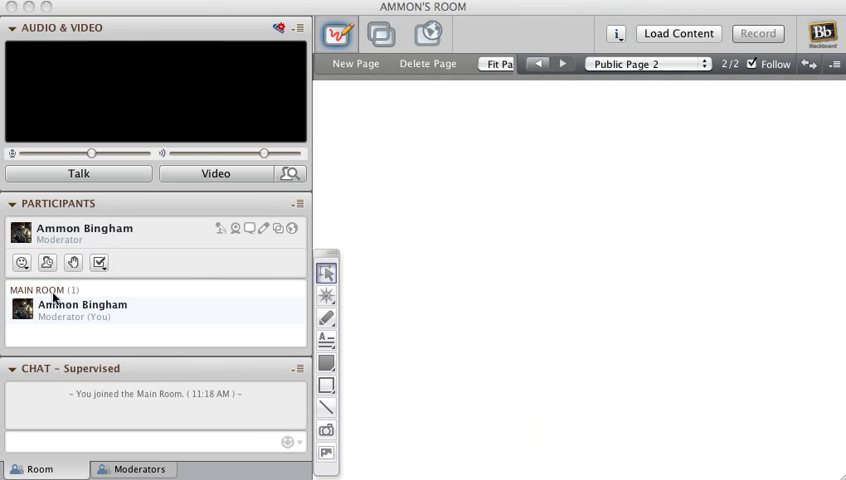
{"action": "mouse_move", "coordinate": [116, 320]}
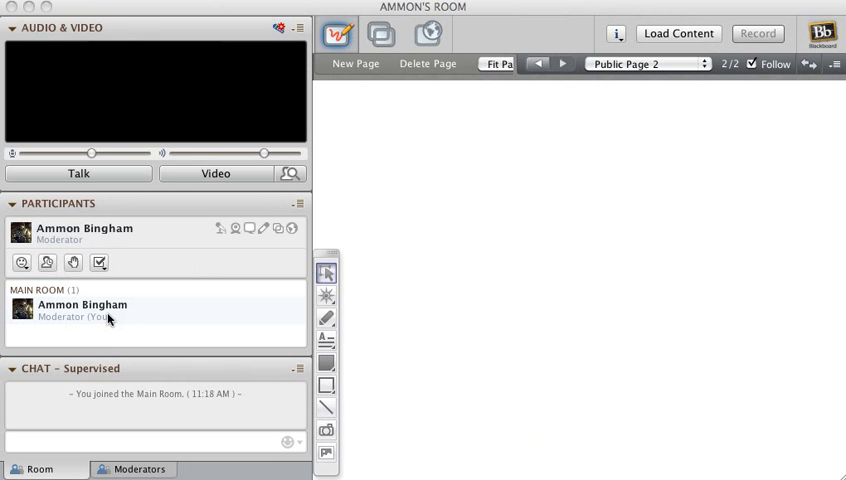
{"action": "mouse_move", "coordinate": [24, 264]}
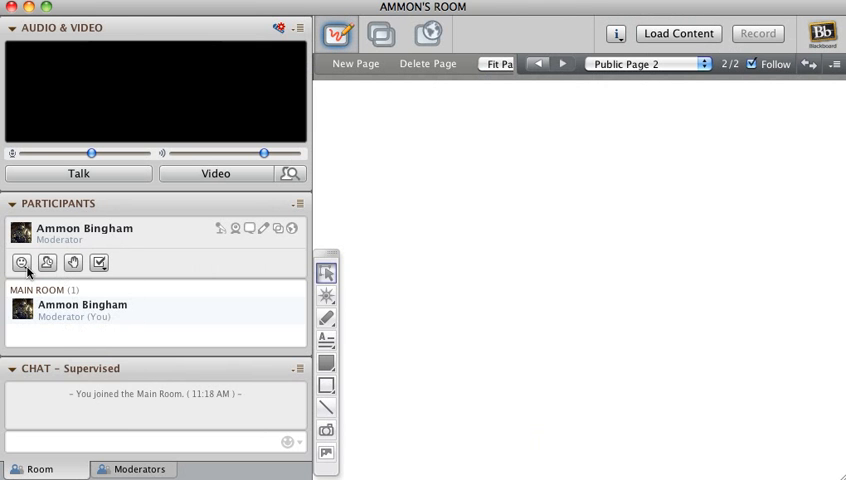
Step: Show and then close the list of feedback emoticons in the Participants panel
{"action": "left_click", "coordinate": [22, 262]}
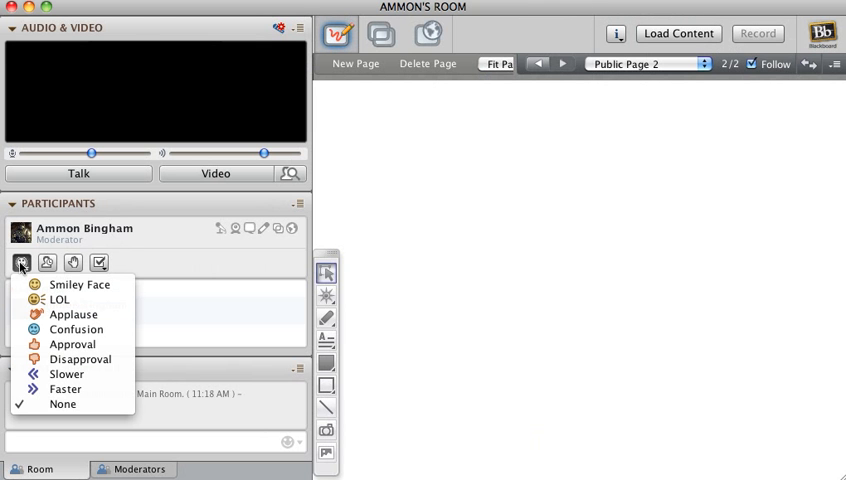
{"action": "mouse_move", "coordinate": [78, 284]}
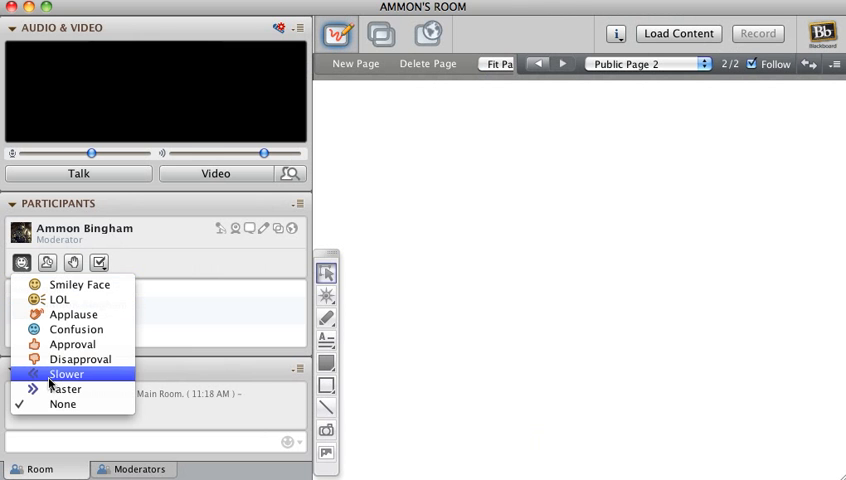
{"action": "mouse_move", "coordinate": [64, 388]}
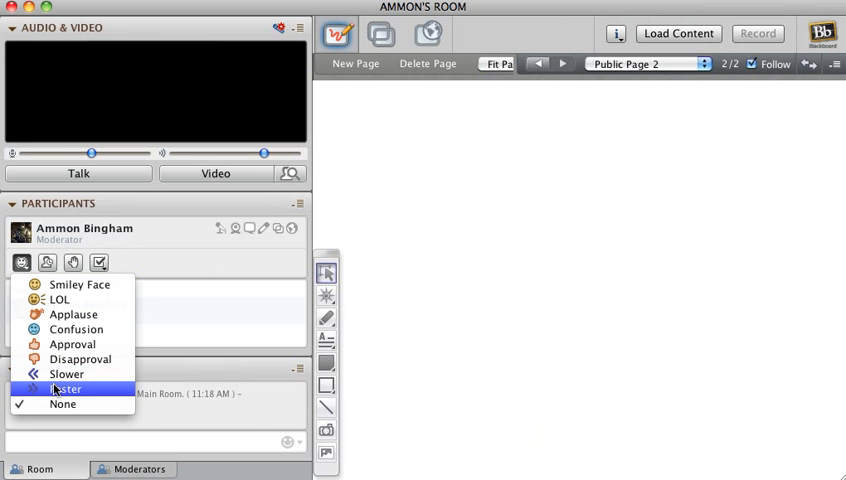
{"action": "mouse_move", "coordinate": [60, 384]}
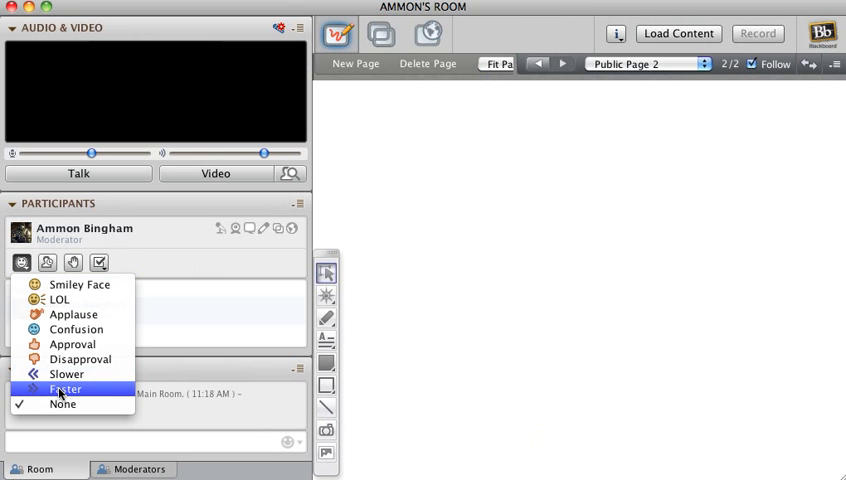
{"action": "mouse_move", "coordinate": [68, 374]}
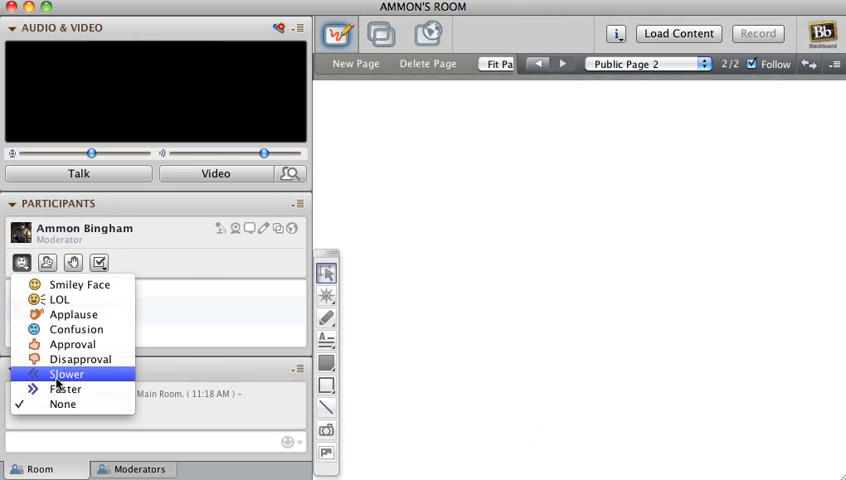
{"action": "mouse_move", "coordinate": [72, 388]}
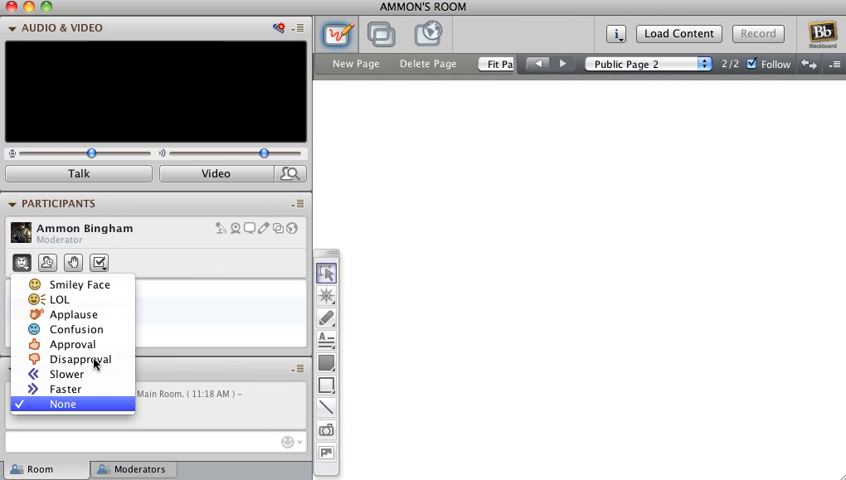
{"action": "mouse_move", "coordinate": [78, 284]}
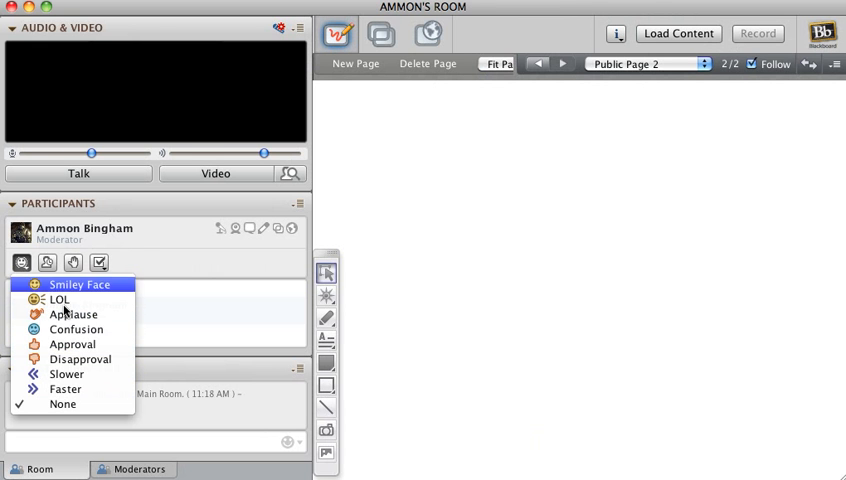
{"action": "mouse_move", "coordinate": [76, 328]}
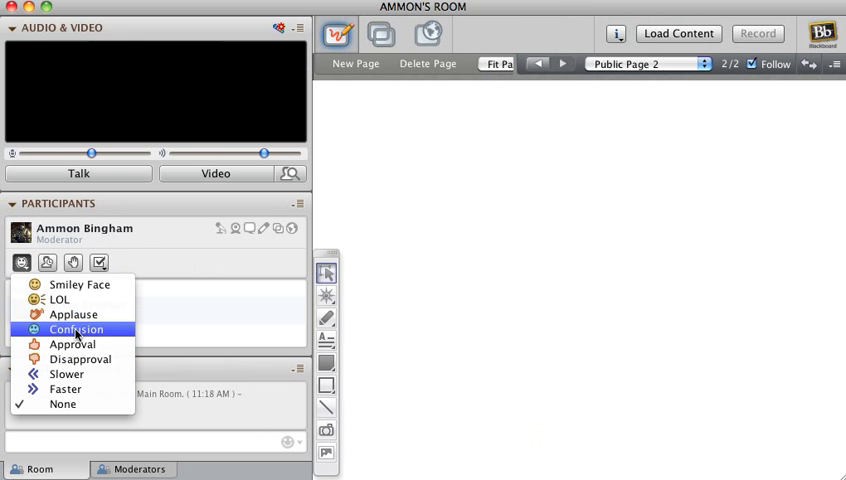
{"action": "left_click", "coordinate": [76, 328]}
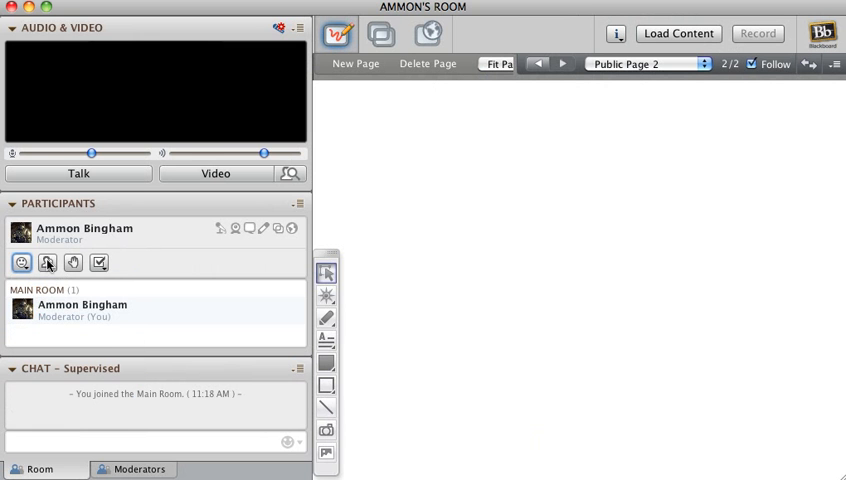
{"action": "mouse_move", "coordinate": [48, 264]}
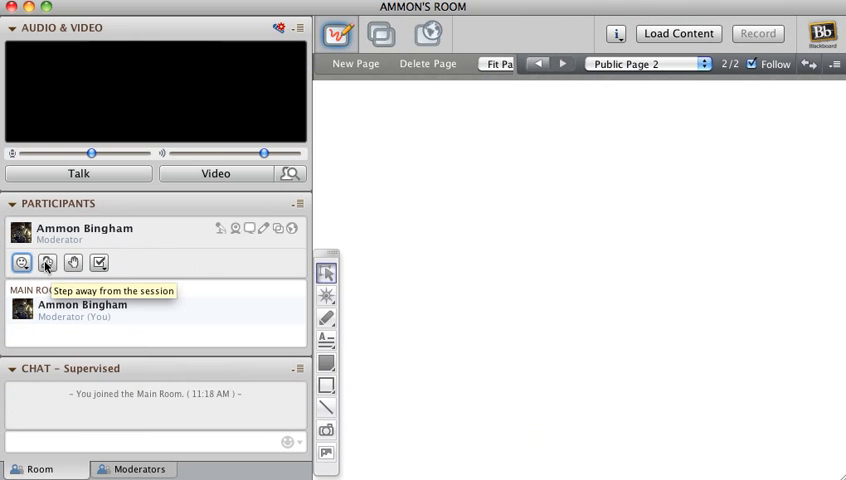
Step: Mark yourself away, return, then raise your hand in the session
{"action": "left_click", "coordinate": [46, 264]}
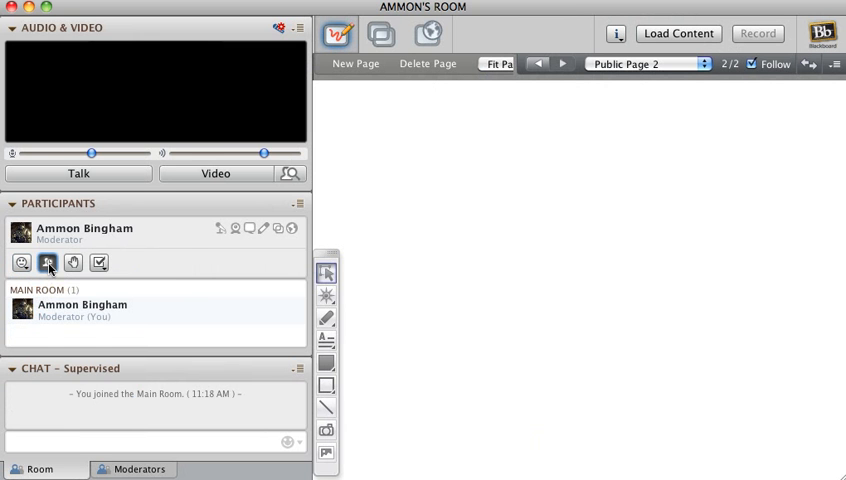
{"action": "left_click", "coordinate": [48, 264]}
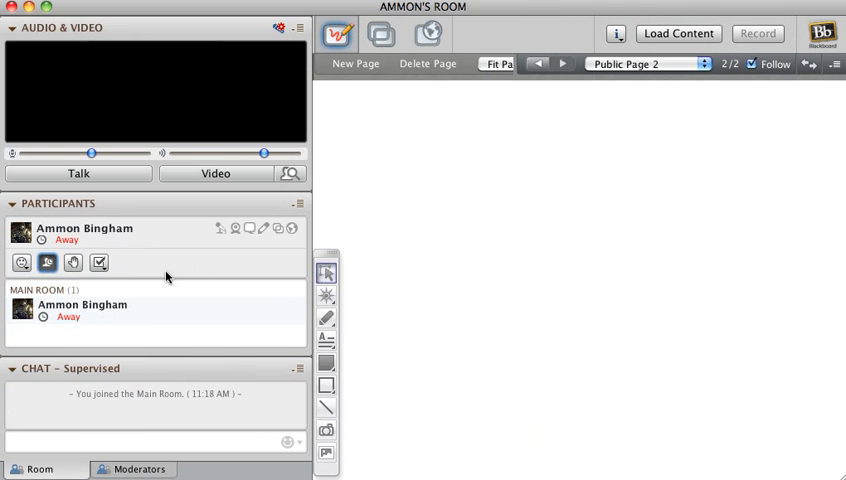
{"action": "mouse_move", "coordinate": [142, 276]}
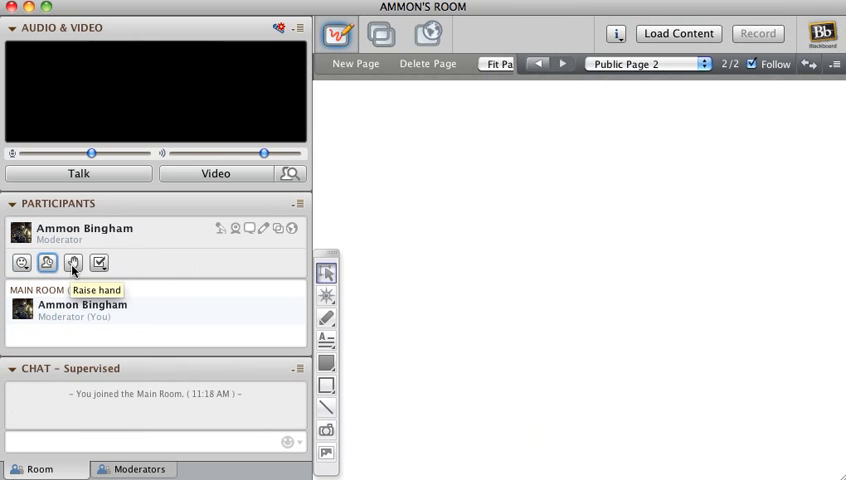
{"action": "left_click", "coordinate": [72, 264]}
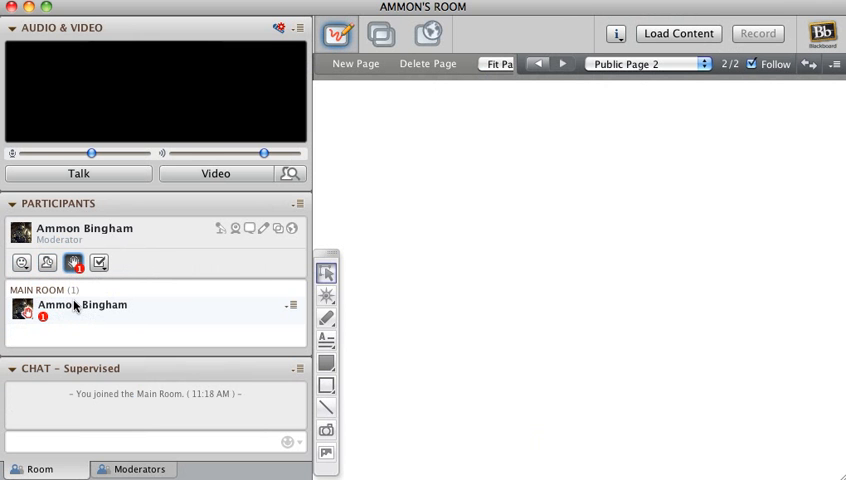
{"action": "mouse_move", "coordinate": [140, 304]}
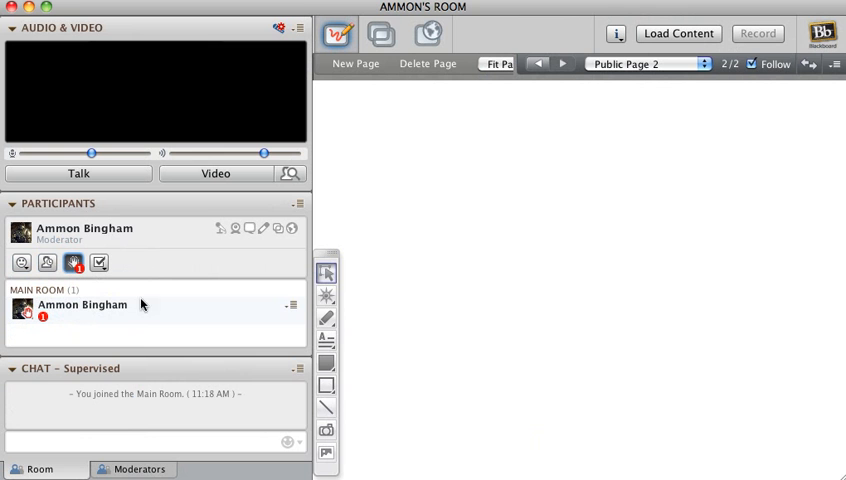
{"action": "mouse_move", "coordinate": [198, 272]}
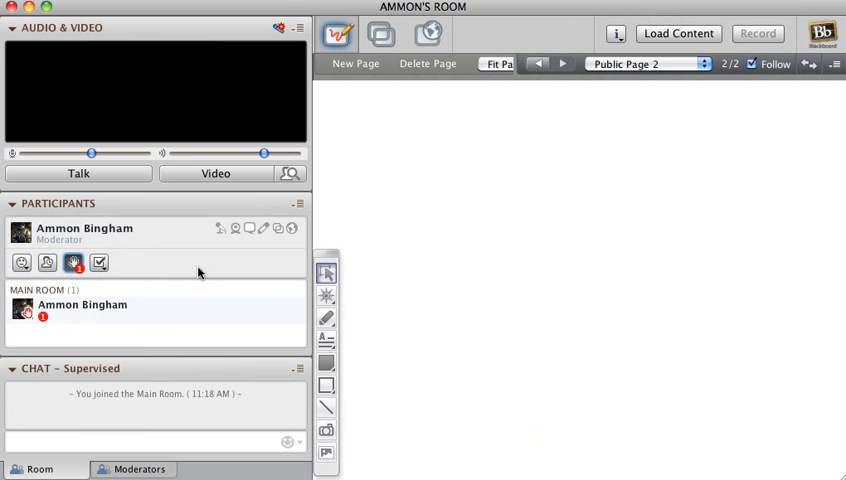
{"action": "mouse_move", "coordinate": [140, 244]}
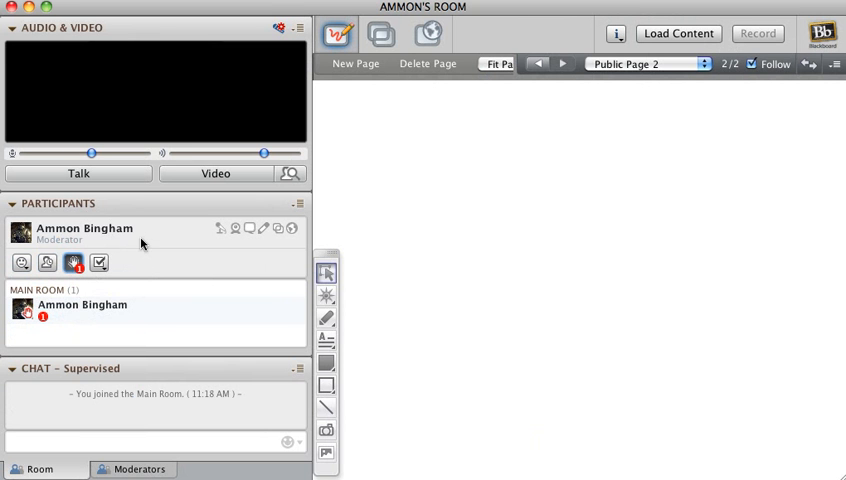
{"action": "mouse_move", "coordinate": [156, 256]}
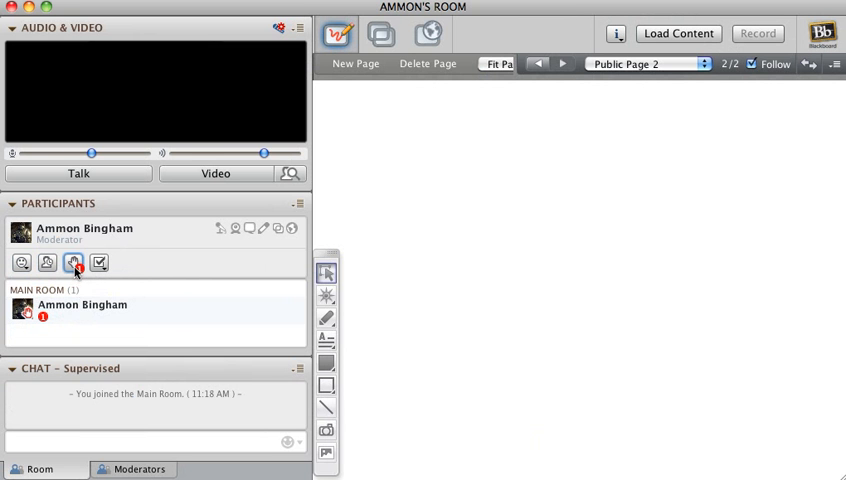
{"action": "left_click", "coordinate": [98, 264]}
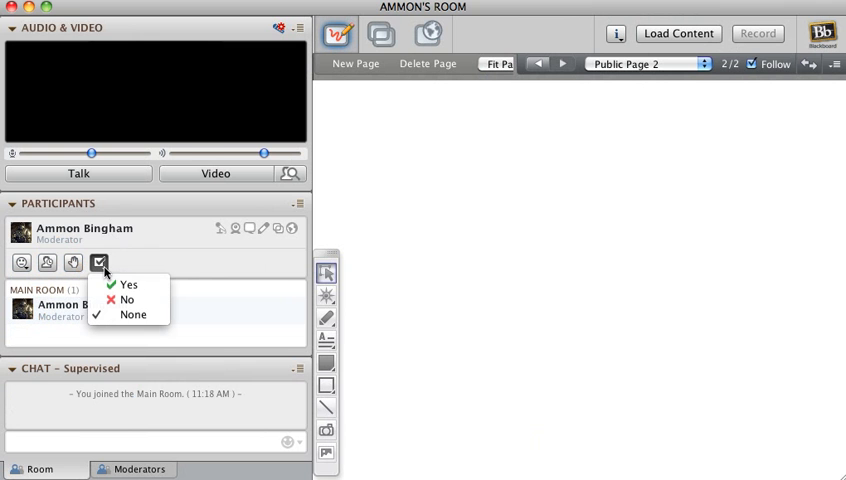
{"action": "mouse_move", "coordinate": [128, 300]}
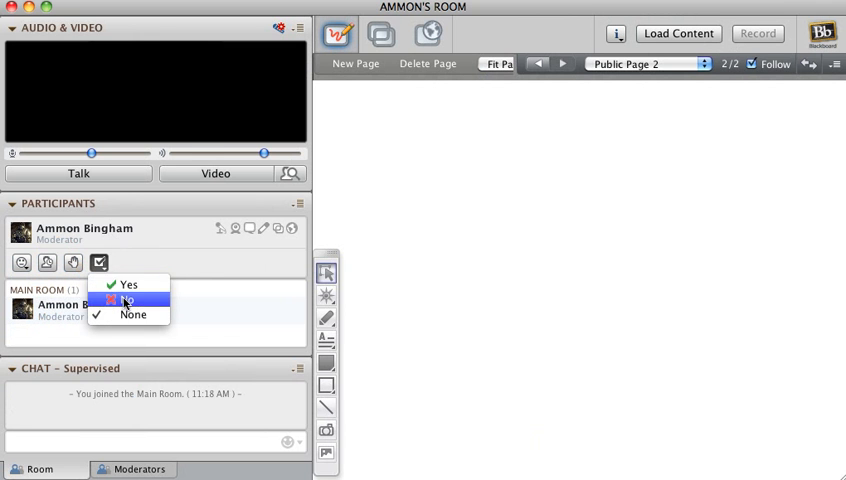
{"action": "left_click", "coordinate": [128, 300]}
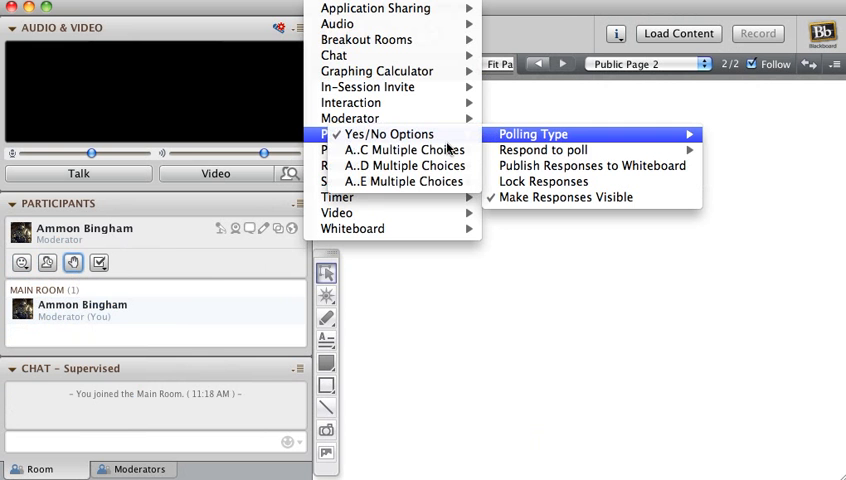
{"action": "mouse_move", "coordinate": [404, 180]}
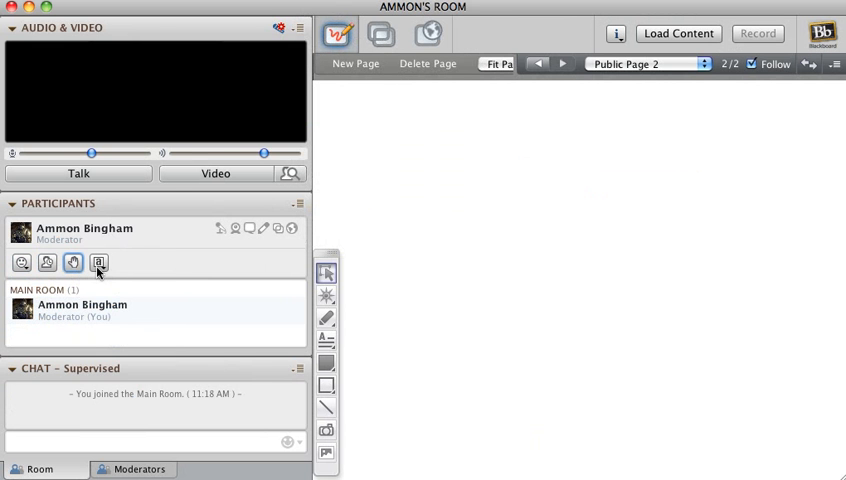
{"action": "left_click", "coordinate": [98, 264]}
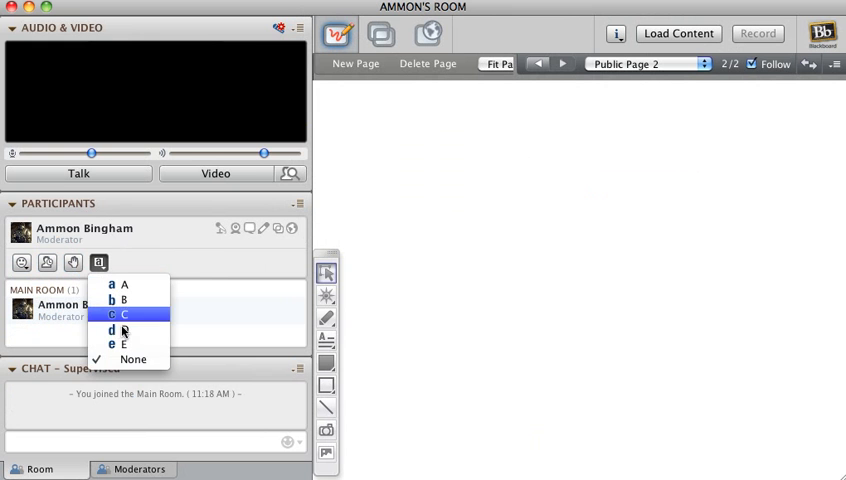
{"action": "left_click", "coordinate": [112, 330]}
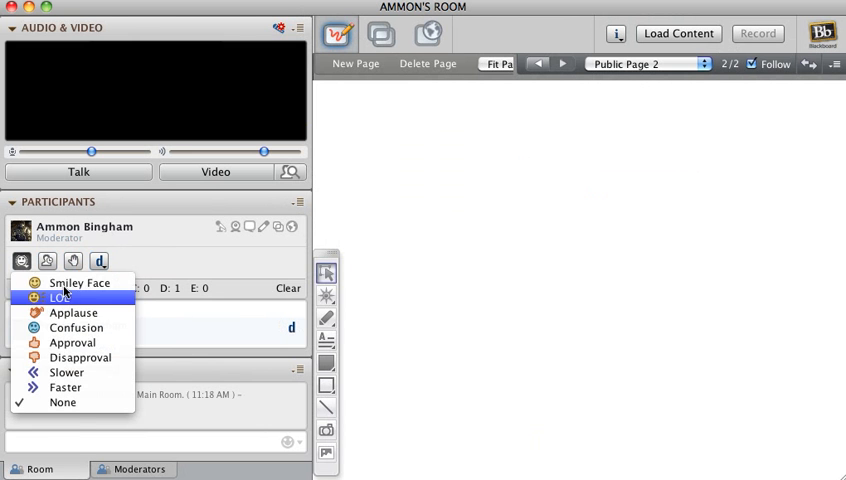
{"action": "left_click", "coordinate": [80, 282]}
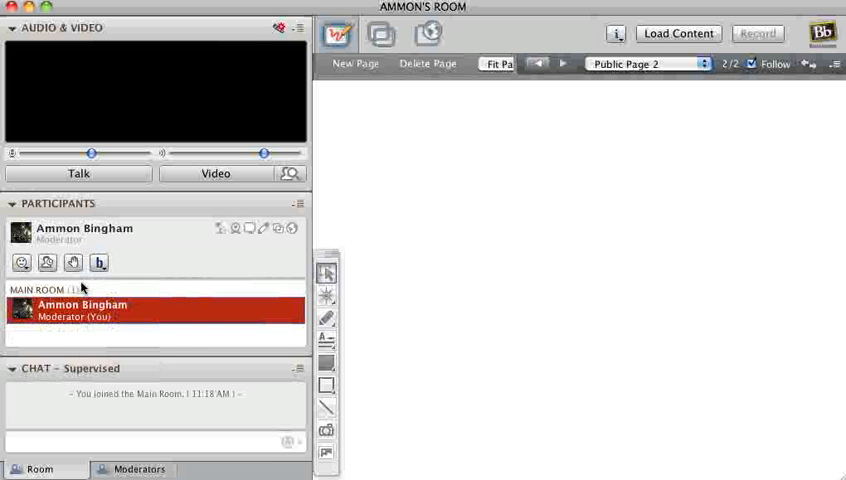
{"action": "left_click", "coordinate": [100, 264]}
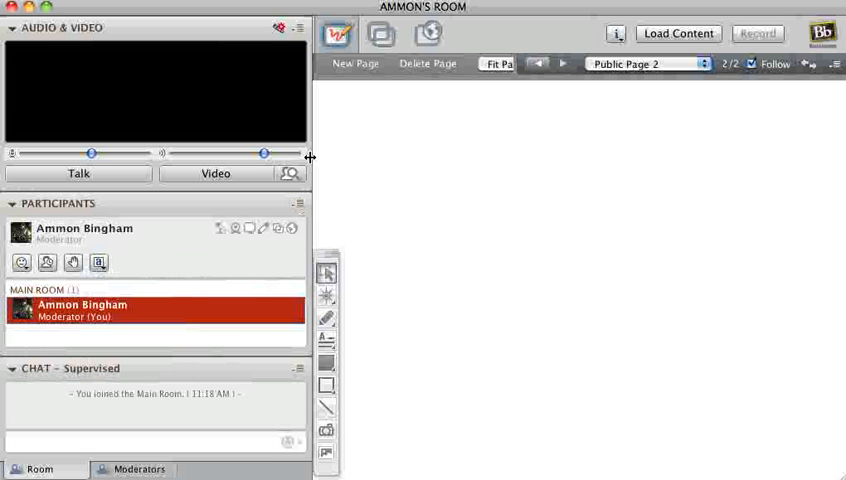
{"action": "mouse_move", "coordinate": [196, 232]}
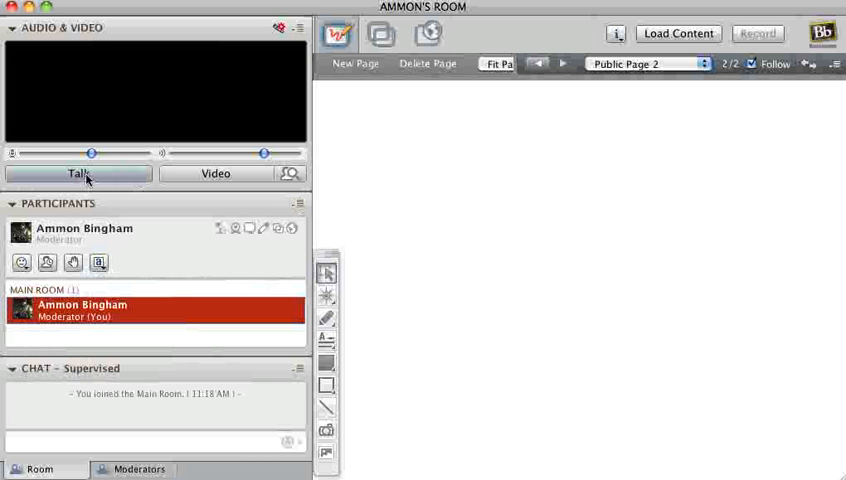
{"action": "left_click", "coordinate": [80, 176]}
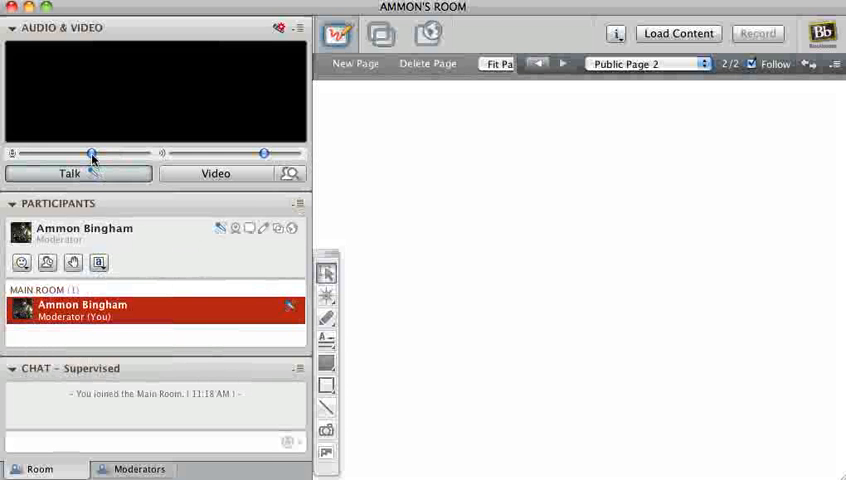
{"action": "left_click", "coordinate": [216, 172]}
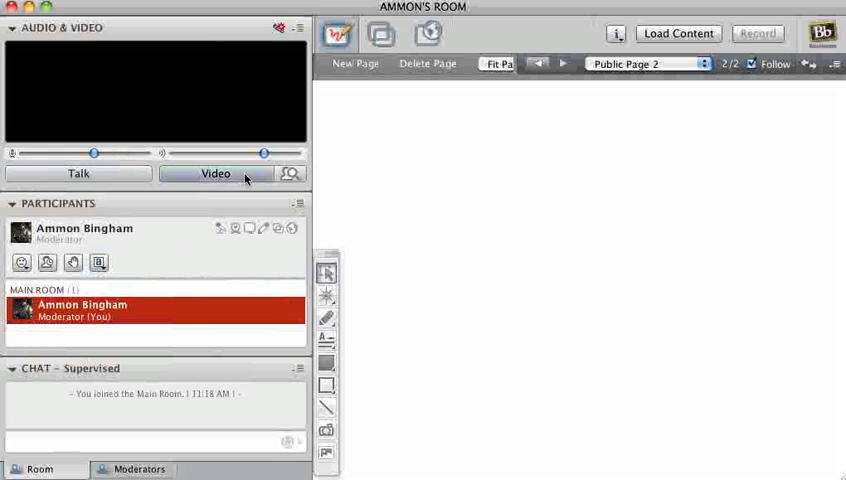
{"action": "mouse_move", "coordinate": [238, 176]}
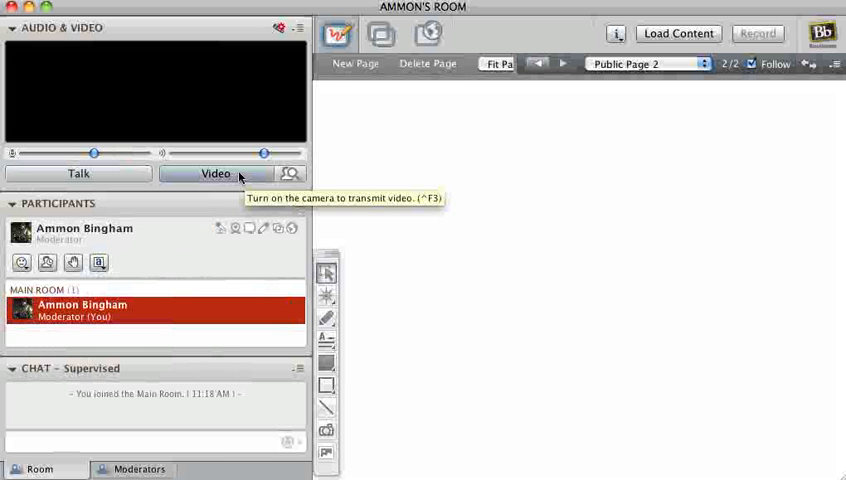
{"action": "mouse_move", "coordinate": [264, 180]}
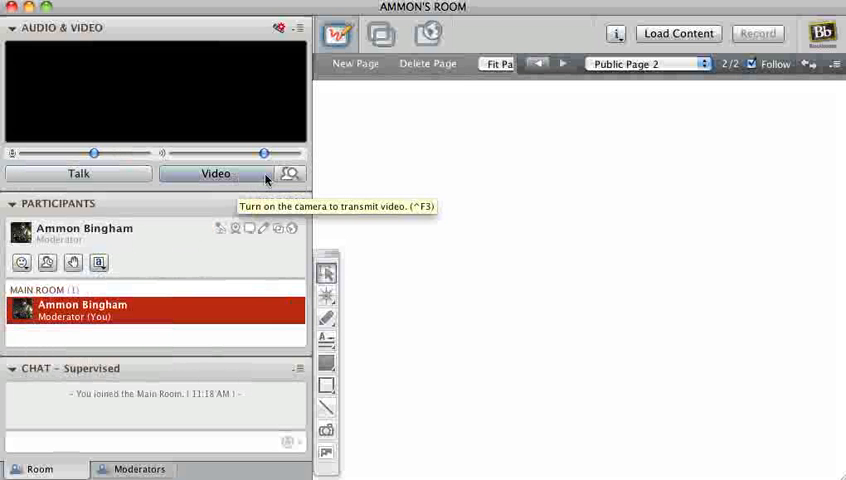
{"action": "mouse_move", "coordinate": [256, 186]}
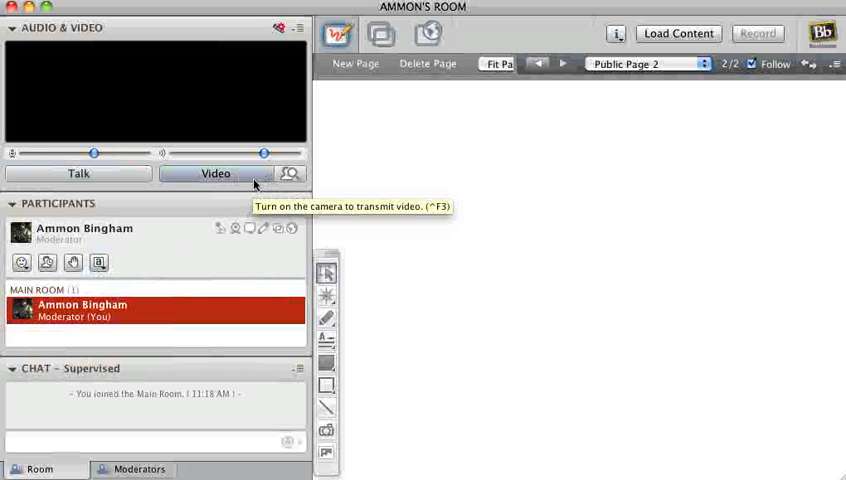
{"action": "mouse_move", "coordinate": [292, 178]}
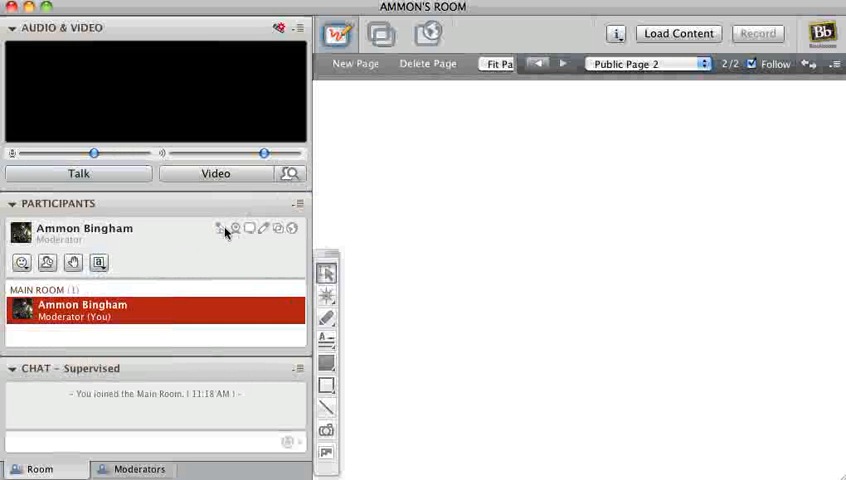
{"action": "mouse_move", "coordinate": [268, 236]}
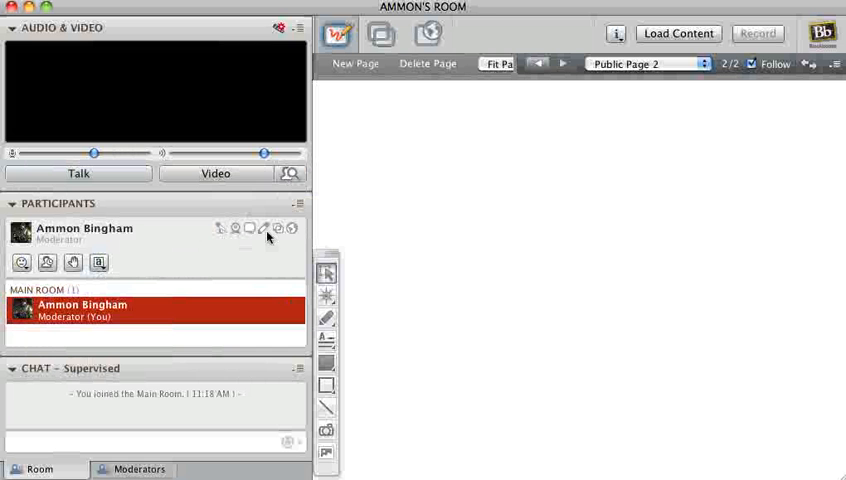
{"action": "mouse_move", "coordinate": [292, 228]}
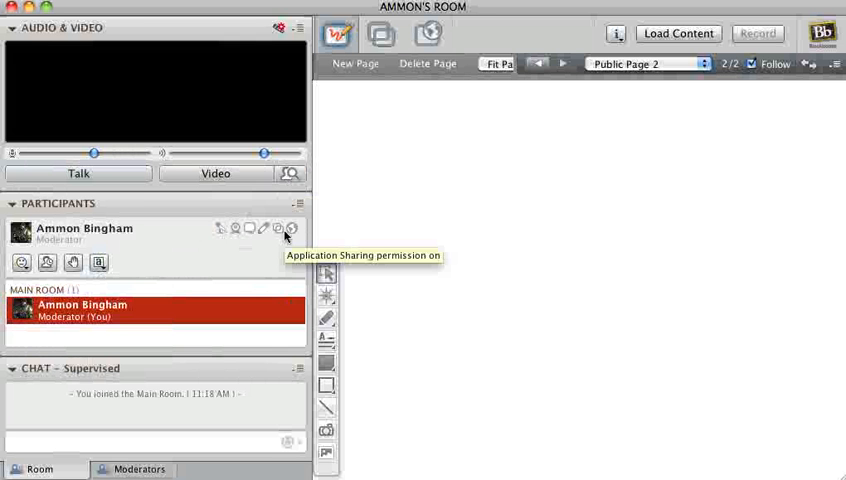
{"action": "mouse_move", "coordinate": [332, 258]}
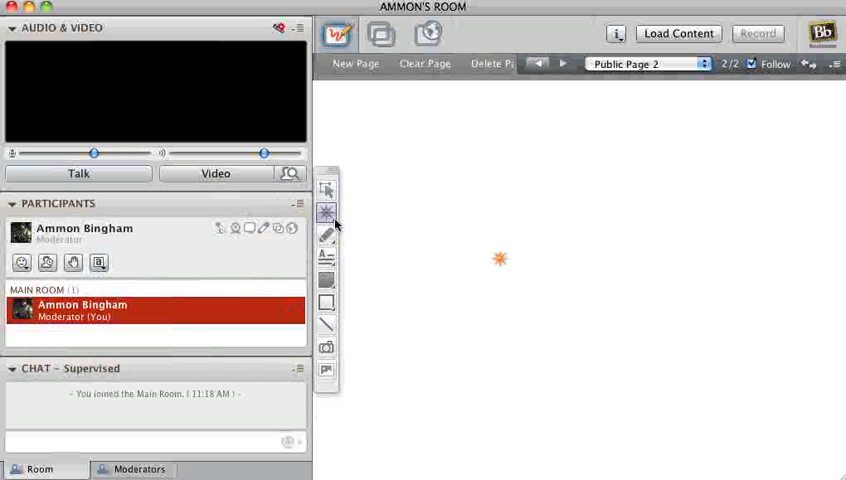
Step: Switch from the Explorer tool to the Pen and scribble a black shape in the whiteboard centre
{"action": "left_click", "coordinate": [326, 212]}
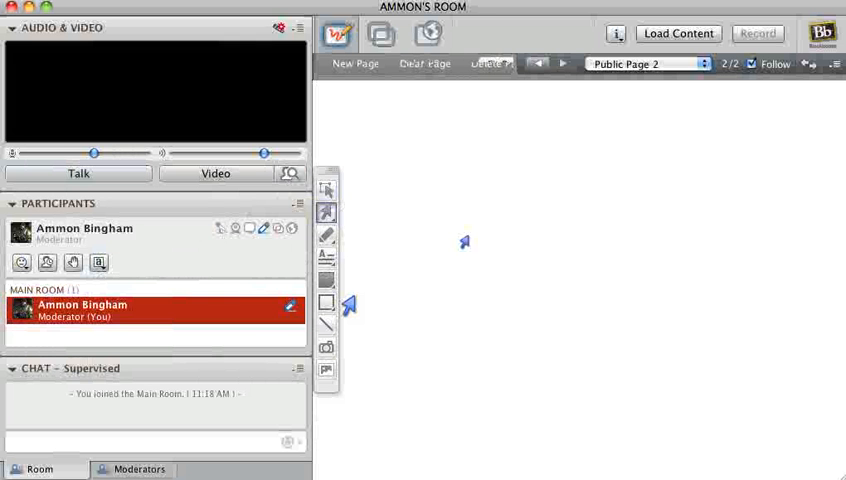
{"action": "left_click", "coordinate": [326, 236]}
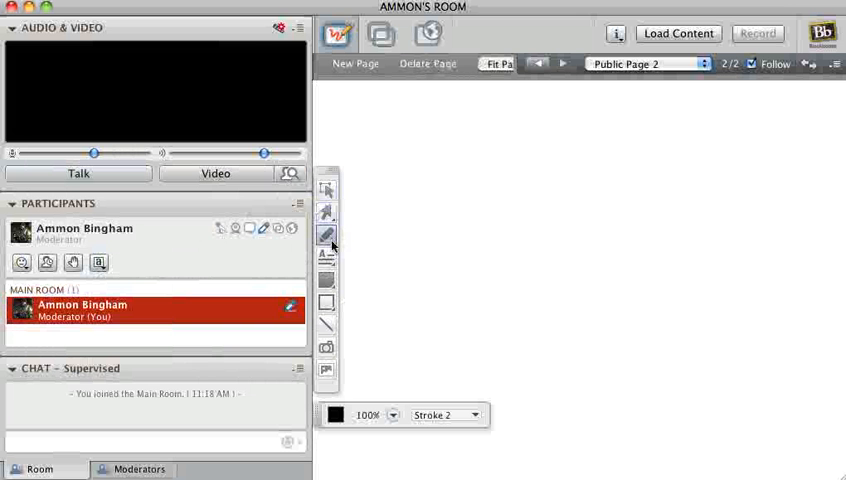
{"action": "left_click_drag", "start_coordinate": [480, 244], "coordinate": [636, 210]}
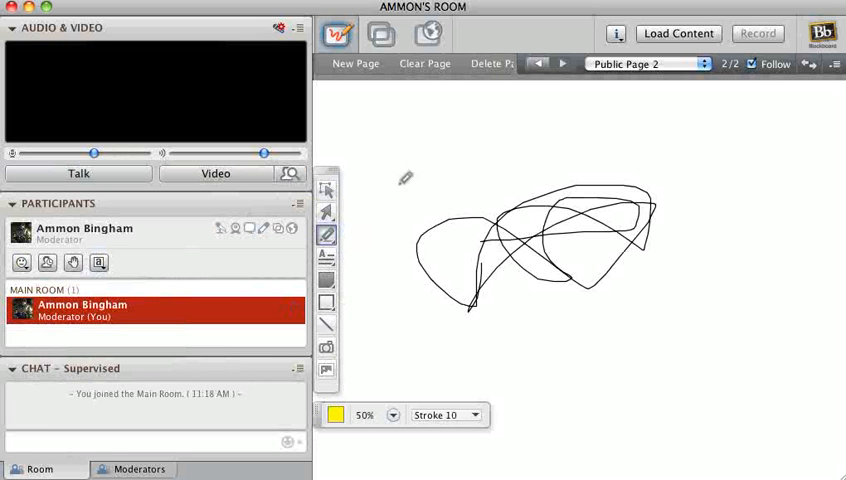
Step: Draw a thick yellow (Stroke 10) mark above the black scribble
{"action": "left_click_drag", "start_coordinate": [388, 170], "coordinate": [440, 156]}
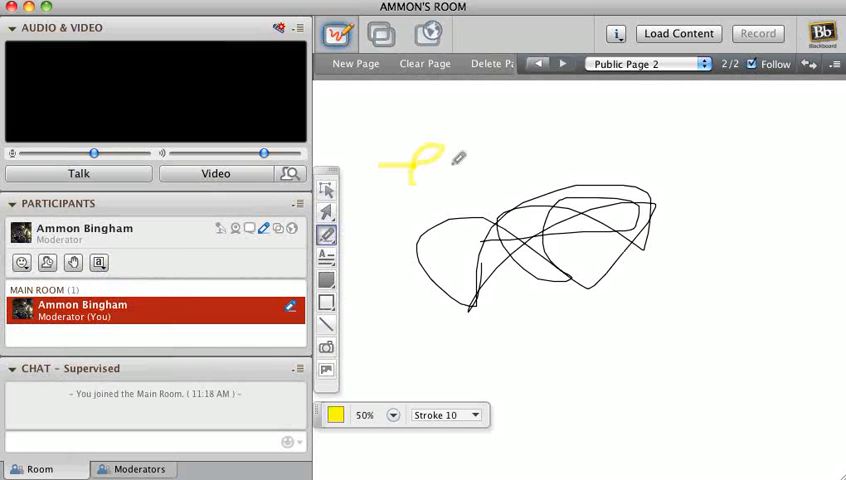
{"action": "left_click_drag", "start_coordinate": [430, 156], "coordinate": [446, 170]}
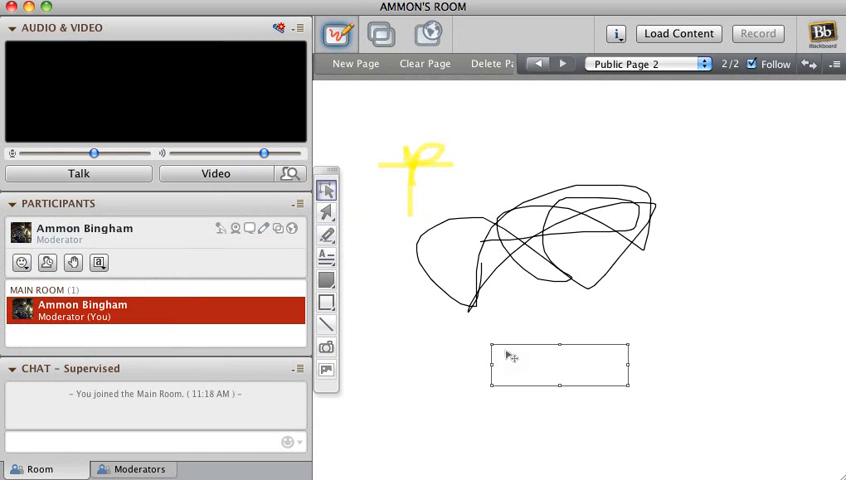
{"action": "mouse_move", "coordinate": [504, 360]}
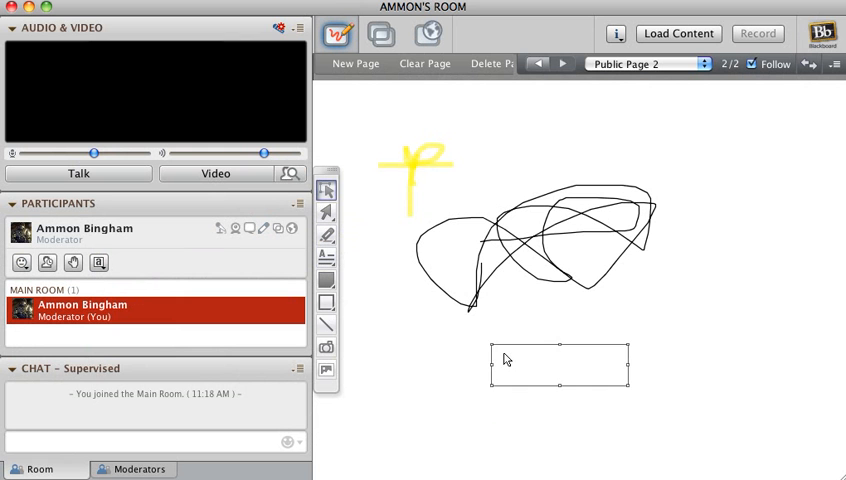
Step: Enter Hello in the text box and enlarge its font size from the dropdown
{"action": "left_click", "coordinate": [520, 362]}
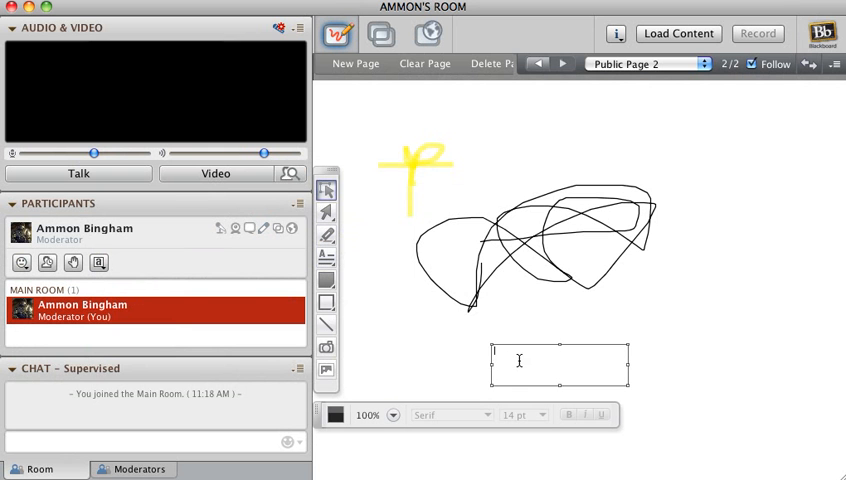
{"action": "type", "text": "Hello"}
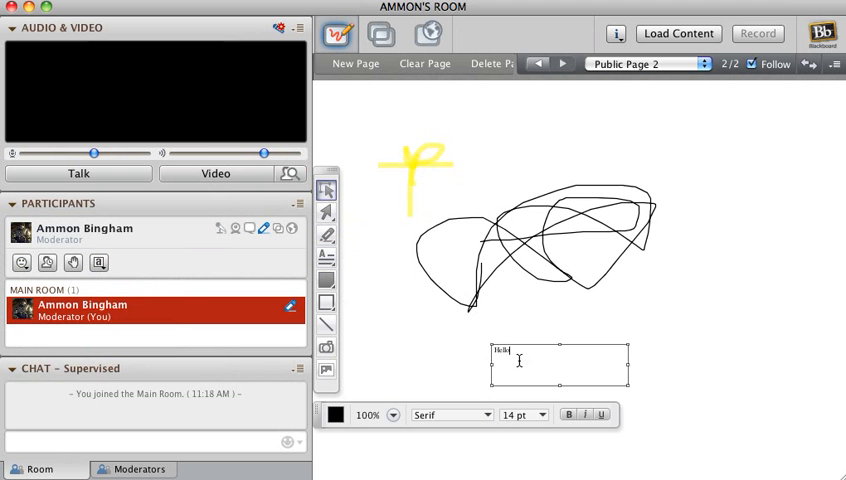
{"action": "double_click", "coordinate": [502, 352]}
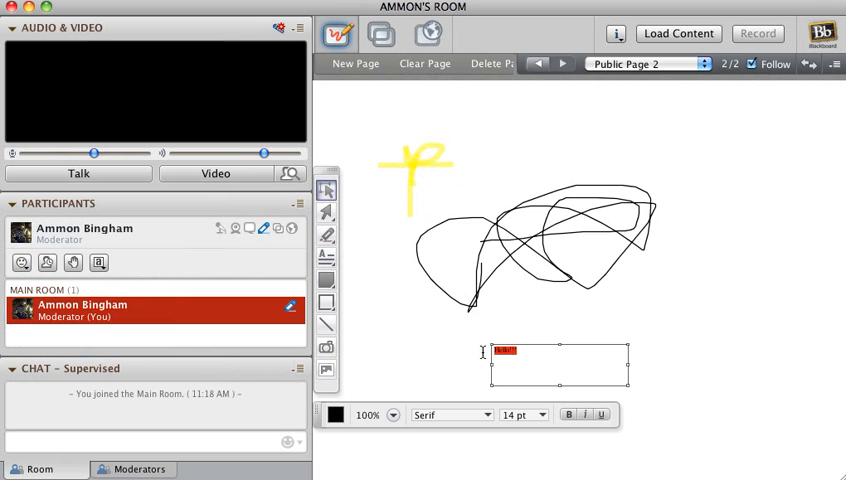
{"action": "left_click", "coordinate": [520, 416]}
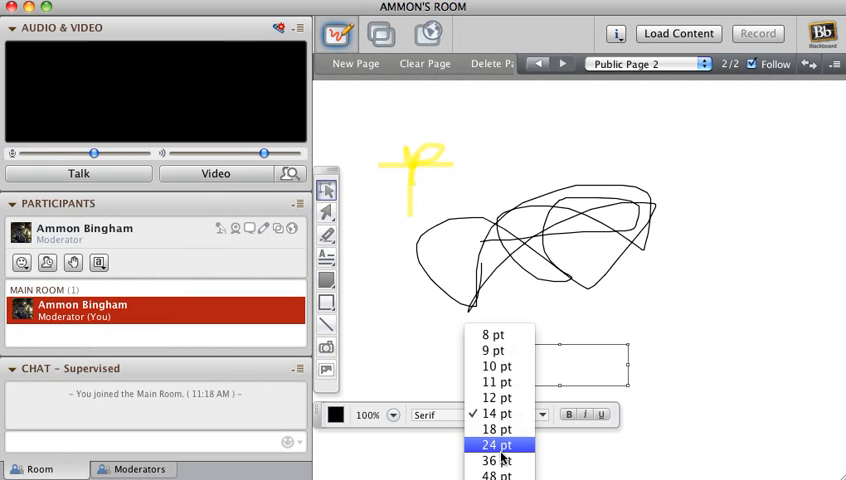
{"action": "left_click", "coordinate": [492, 460]}
{"action": "type", "text": "Hello!!!"}
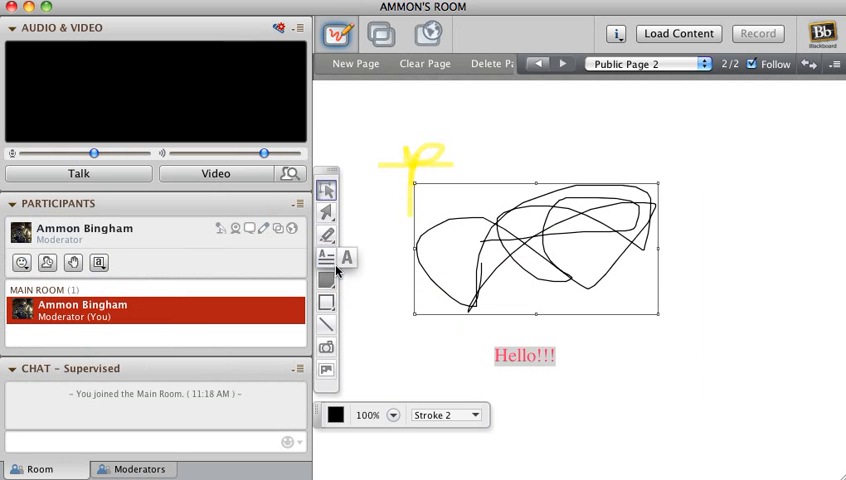
Step: Add a second small Hello greeting with the text tool
{"action": "left_click", "coordinate": [326, 256]}
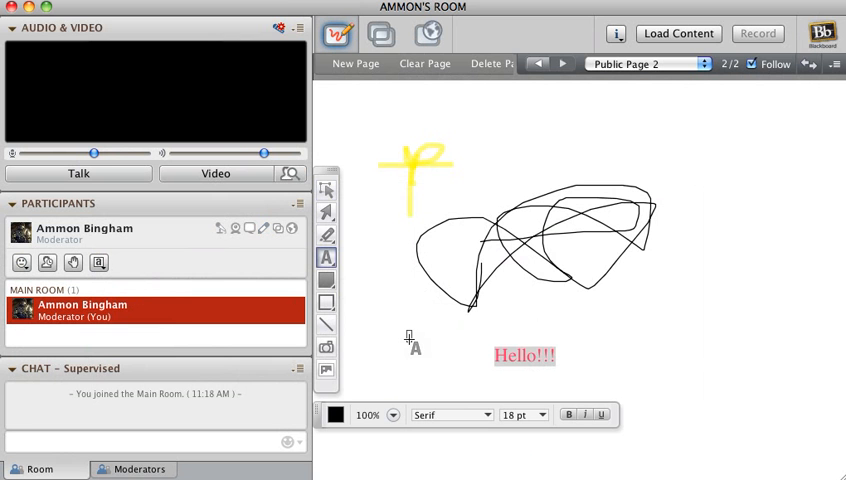
{"action": "type", "text": "Hello!!!"}
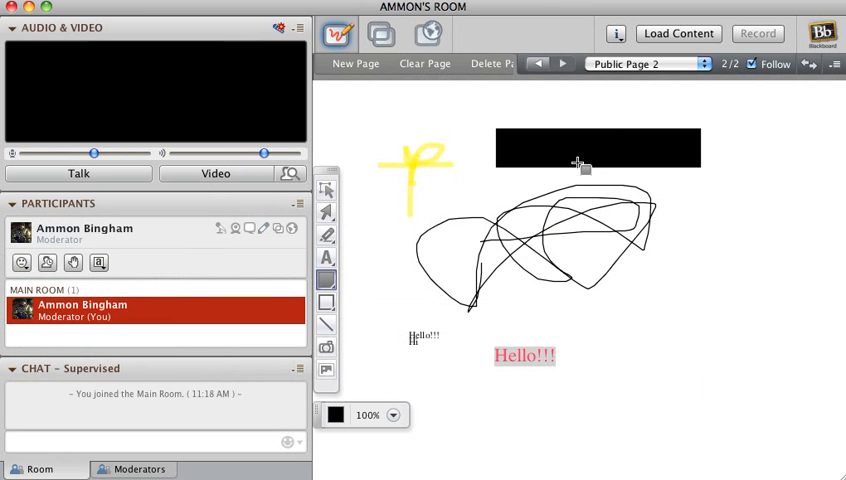
{"action": "mouse_move", "coordinate": [328, 310]}
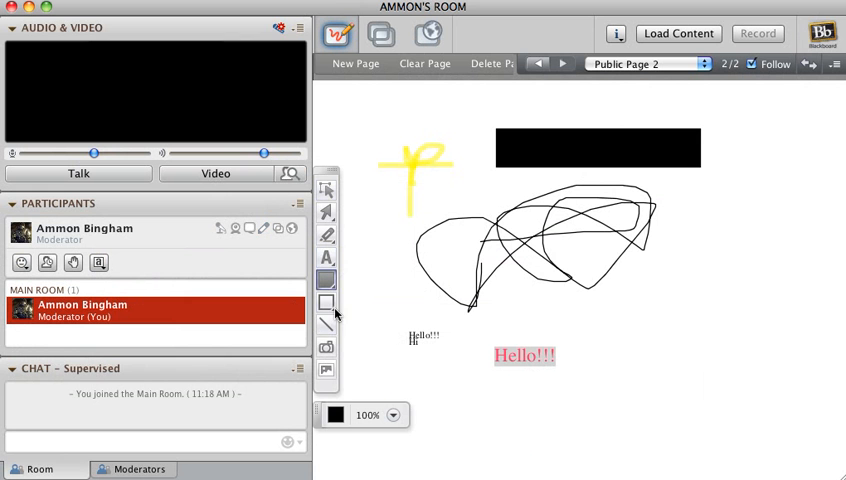
Step: Draw an outlined rectangle enclosing the scribbles on the whiteboard
{"action": "left_click", "coordinate": [326, 302]}
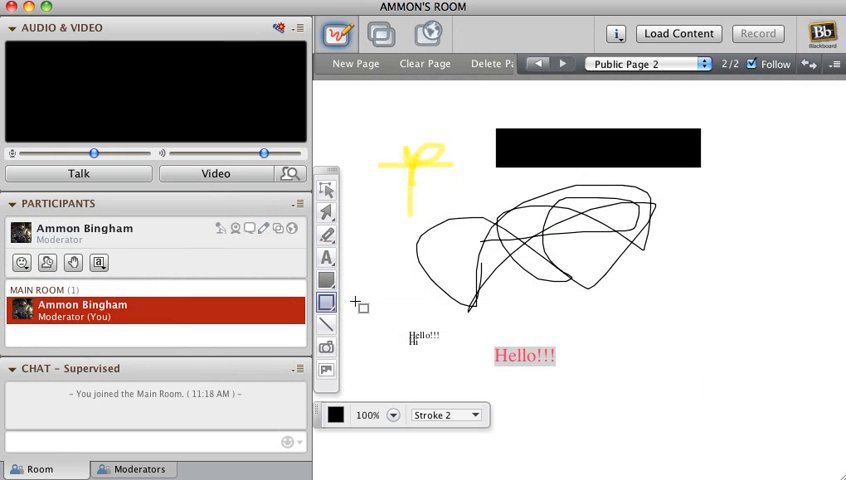
{"action": "left_click_drag", "start_coordinate": [398, 182], "coordinate": [752, 336]}
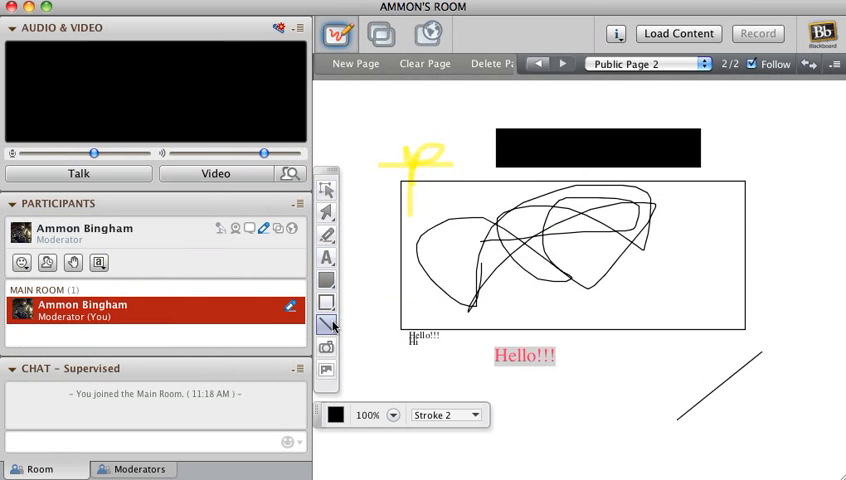
{"action": "mouse_move", "coordinate": [326, 348]}
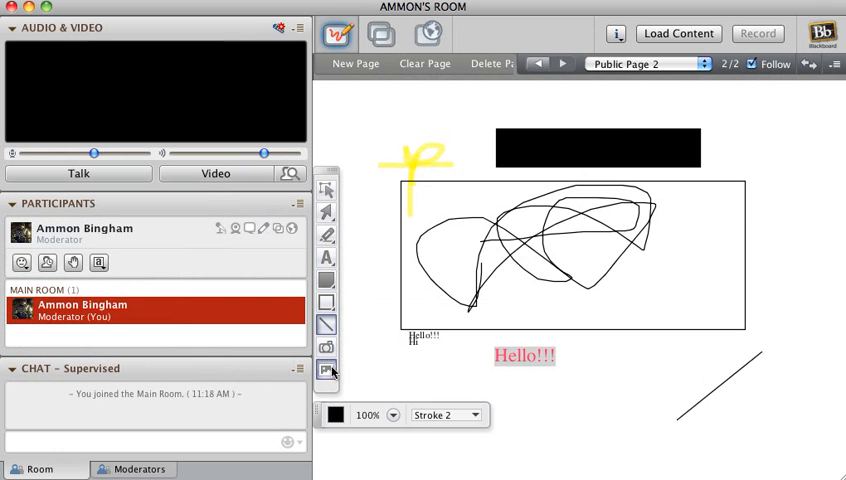
{"action": "mouse_move", "coordinate": [364, 328]}
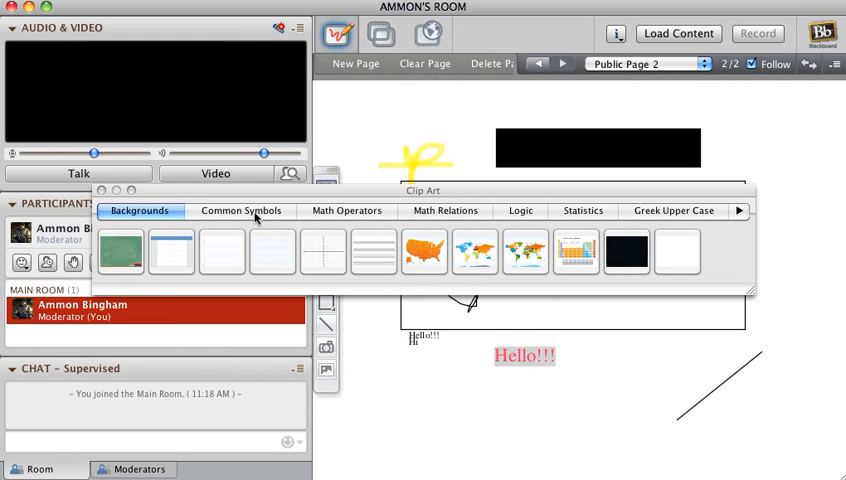
{"action": "mouse_move", "coordinate": [582, 210]}
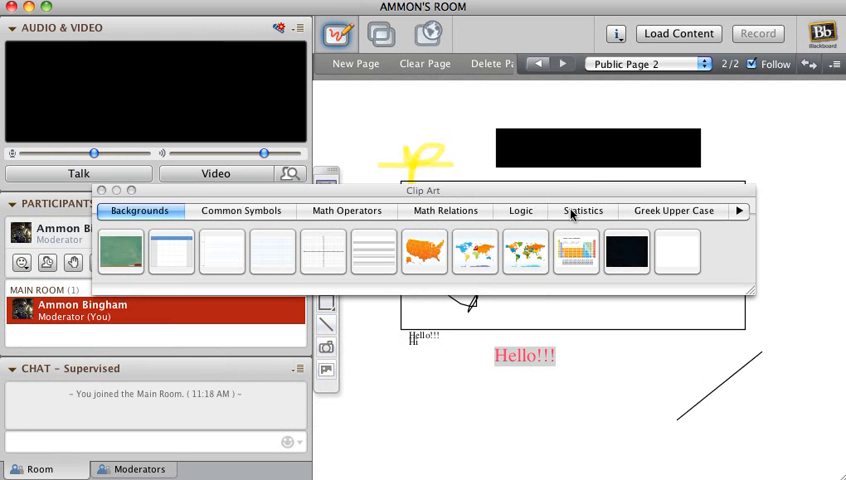
Step: Insert the periodic table Clip Art background, then Clear Page and confirm Yes
{"action": "left_click", "coordinate": [576, 248]}
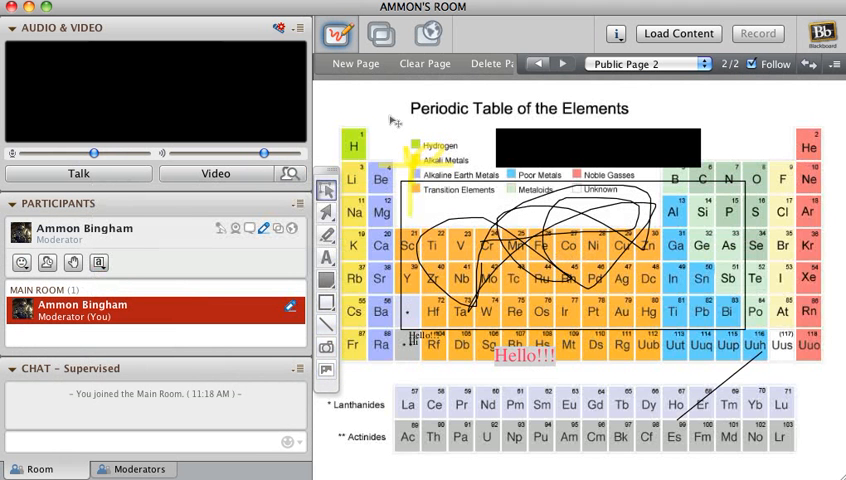
{"action": "left_click", "coordinate": [424, 64]}
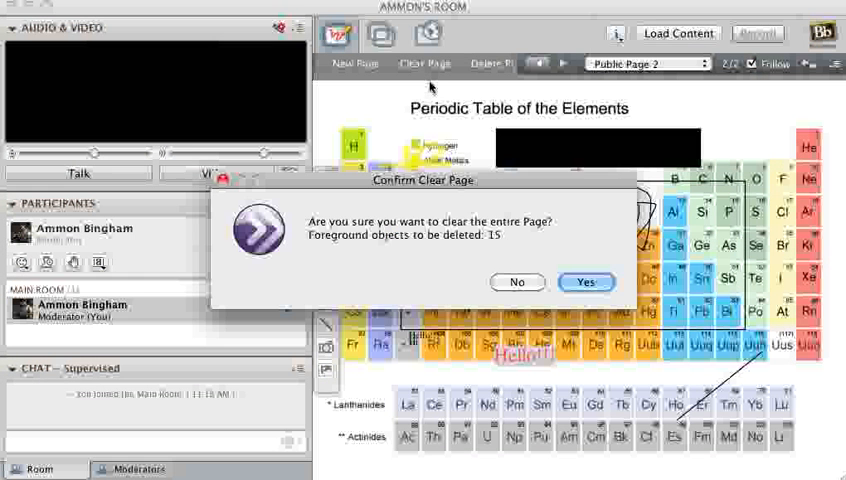
{"action": "mouse_move", "coordinate": [566, 282]}
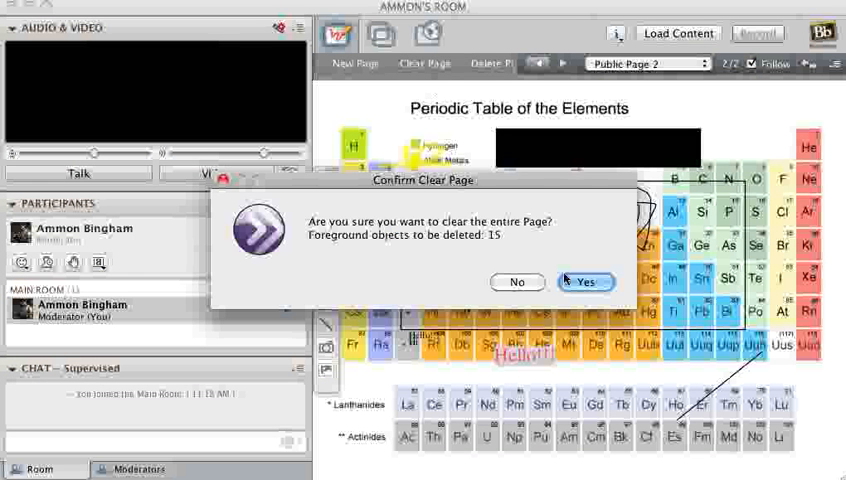
{"action": "left_click", "coordinate": [584, 280]}
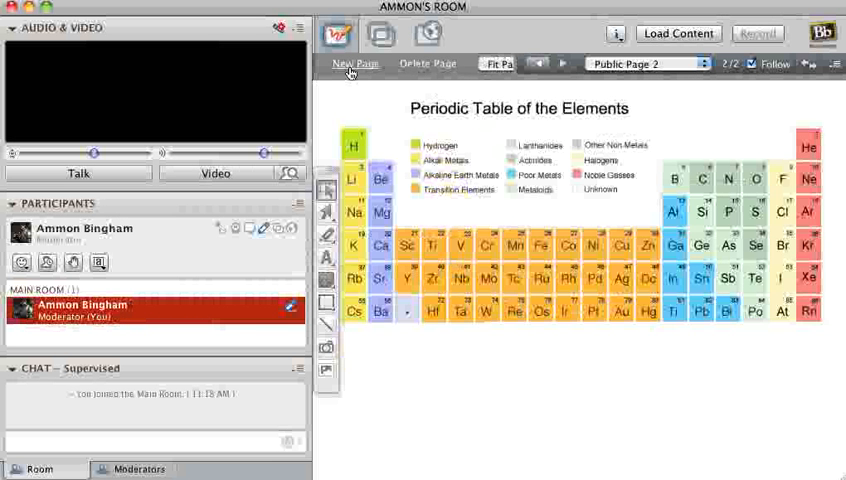
Step: Add a new blank page, choose a zoom level, and keep Public Page 1 showing in the page list
{"action": "left_click", "coordinate": [352, 64]}
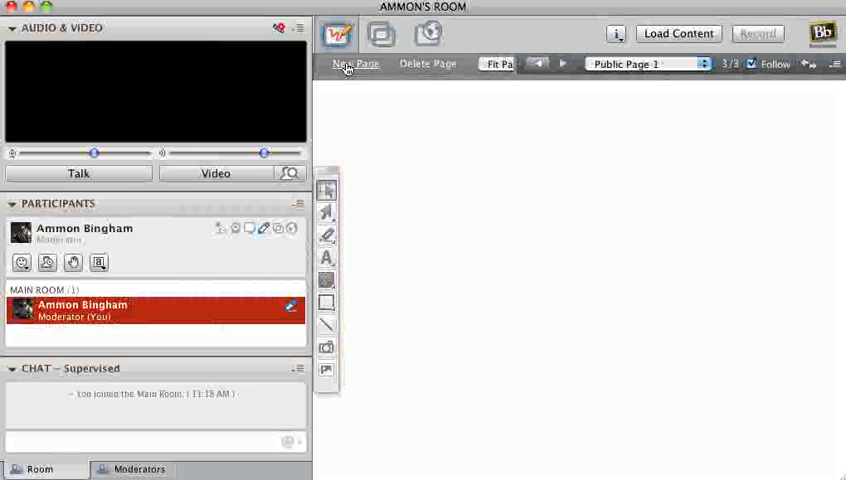
{"action": "mouse_move", "coordinate": [430, 74]}
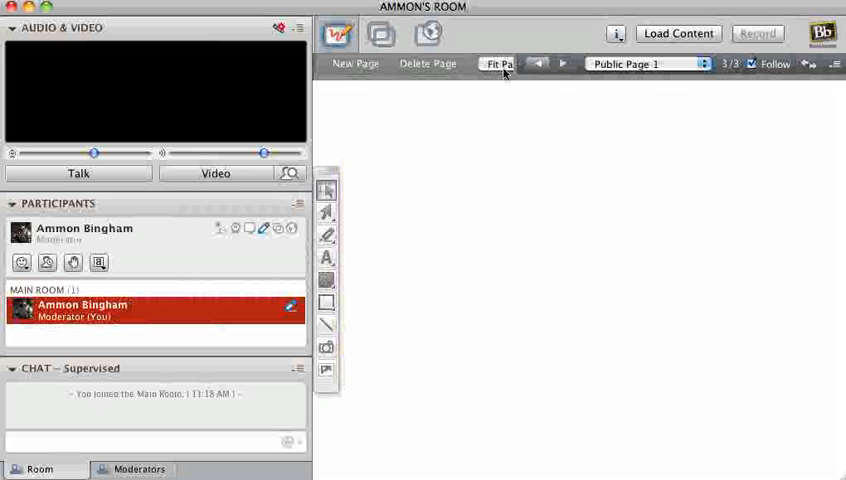
{"action": "left_click", "coordinate": [502, 64]}
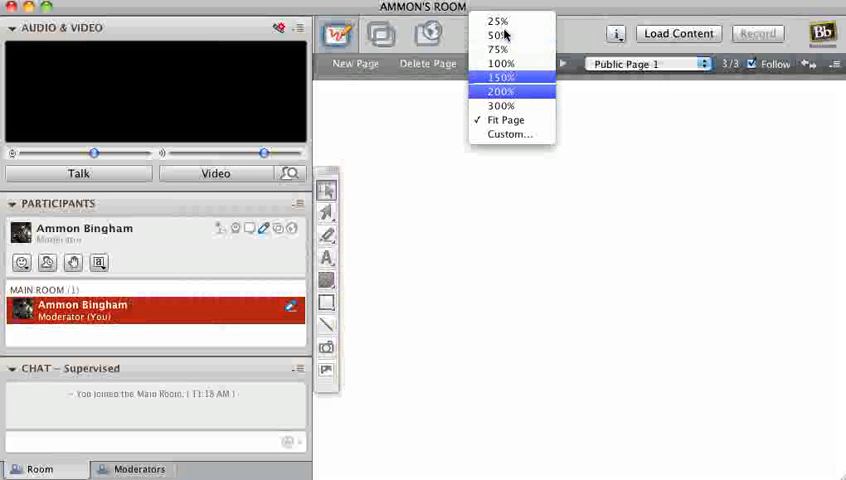
{"action": "left_click", "coordinate": [504, 120]}
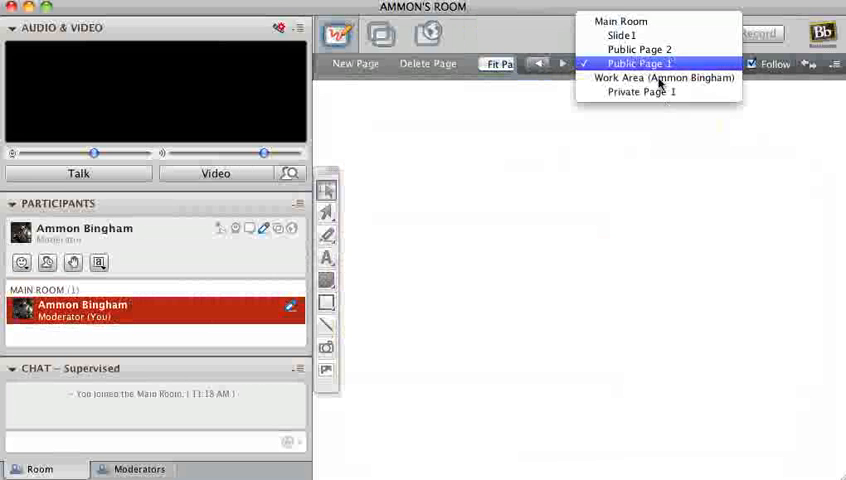
{"action": "left_click", "coordinate": [648, 60]}
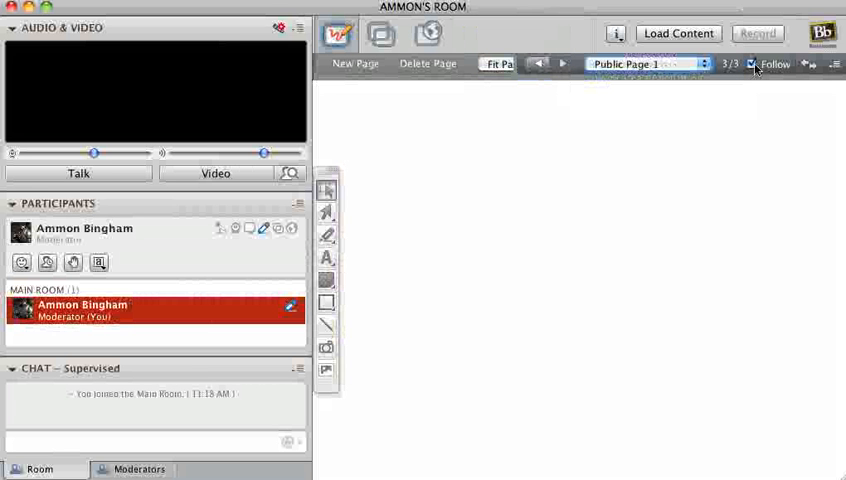
{"action": "mouse_move", "coordinate": [752, 72]}
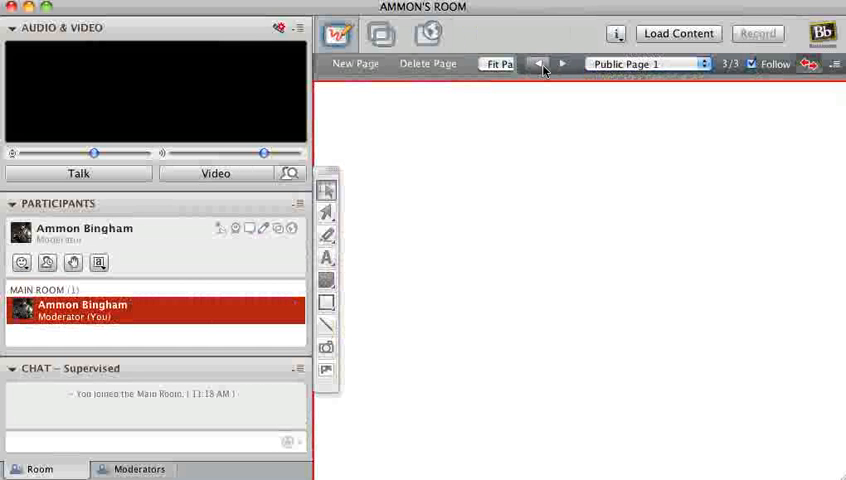
Step: Step back to the periodic table page, then forward to the new blank page
{"action": "left_click", "coordinate": [536, 66]}
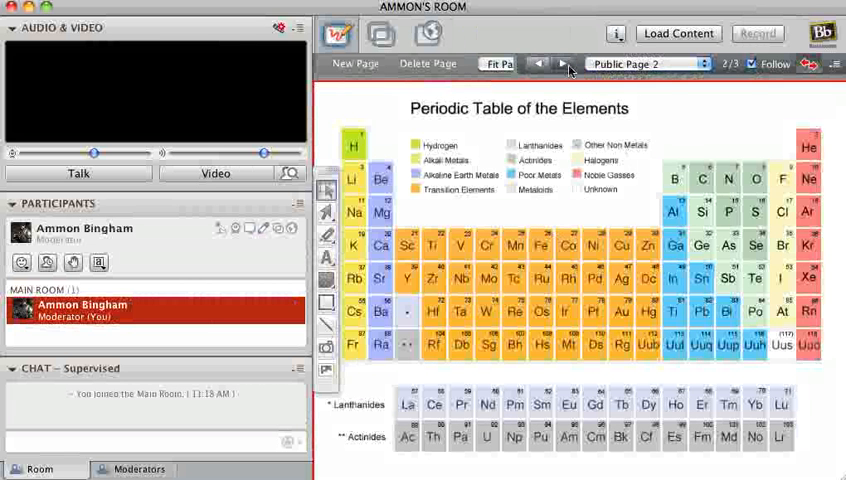
{"action": "left_click", "coordinate": [560, 64]}
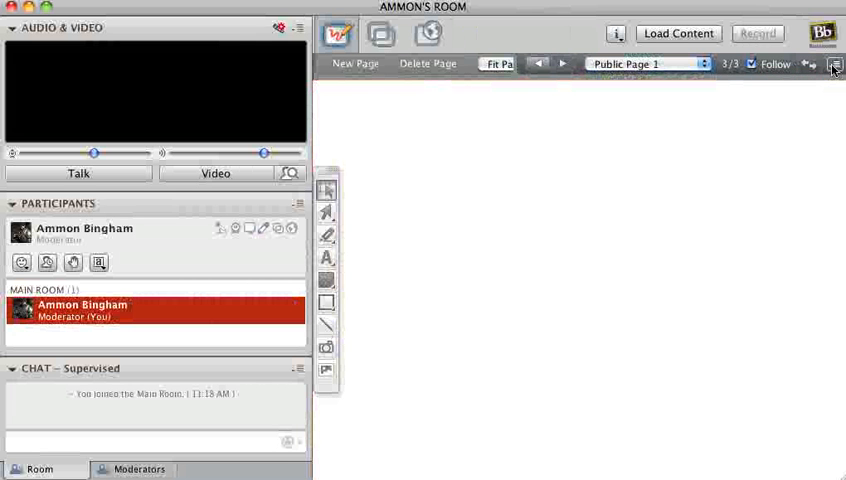
{"action": "mouse_move", "coordinate": [616, 36]}
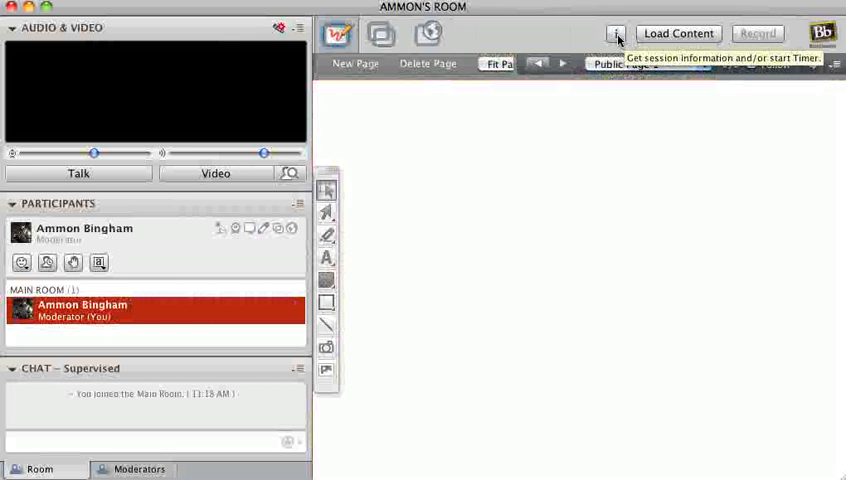
Step: Choose Start Timer... from the session information menu
{"action": "left_click", "coordinate": [616, 32]}
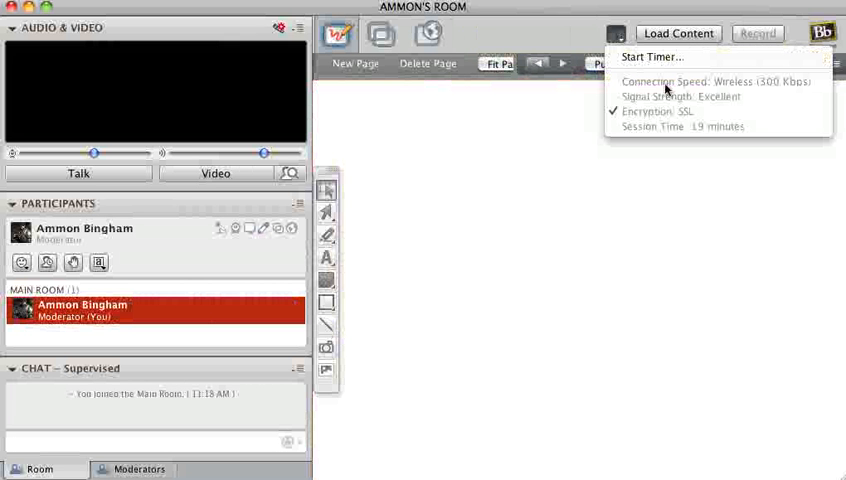
{"action": "mouse_move", "coordinate": [644, 96]}
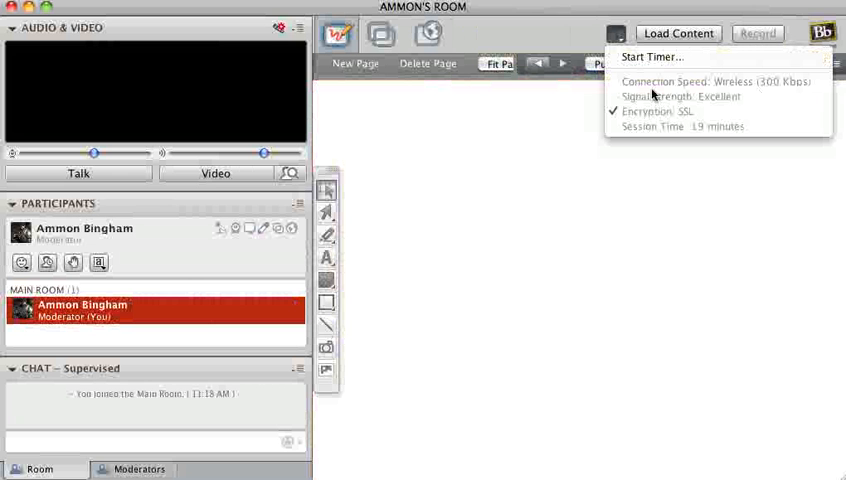
{"action": "mouse_move", "coordinate": [652, 62]}
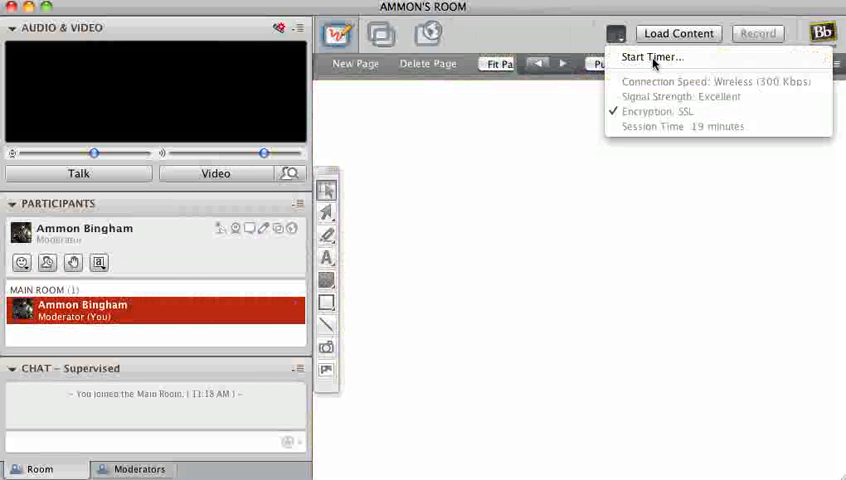
{"action": "left_click", "coordinate": [646, 56]}
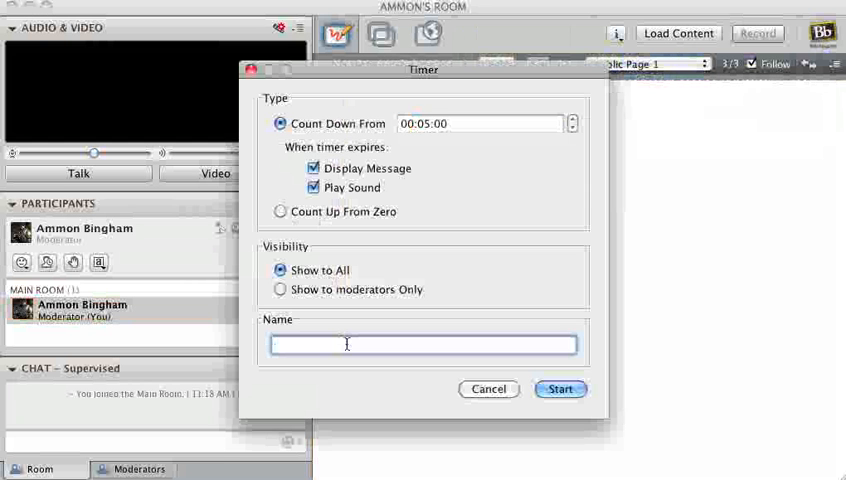
Step: Name the 00:00:01 countdown timer End of the world and start it
{"action": "type", "text": "Awes"}
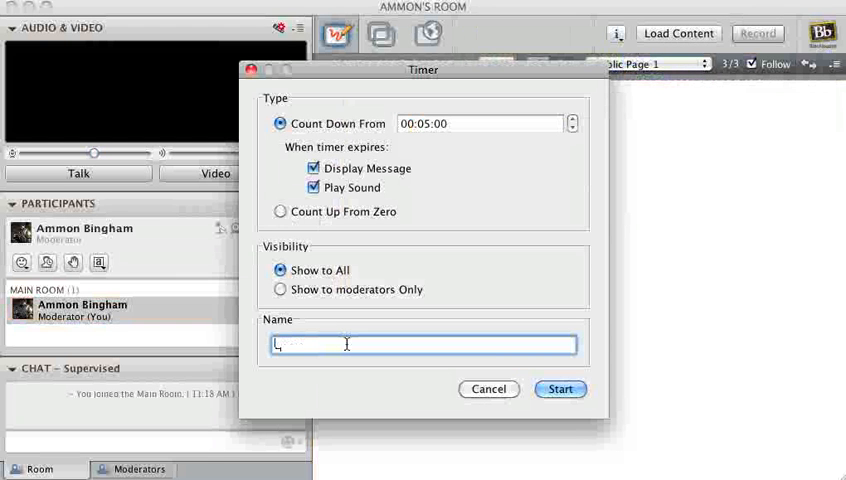
{"action": "type", "text": "End of the world"}
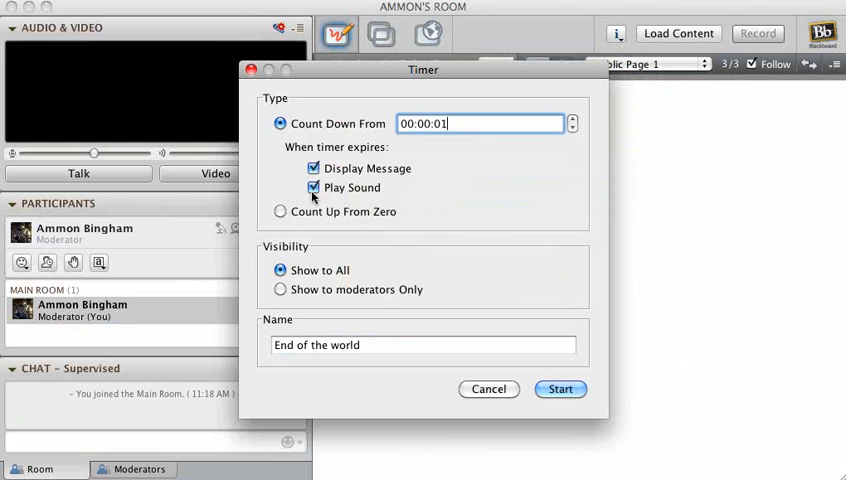
{"action": "mouse_move", "coordinate": [312, 196]}
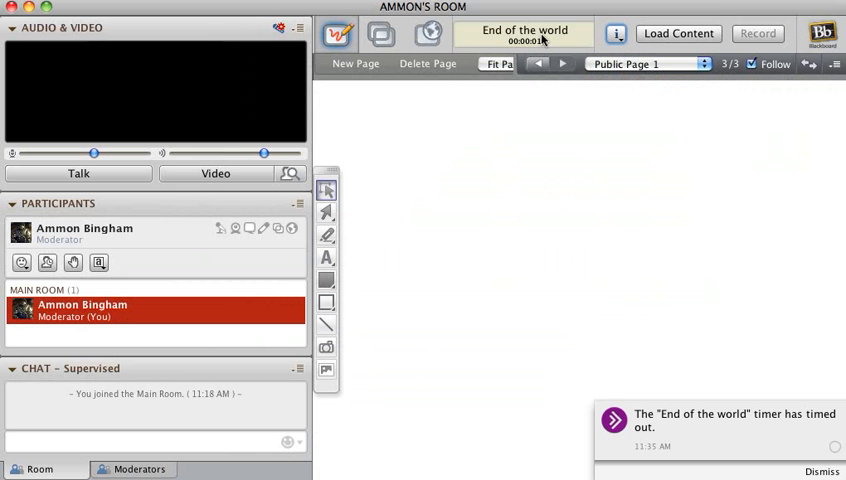
Step: Close the finished timer, dismiss its timed-out notice, and bring up Load Content
{"action": "left_click", "coordinate": [524, 32]}
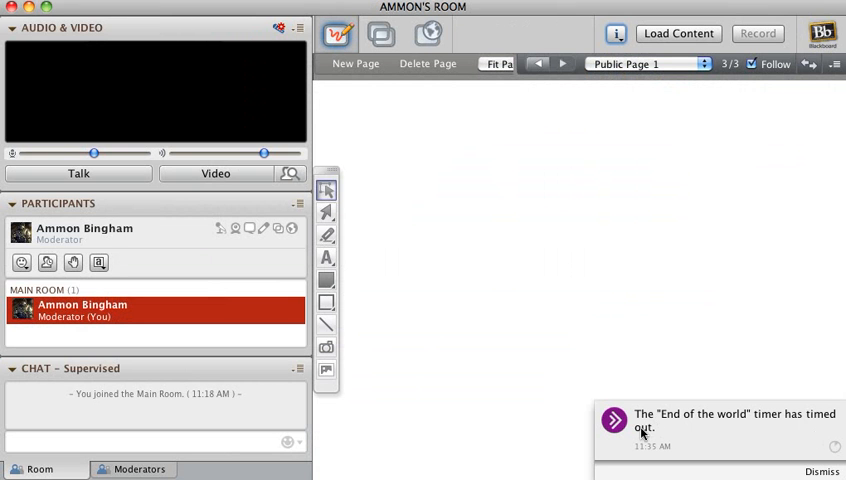
{"action": "left_click", "coordinate": [820, 472]}
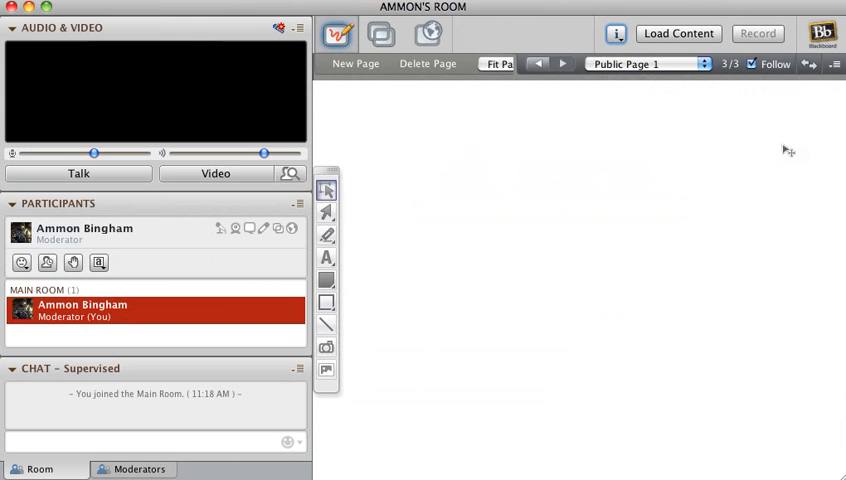
{"action": "left_click", "coordinate": [678, 32]}
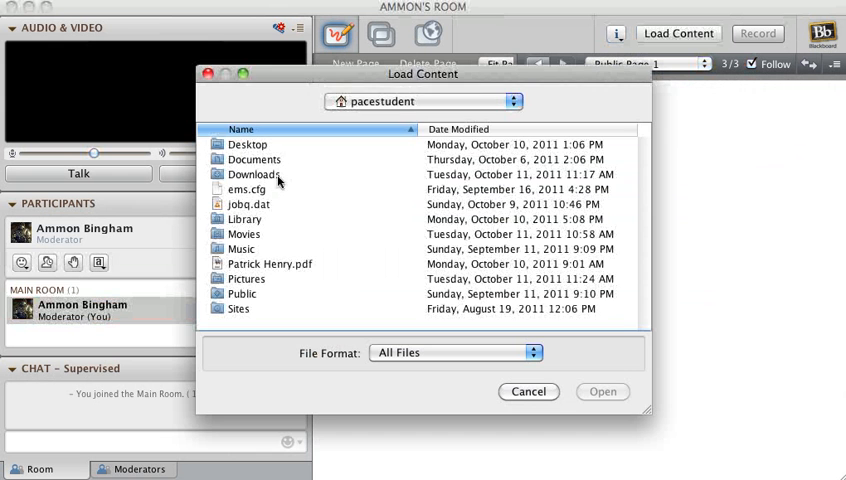
Step: Pick Patrick Henry.pdf, accept File Transfer for the unsupported type, and select it once Complete
{"action": "left_click", "coordinate": [620, 392]}
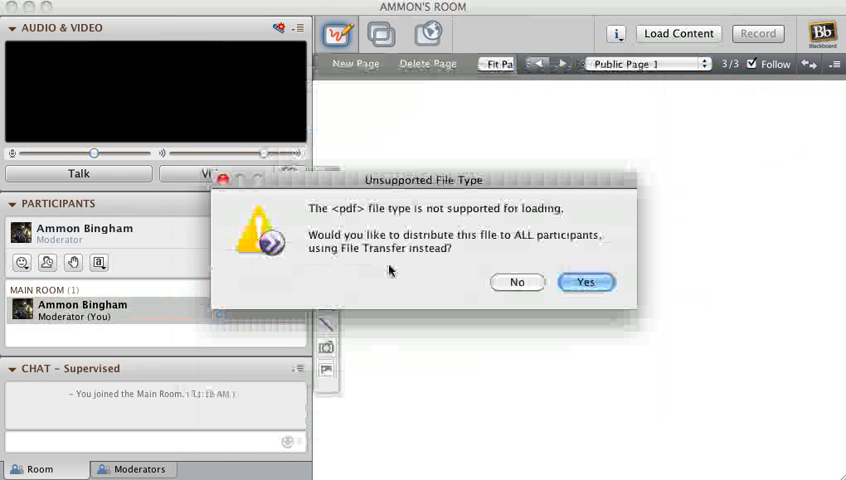
{"action": "left_click", "coordinate": [586, 282]}
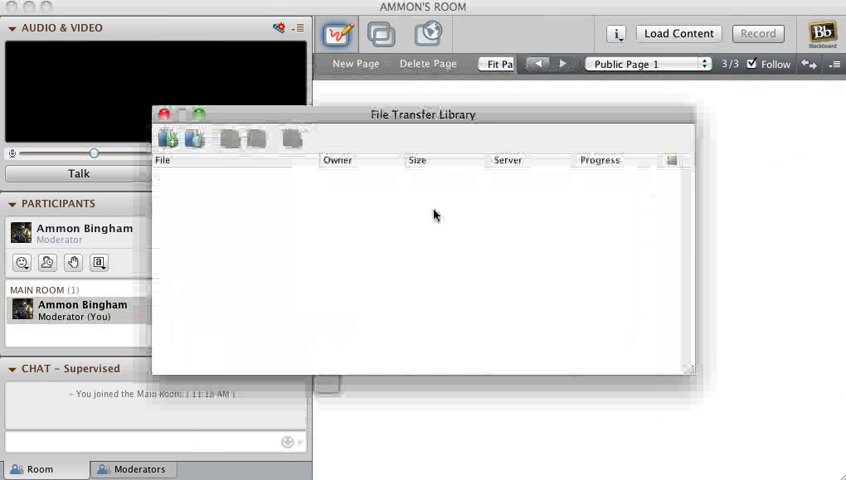
{"action": "left_click", "coordinate": [168, 138]}
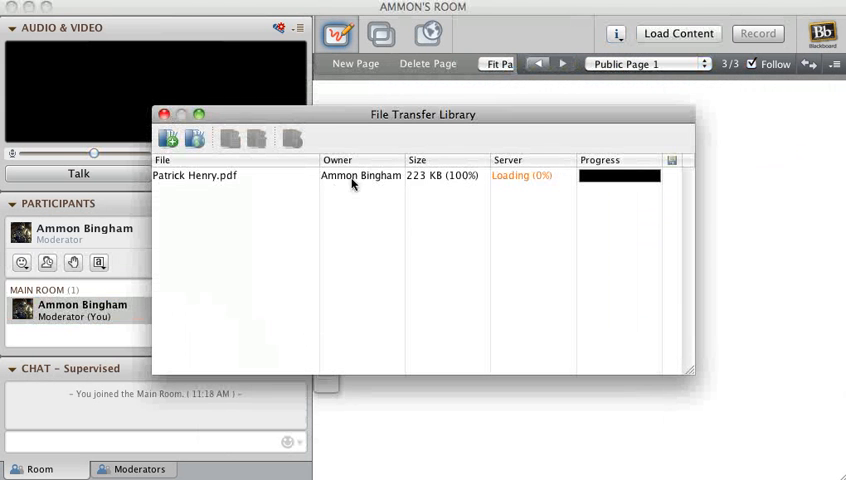
{"action": "mouse_move", "coordinate": [418, 180]}
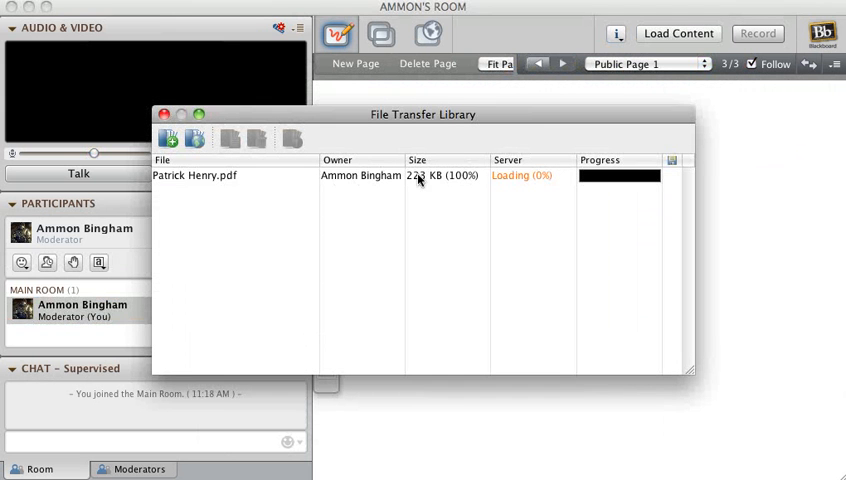
{"action": "mouse_move", "coordinate": [588, 182]}
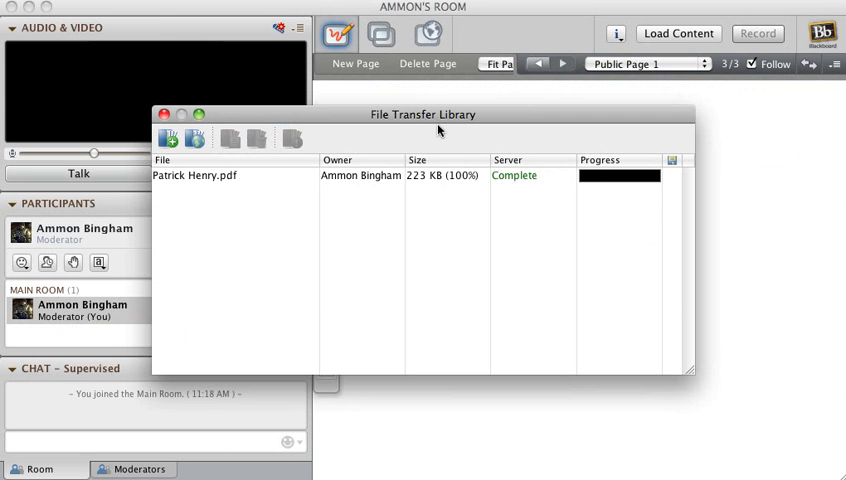
{"action": "left_click", "coordinate": [200, 176]}
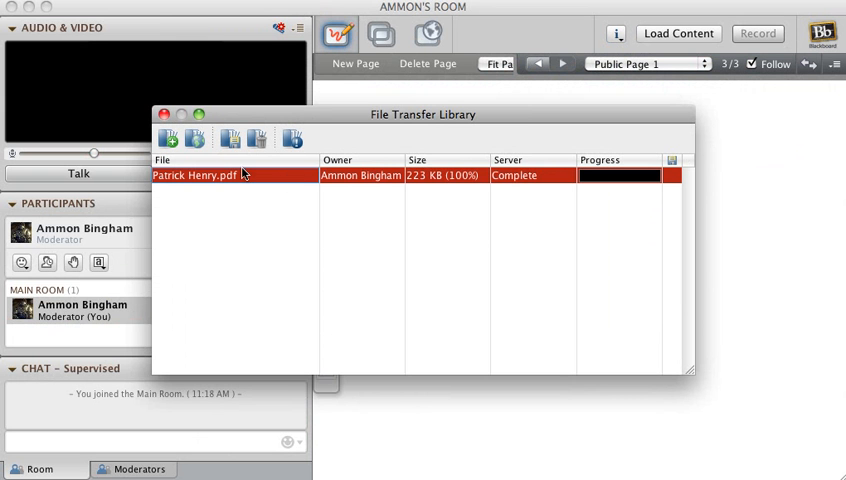
{"action": "left_click", "coordinate": [172, 138]}
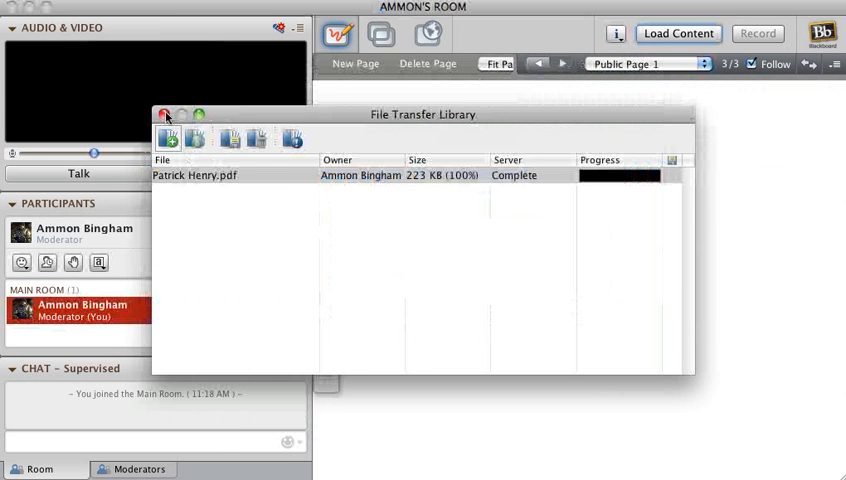
Step: Close the File Transfer Library, bring up Load Content and dismiss it without loading
{"action": "left_click", "coordinate": [164, 118]}
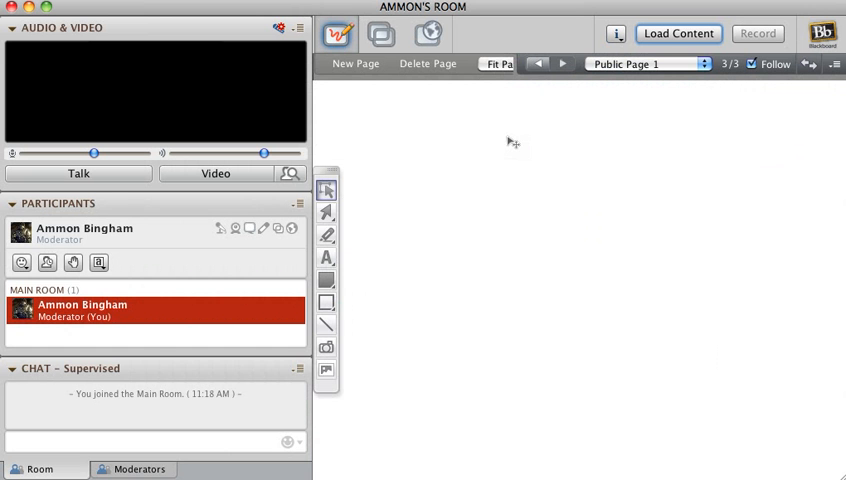
{"action": "mouse_move", "coordinate": [416, 252]}
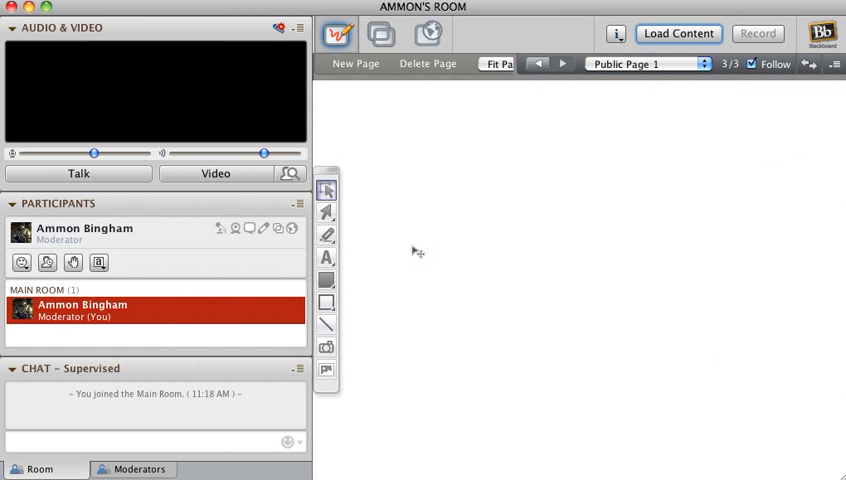
{"action": "mouse_move", "coordinate": [622, 358]}
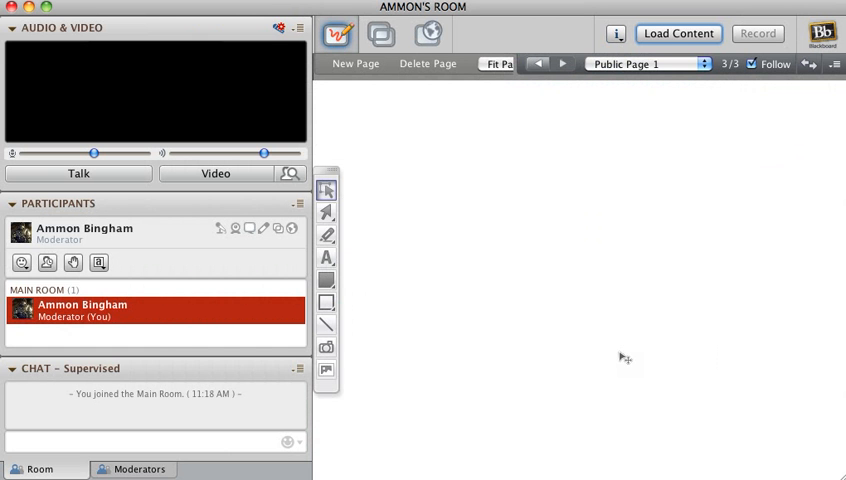
{"action": "mouse_move", "coordinate": [728, 90]}
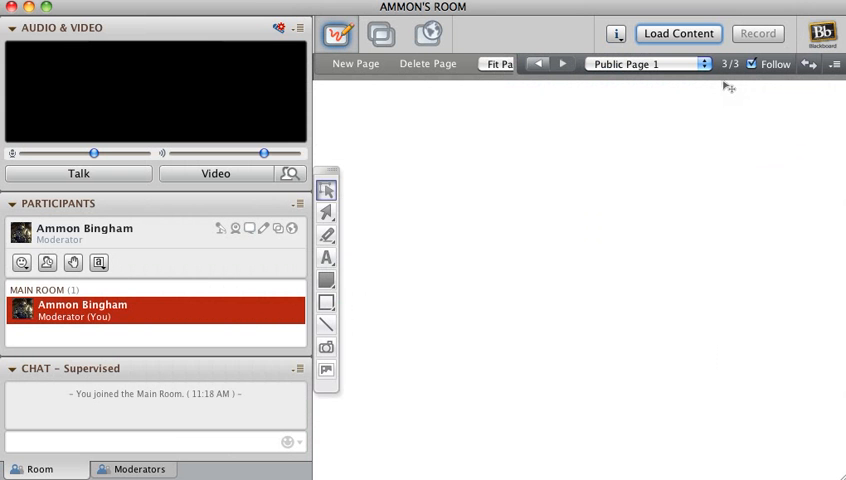
{"action": "left_click", "coordinate": [678, 32]}
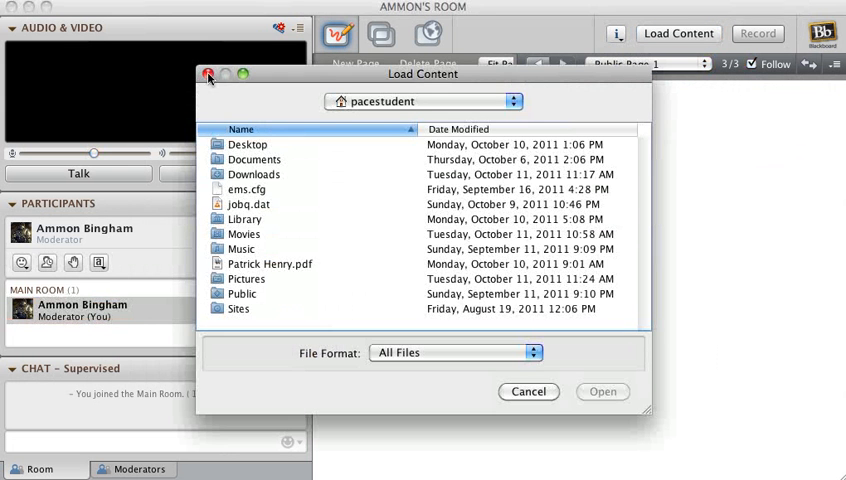
{"action": "left_click", "coordinate": [208, 76]}
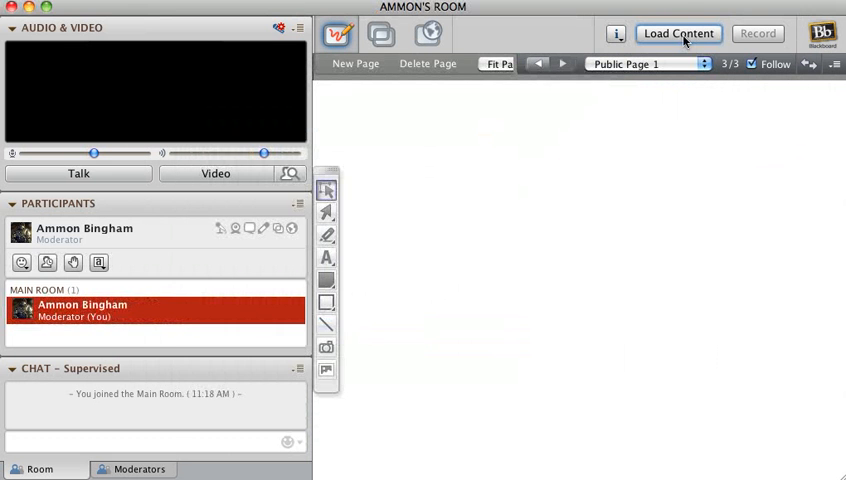
Step: Reopen Load Content, browse to the Desktop folder, then Cancel
{"action": "left_click", "coordinate": [676, 32]}
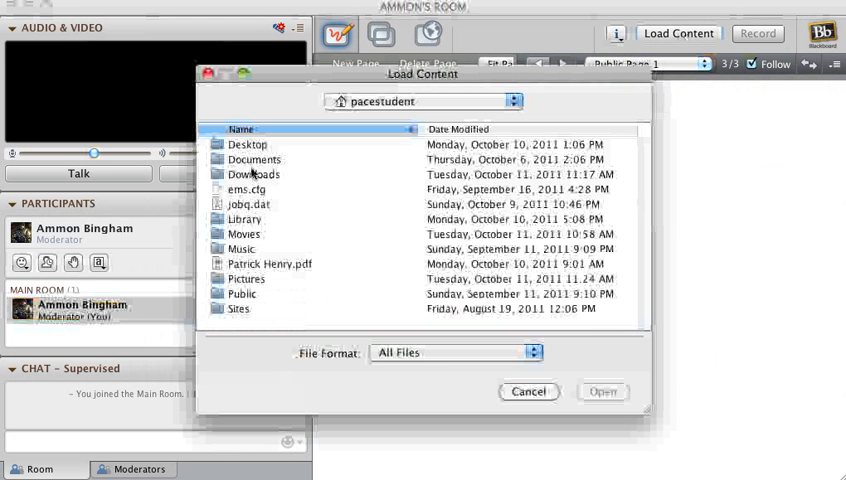
{"action": "left_click", "coordinate": [254, 160]}
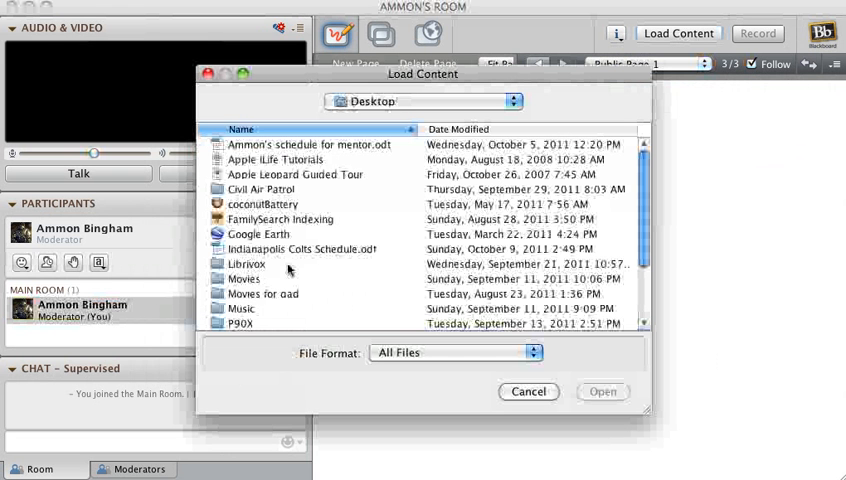
{"action": "left_click", "coordinate": [528, 392]}
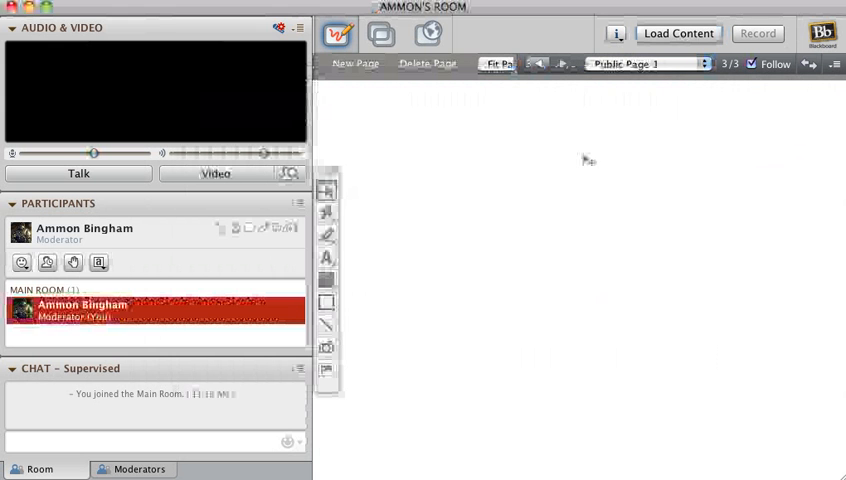
{"action": "mouse_move", "coordinate": [628, 184]}
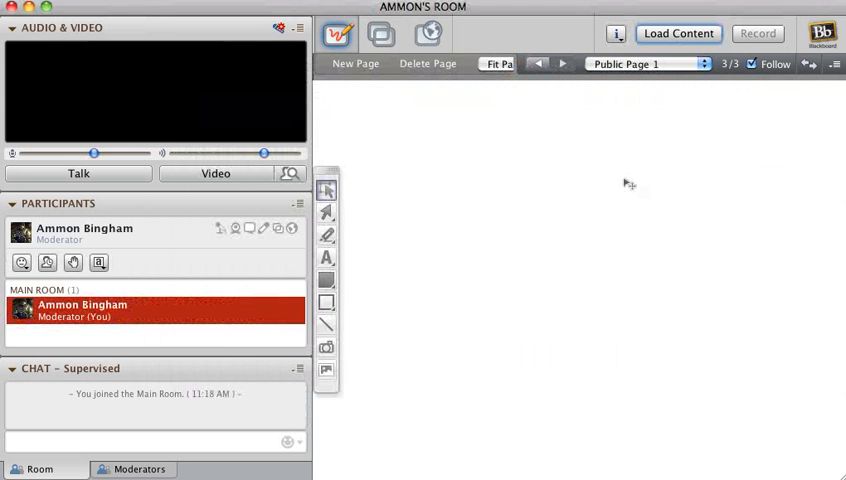
{"action": "mouse_move", "coordinate": [556, 132]}
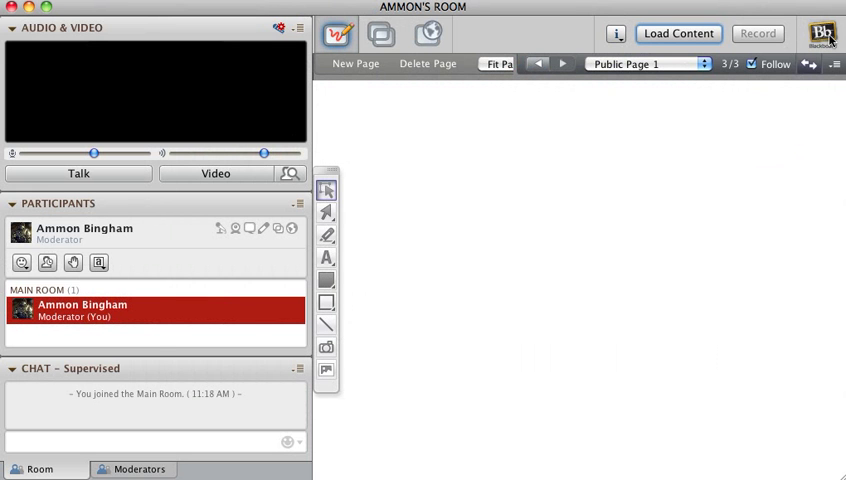
{"action": "mouse_move", "coordinate": [300, 236]}
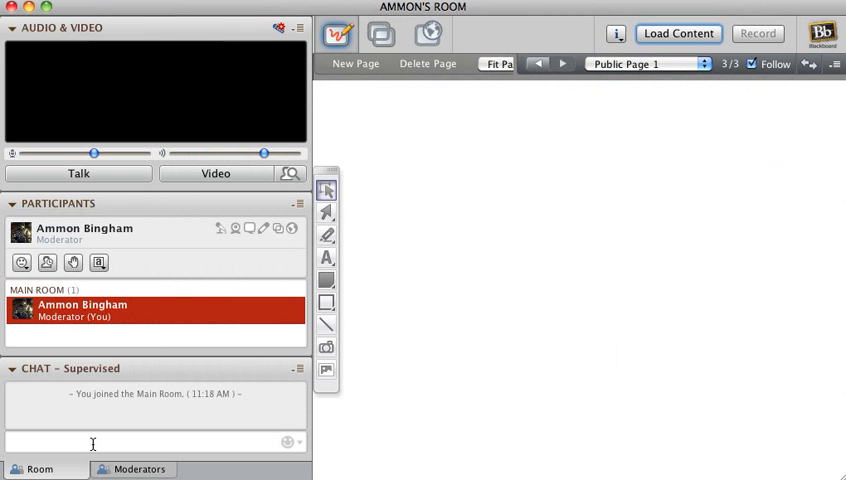
{"action": "type", "text": "hi"}
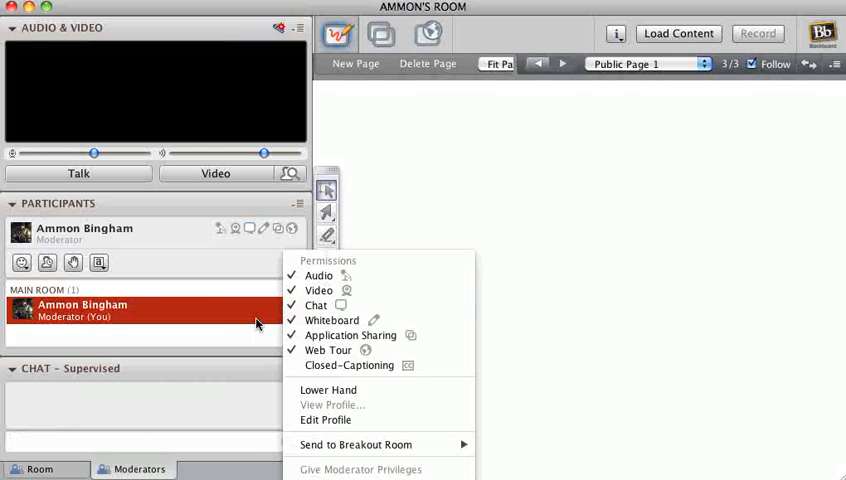
{"action": "mouse_move", "coordinate": [332, 320]}
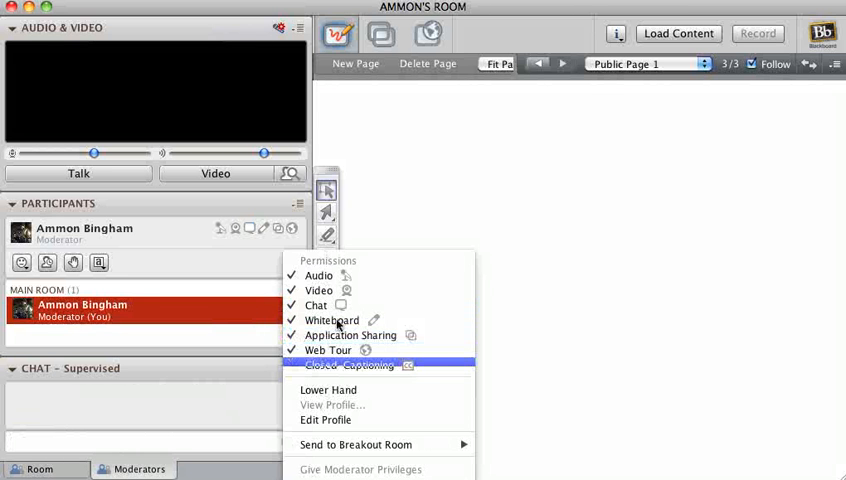
{"action": "mouse_move", "coordinate": [340, 320]}
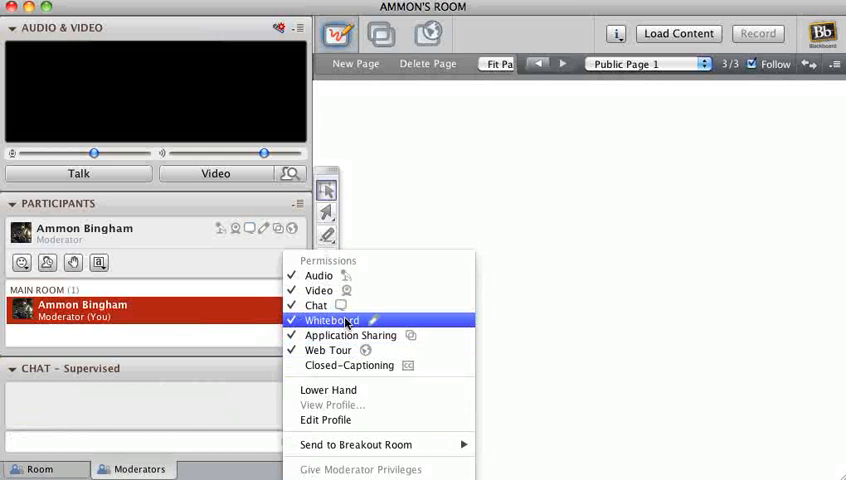
{"action": "left_click", "coordinate": [332, 320]}
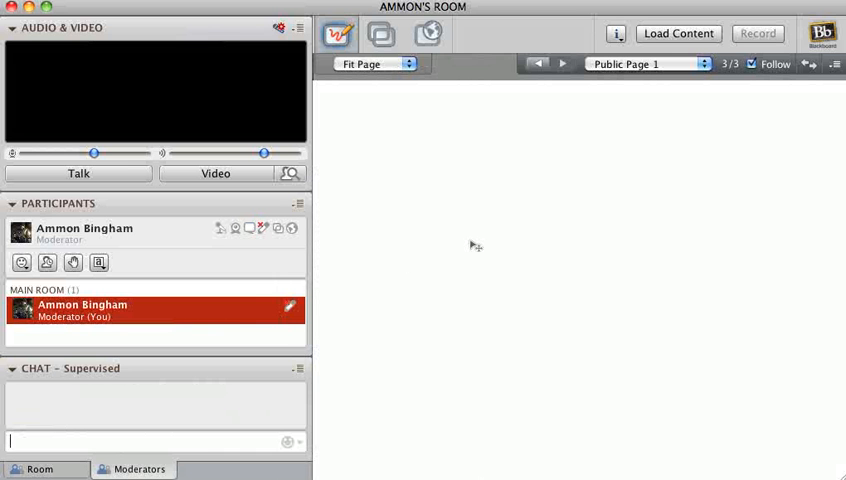
{"action": "left_click", "coordinate": [276, 308]}
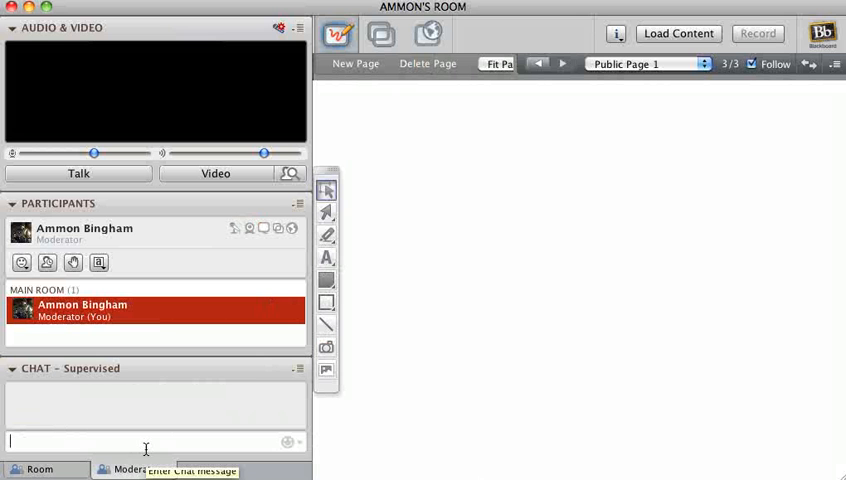
{"action": "left_click", "coordinate": [292, 308]}
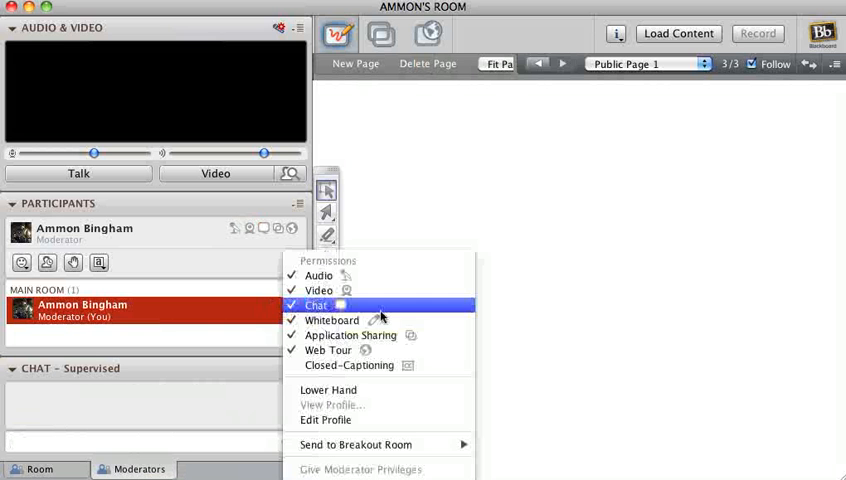
{"action": "mouse_move", "coordinate": [376, 318]}
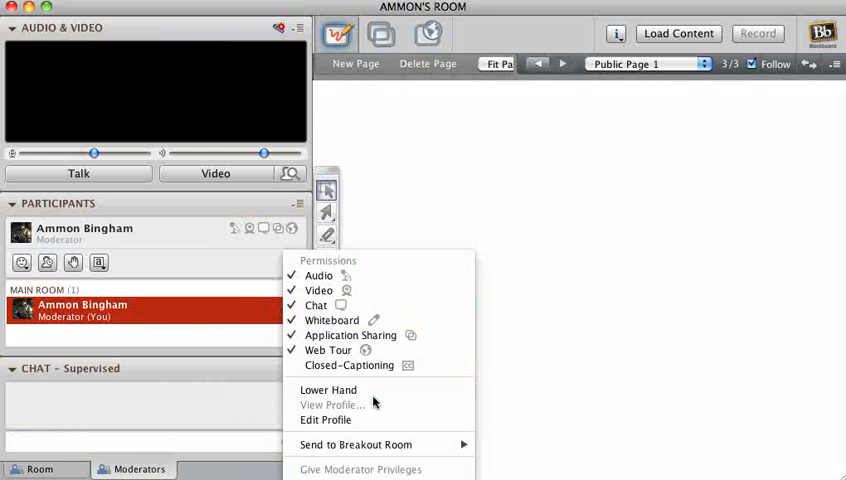
{"action": "mouse_move", "coordinate": [350, 410]}
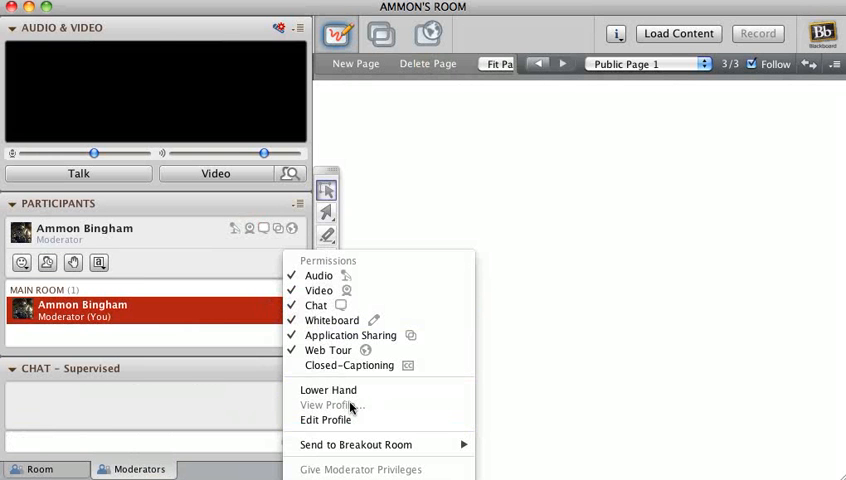
{"action": "mouse_move", "coordinate": [330, 408]}
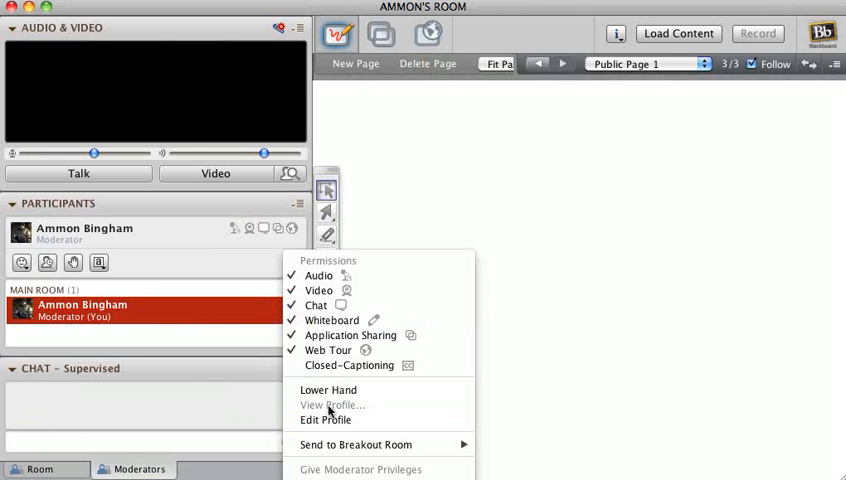
{"action": "mouse_move", "coordinate": [328, 388]}
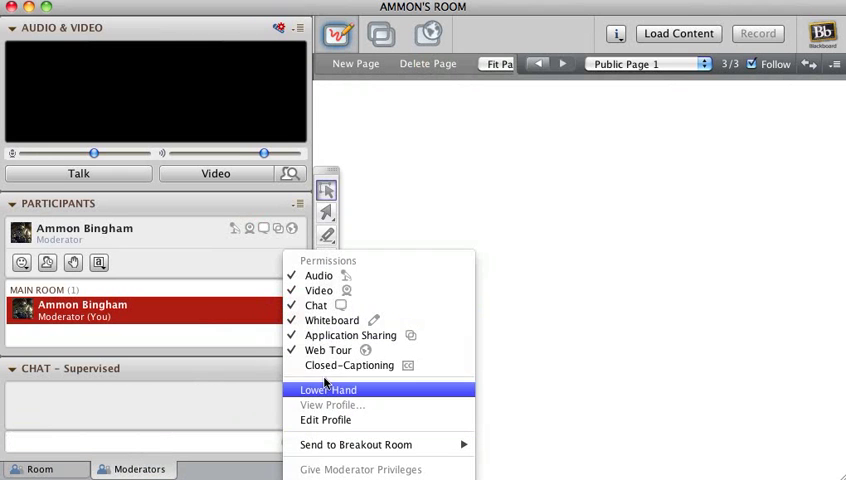
{"action": "mouse_move", "coordinate": [384, 390]}
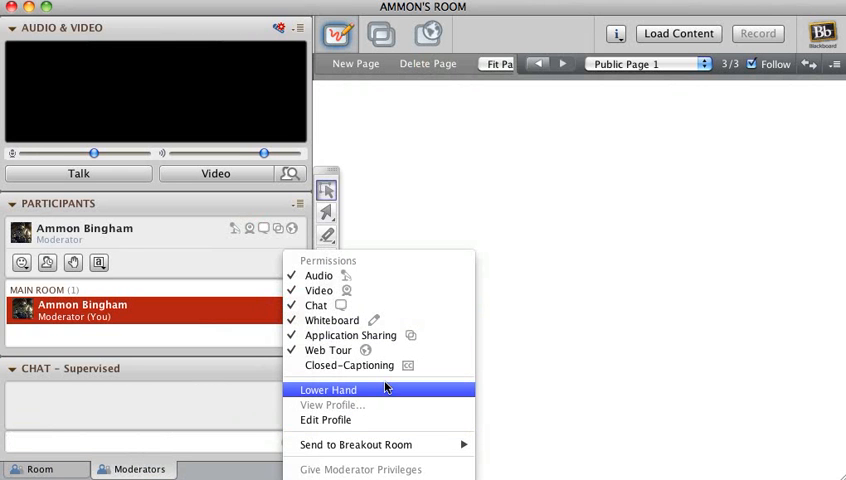
{"action": "mouse_move", "coordinate": [366, 400]}
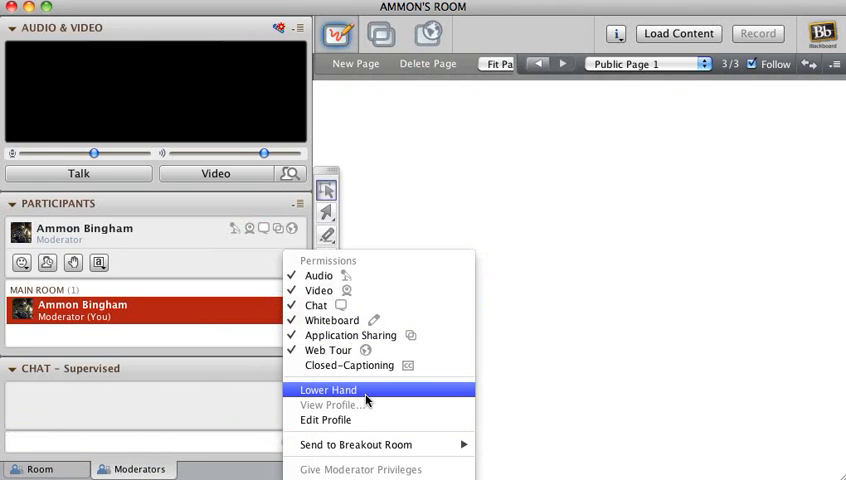
{"action": "mouse_move", "coordinate": [370, 408]}
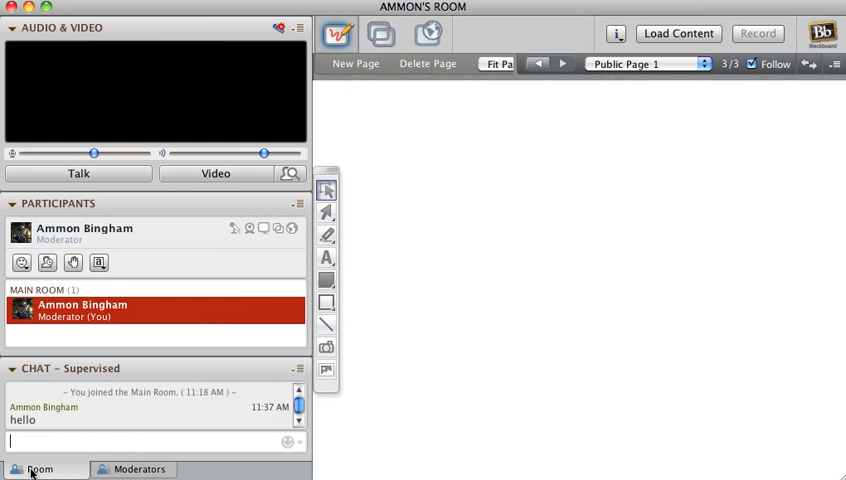
{"action": "mouse_move", "coordinate": [88, 432]}
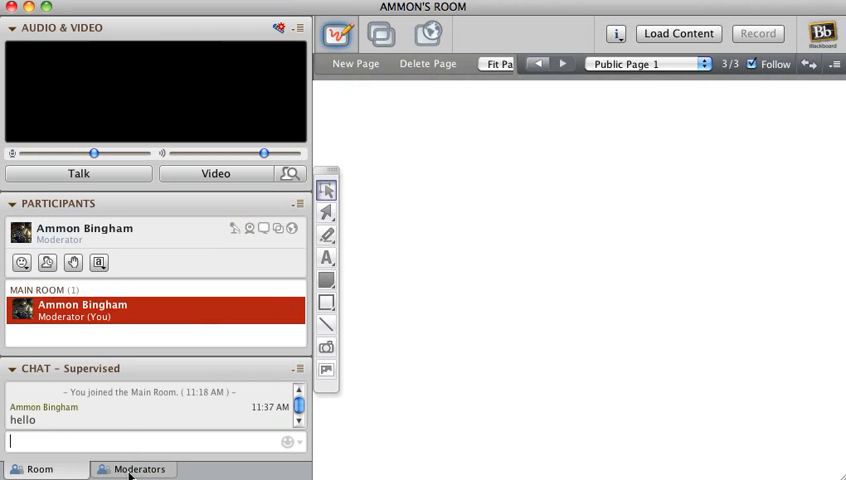
{"action": "left_click", "coordinate": [140, 468]}
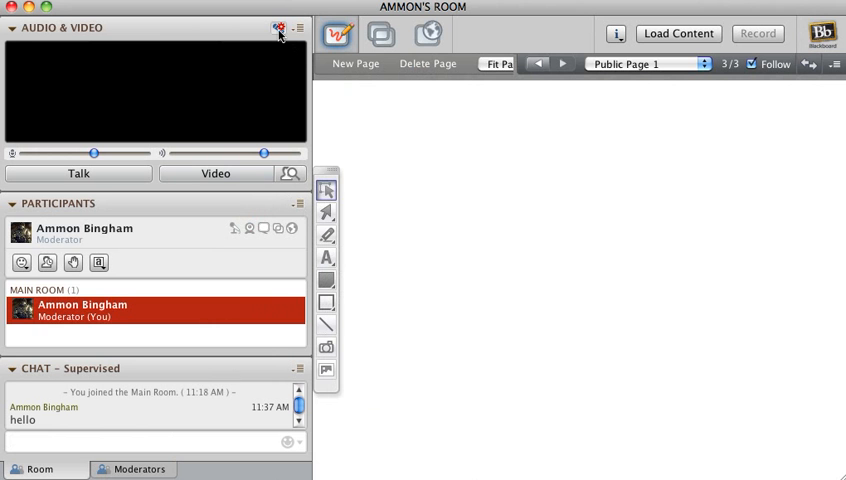
Step: Launch the Audio Setup Wizard and accept the default audio output device
{"action": "left_click", "coordinate": [280, 24]}
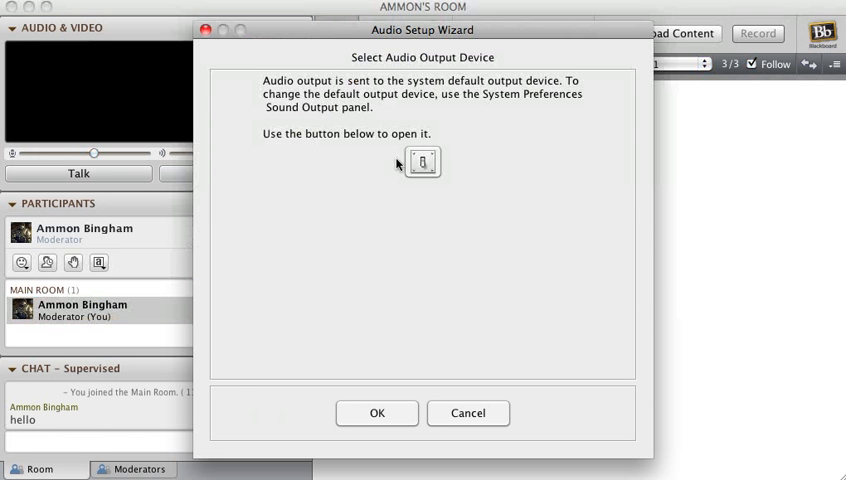
{"action": "mouse_move", "coordinate": [352, 228]}
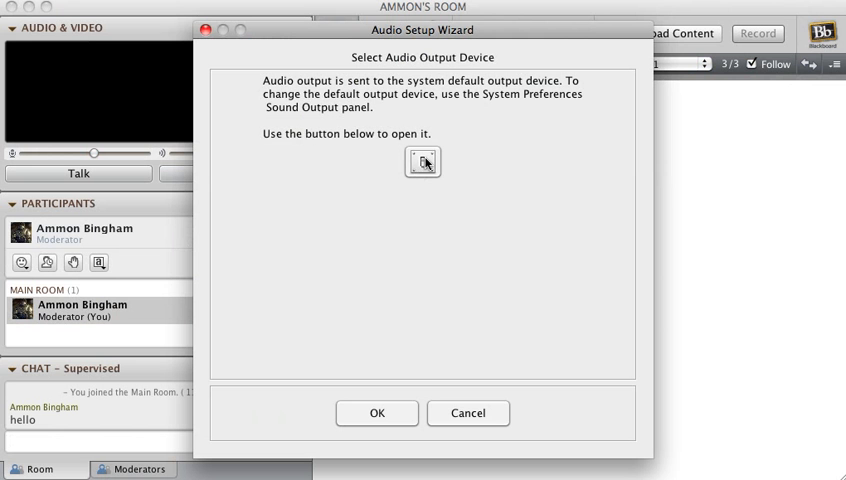
{"action": "left_click", "coordinate": [422, 162]}
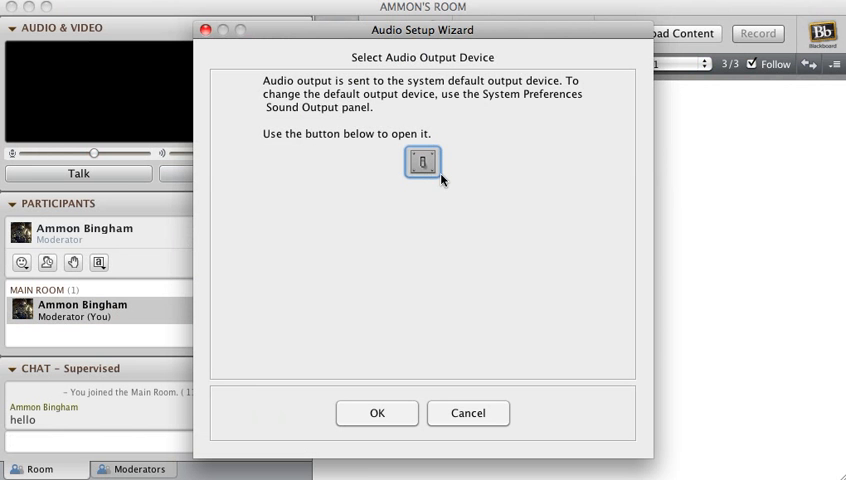
{"action": "mouse_move", "coordinate": [428, 164]}
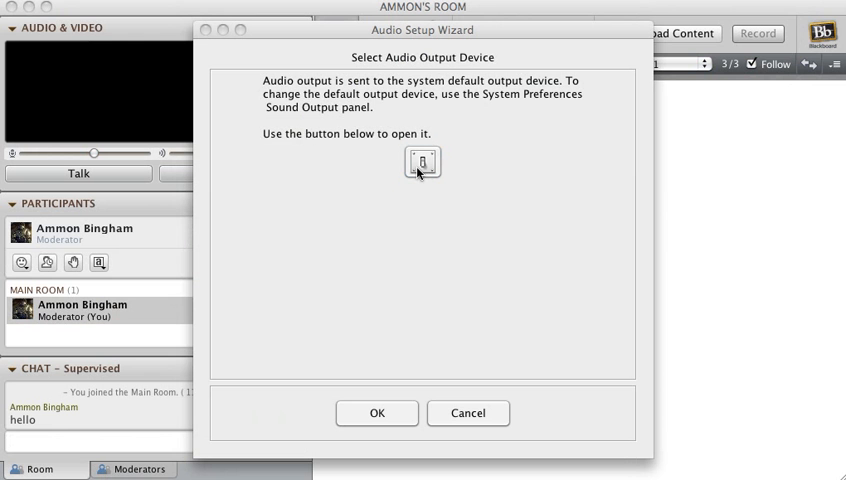
{"action": "mouse_move", "coordinate": [382, 252]}
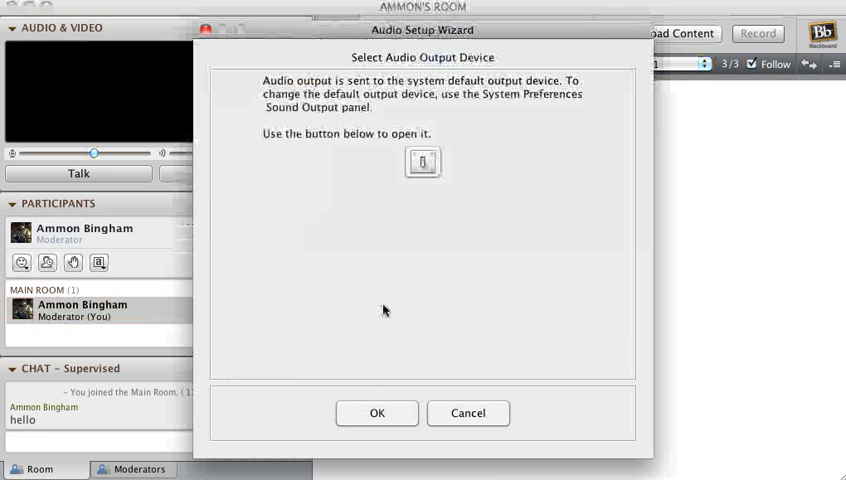
{"action": "left_click", "coordinate": [376, 412]}
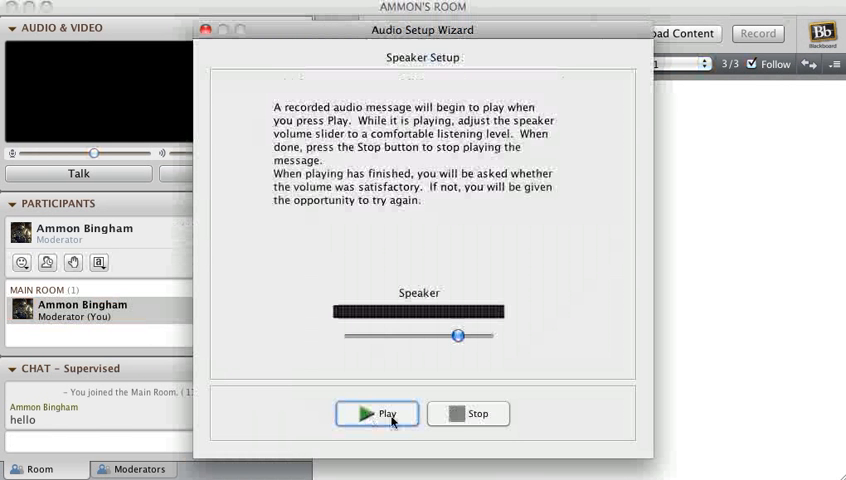
Step: Play and stop the test message, then confirm the speaker volume is comfortable
{"action": "left_click", "coordinate": [376, 412]}
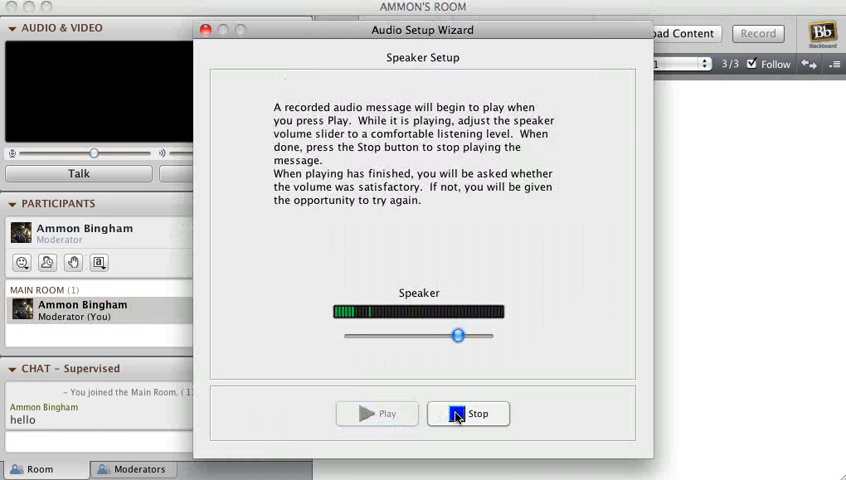
{"action": "left_click", "coordinate": [468, 414]}
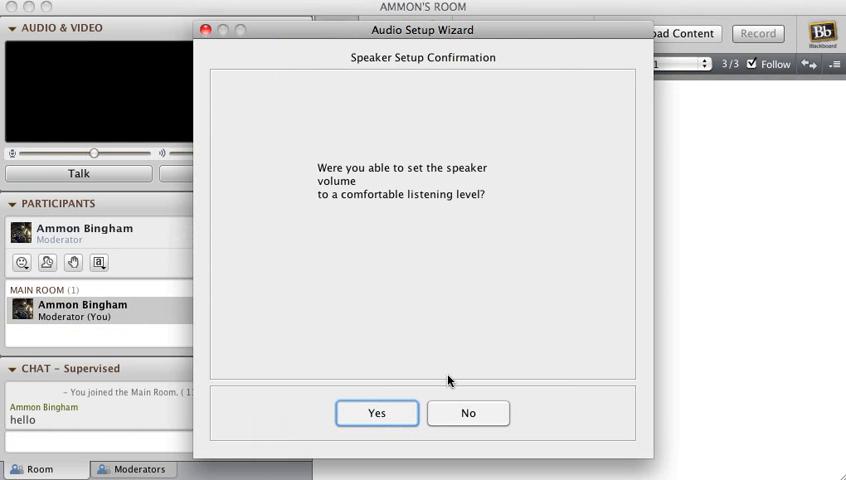
{"action": "left_click", "coordinate": [376, 412]}
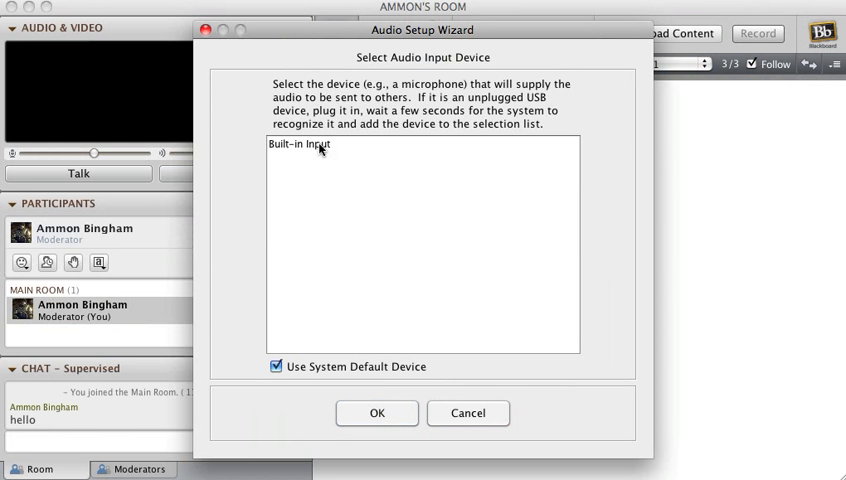
{"action": "mouse_move", "coordinate": [320, 158]}
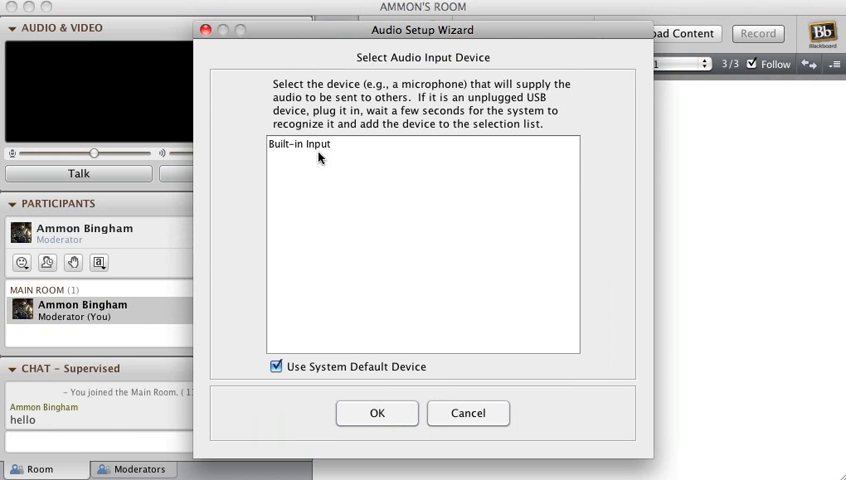
{"action": "mouse_move", "coordinate": [316, 160]}
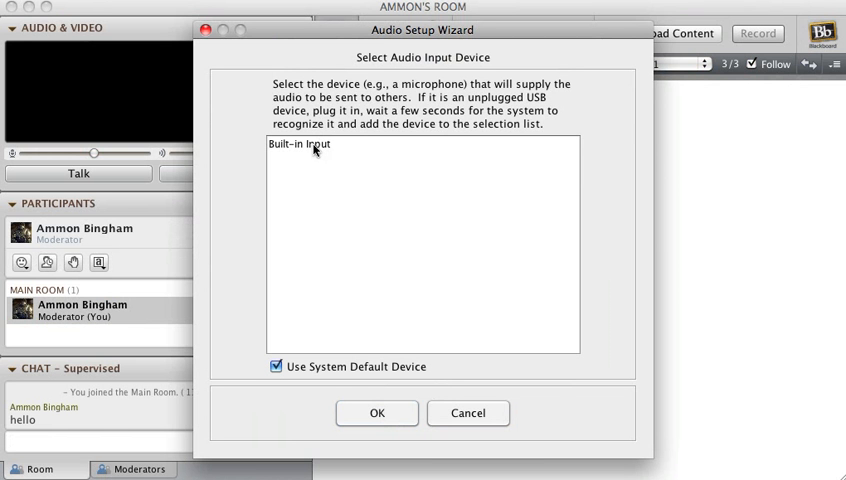
{"action": "mouse_move", "coordinate": [320, 196]}
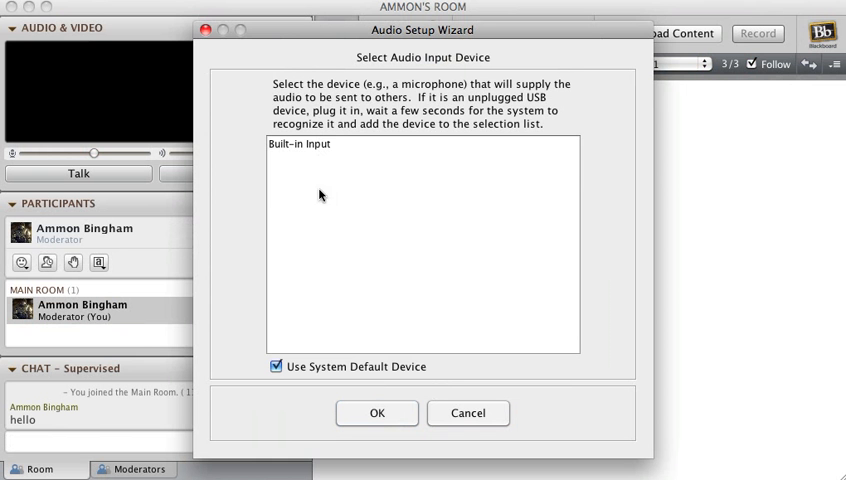
Step: Accept Built-in Input as microphone, record a short test and play it back
{"action": "left_click", "coordinate": [376, 412]}
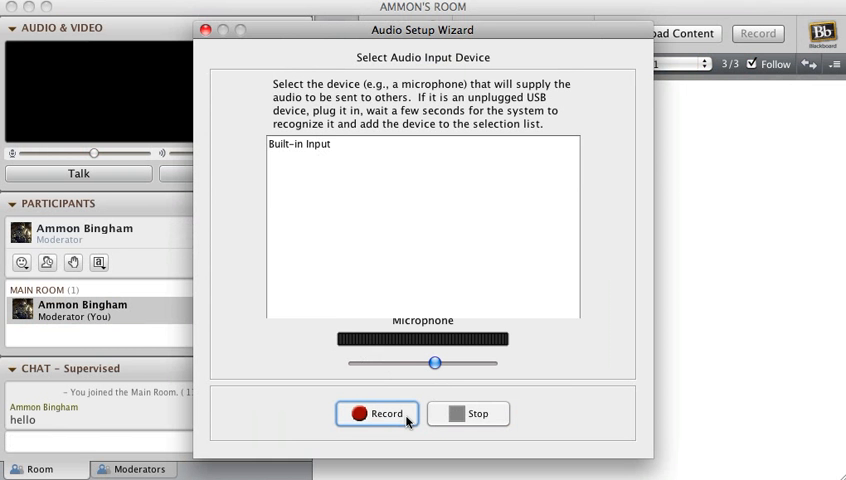
{"action": "left_click", "coordinate": [376, 414]}
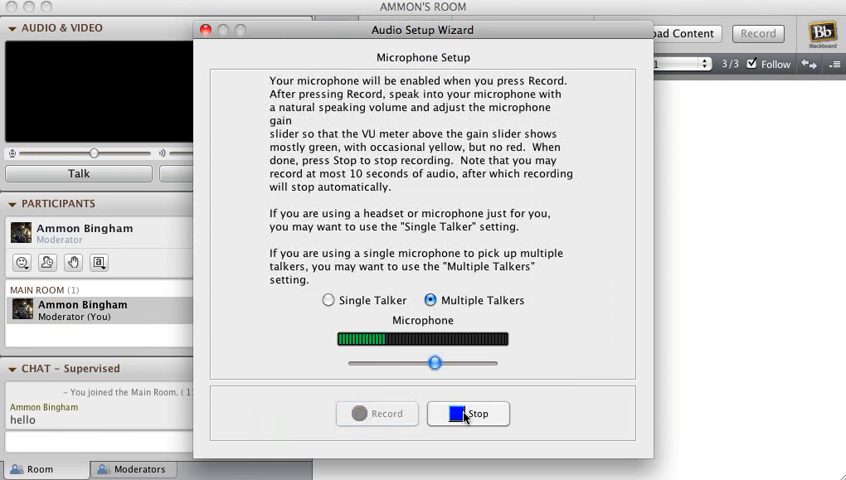
{"action": "left_click", "coordinate": [466, 412]}
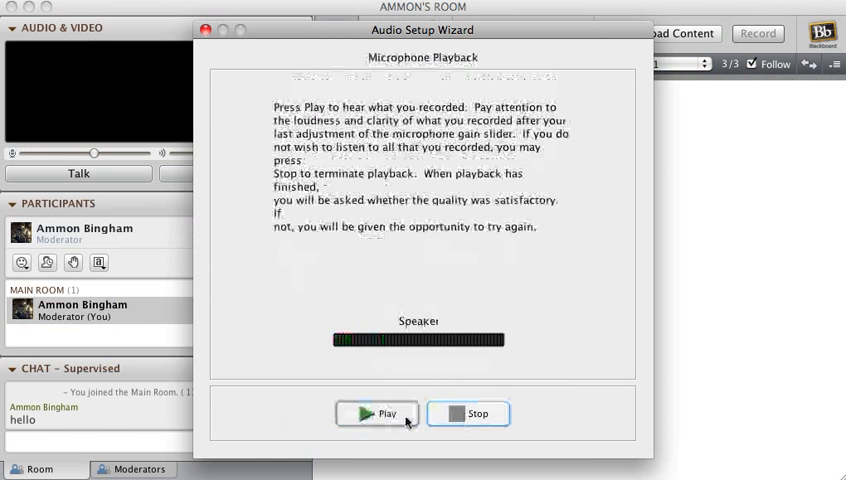
{"action": "left_click", "coordinate": [376, 414]}
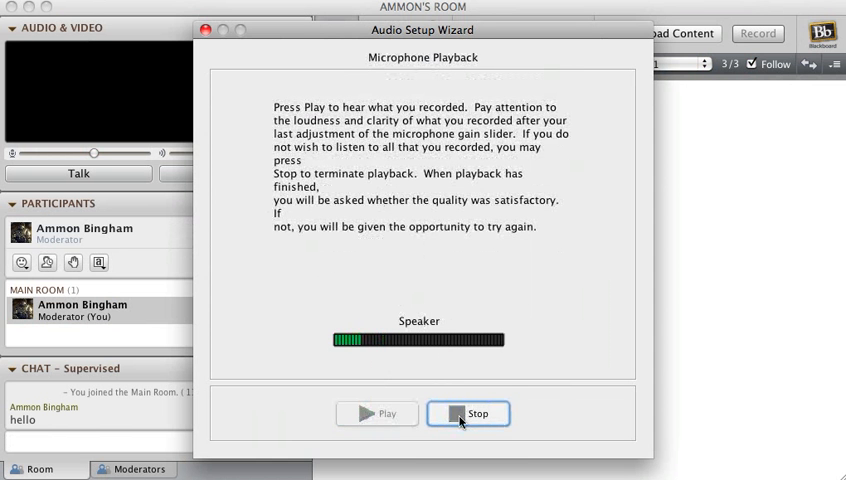
{"action": "left_click", "coordinate": [468, 414]}
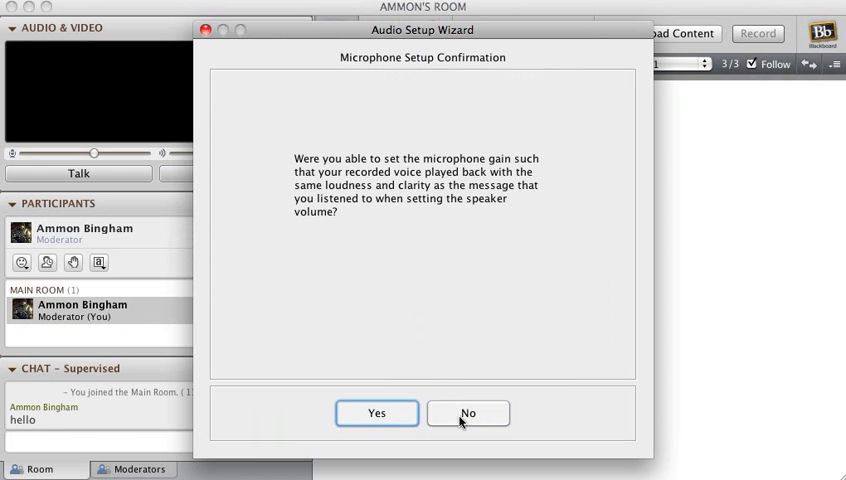
Step: Answer No to the microphone confirmation to show the Microphone Problem Resolution advice
{"action": "left_click", "coordinate": [466, 412]}
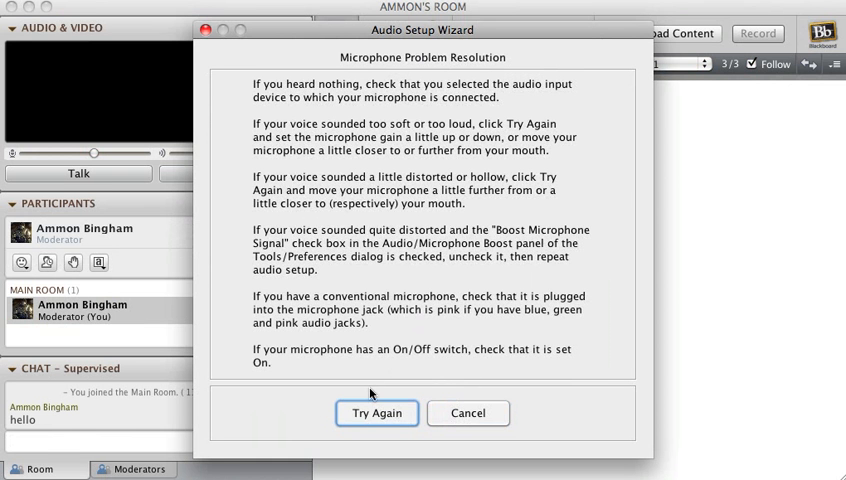
{"action": "mouse_move", "coordinate": [400, 372]}
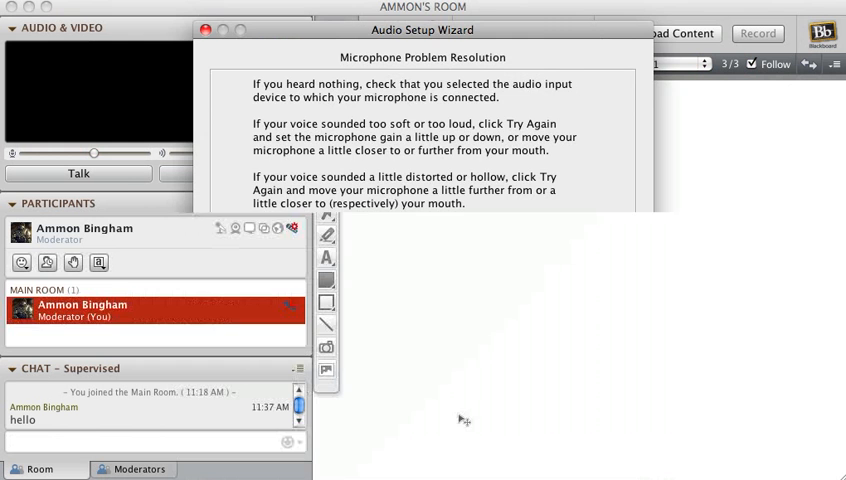
Step: Close the audio wizard and start broadcasting the webcam from the Audio & Video panel
{"action": "left_click", "coordinate": [204, 28]}
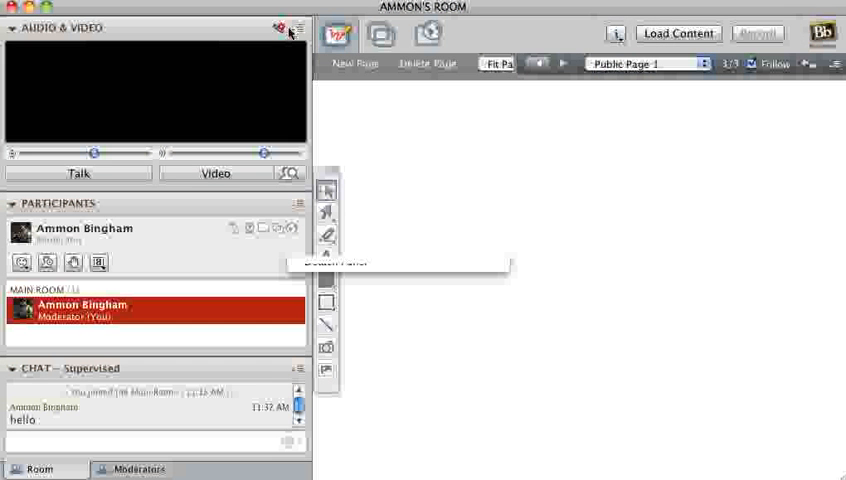
{"action": "left_click", "coordinate": [296, 28]}
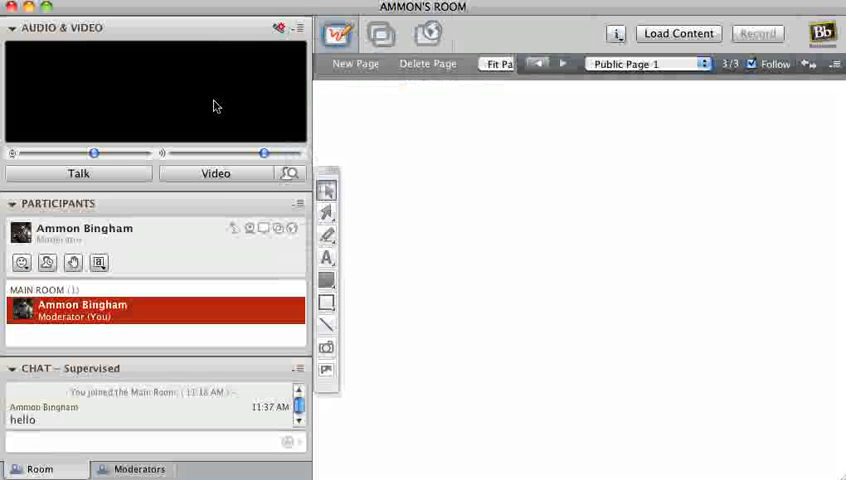
{"action": "mouse_move", "coordinate": [100, 122]}
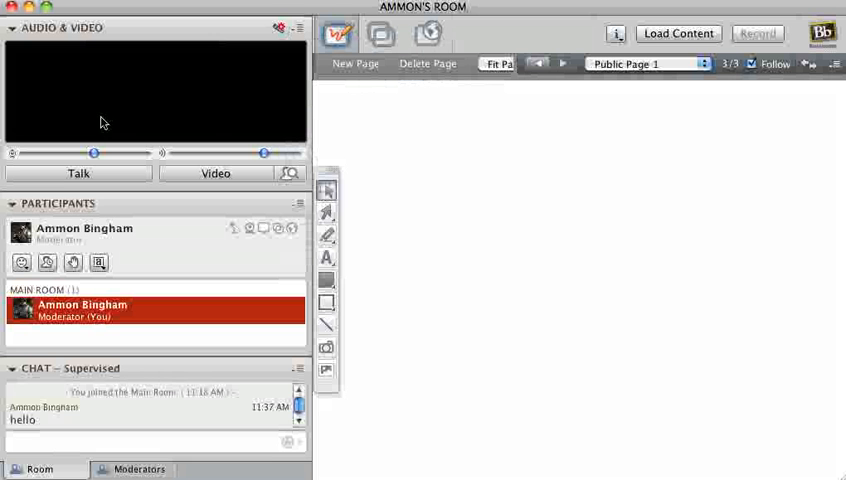
{"action": "mouse_move", "coordinate": [140, 108]}
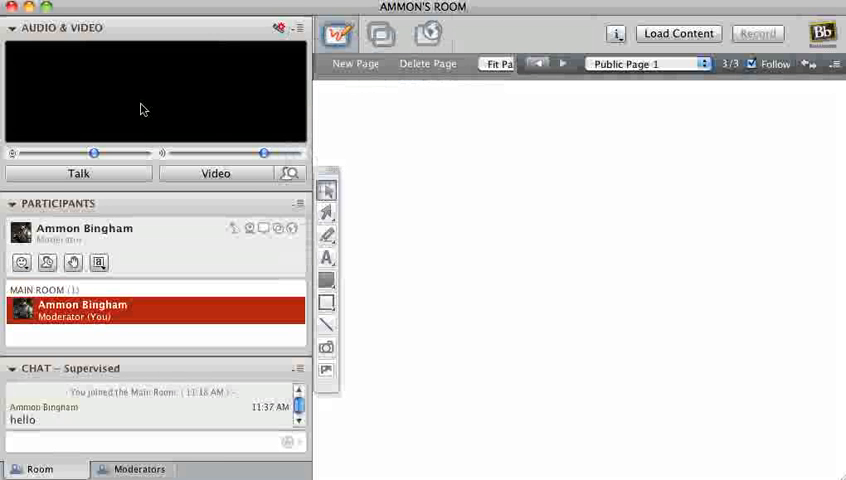
{"action": "mouse_move", "coordinate": [114, 140]}
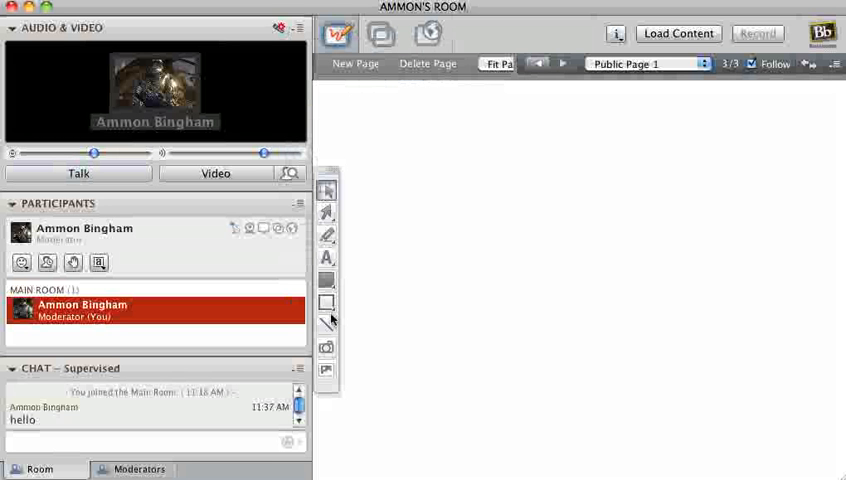
{"action": "left_click", "coordinate": [328, 300]}
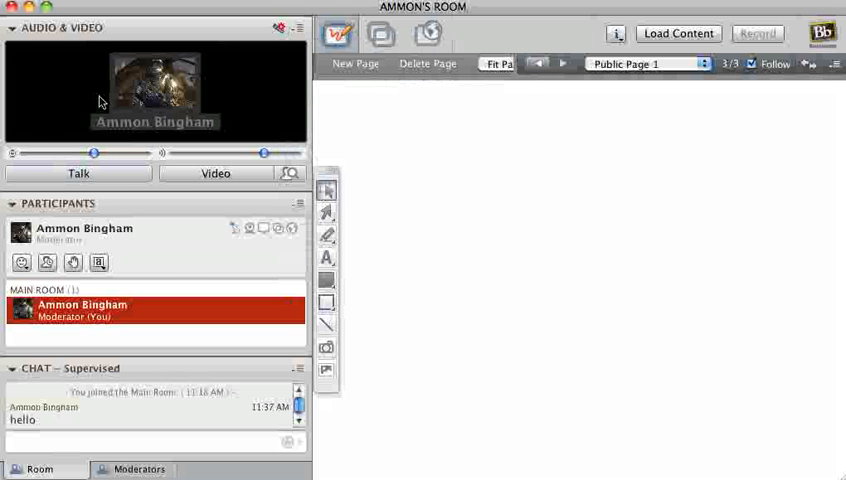
{"action": "mouse_move", "coordinate": [412, 132]}
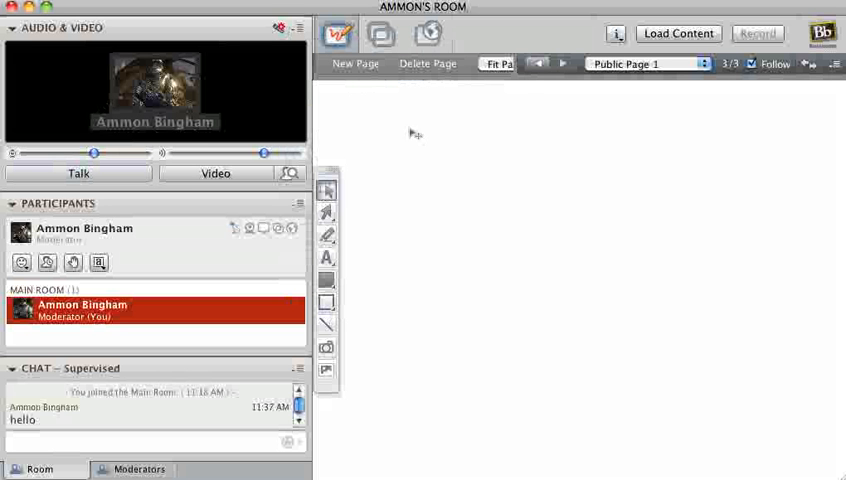
Step: Uncheck Make Video Follow Speaker in the Audio & Video options, then review the menu again
{"action": "left_click", "coordinate": [298, 28]}
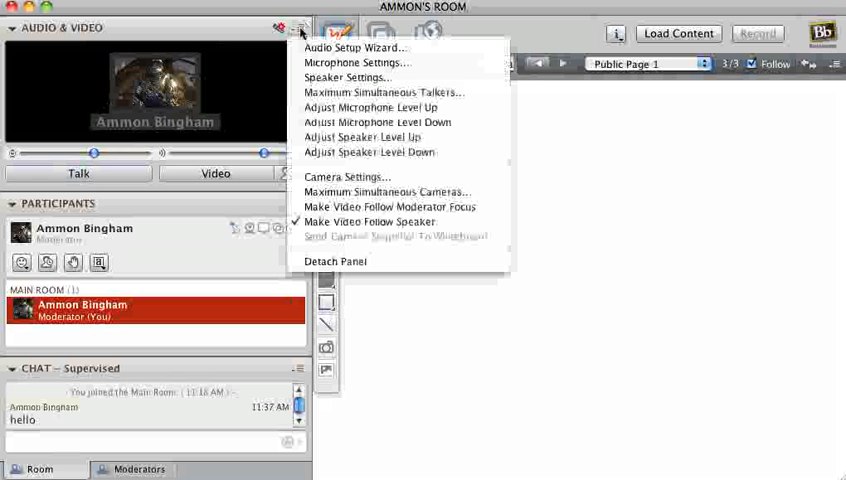
{"action": "mouse_move", "coordinate": [368, 220]}
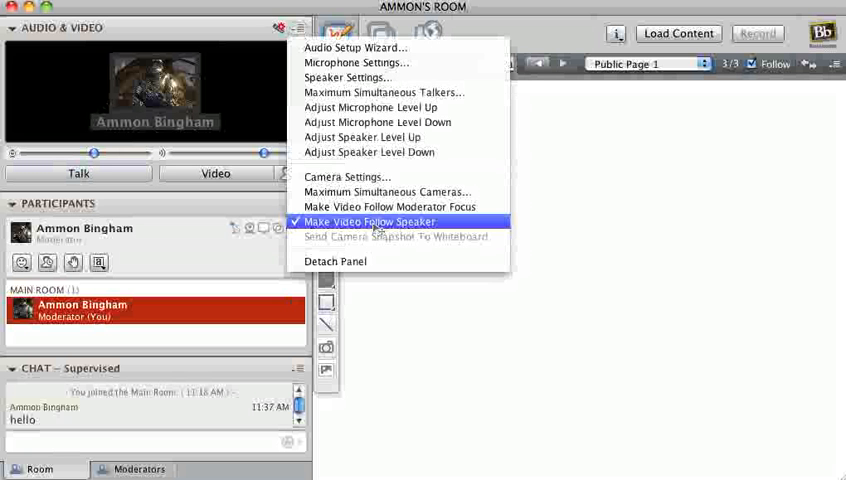
{"action": "left_click", "coordinate": [370, 220]}
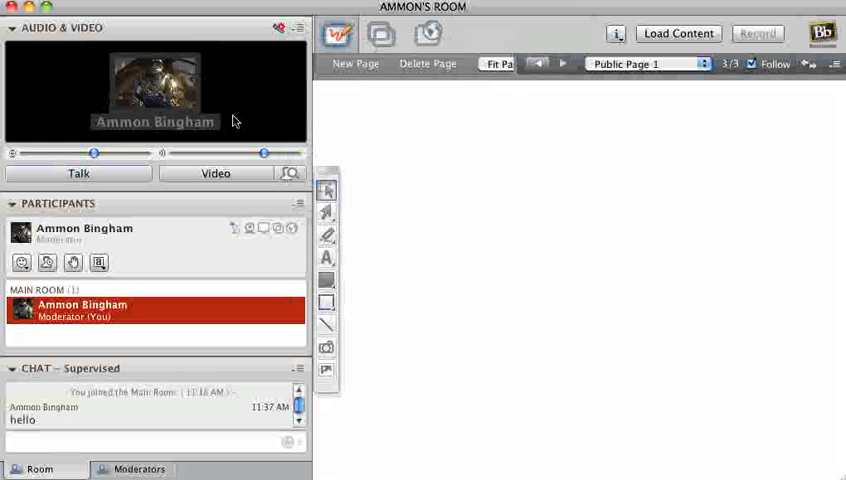
{"action": "mouse_move", "coordinate": [172, 140]}
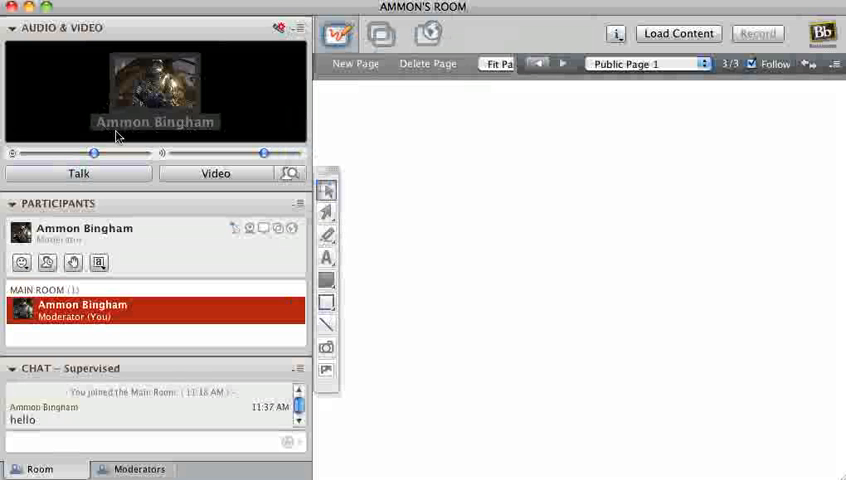
{"action": "mouse_move", "coordinate": [116, 136]}
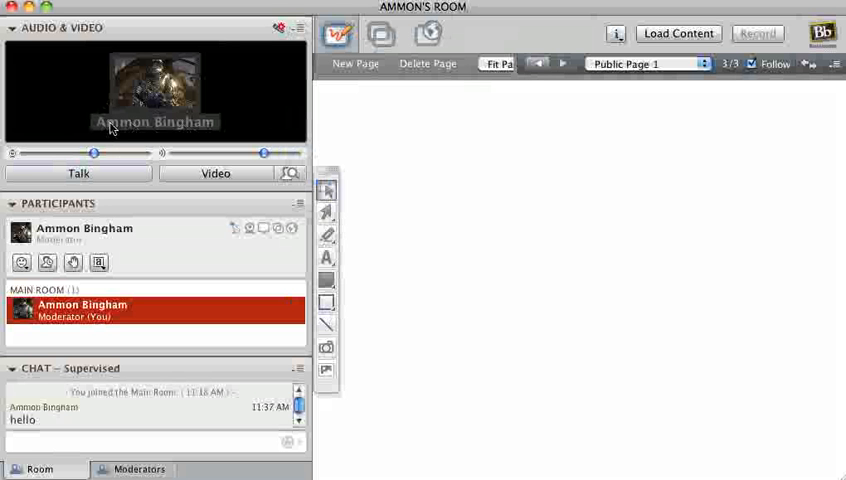
{"action": "mouse_move", "coordinate": [98, 130]}
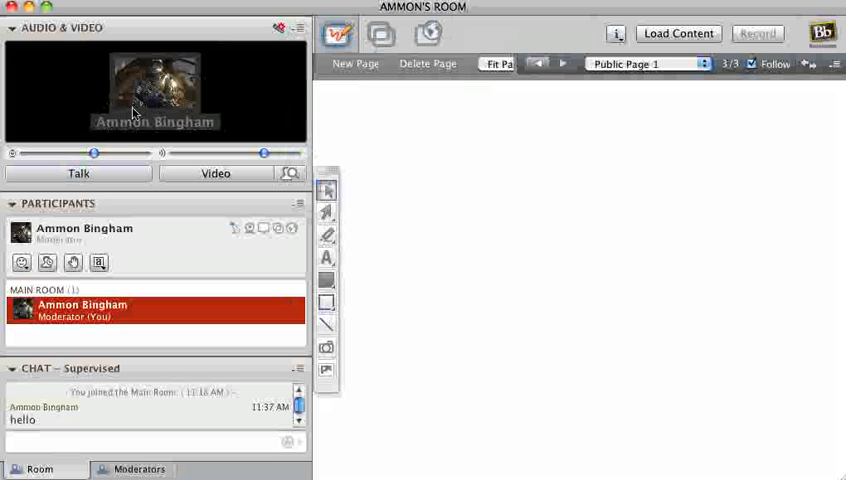
{"action": "mouse_move", "coordinate": [96, 76]}
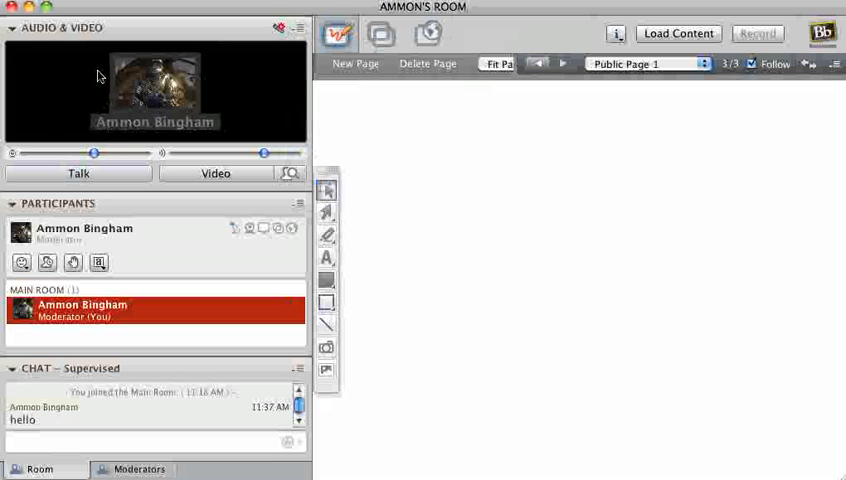
{"action": "mouse_move", "coordinate": [204, 130]}
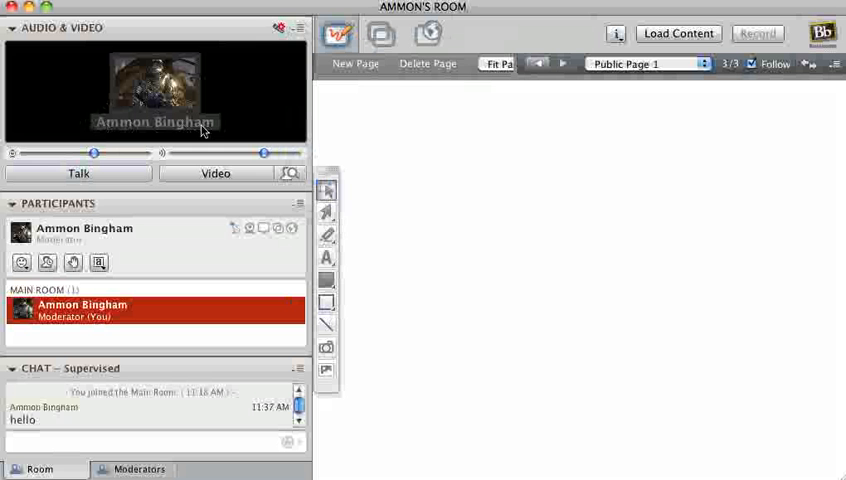
{"action": "left_click", "coordinate": [300, 28]}
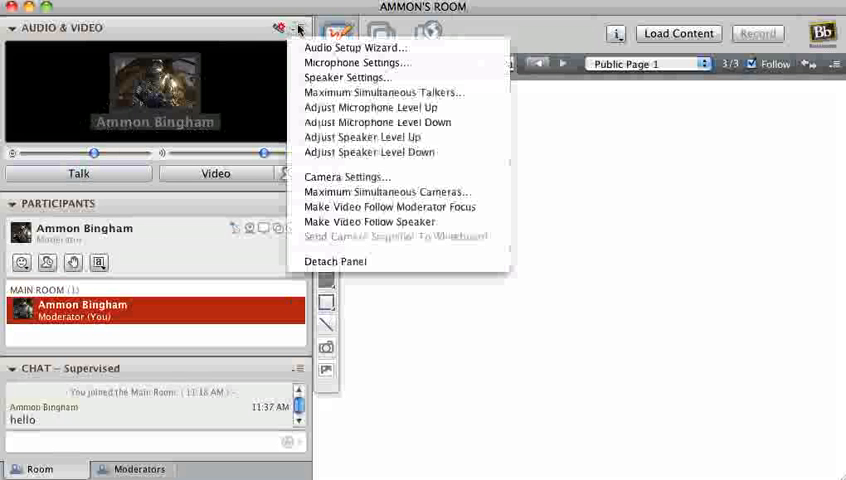
{"action": "mouse_move", "coordinate": [348, 176]}
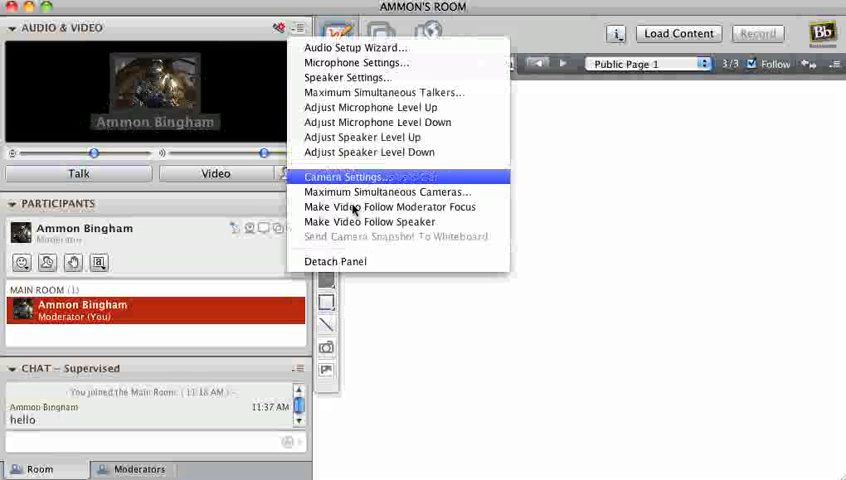
{"action": "mouse_move", "coordinate": [368, 152]}
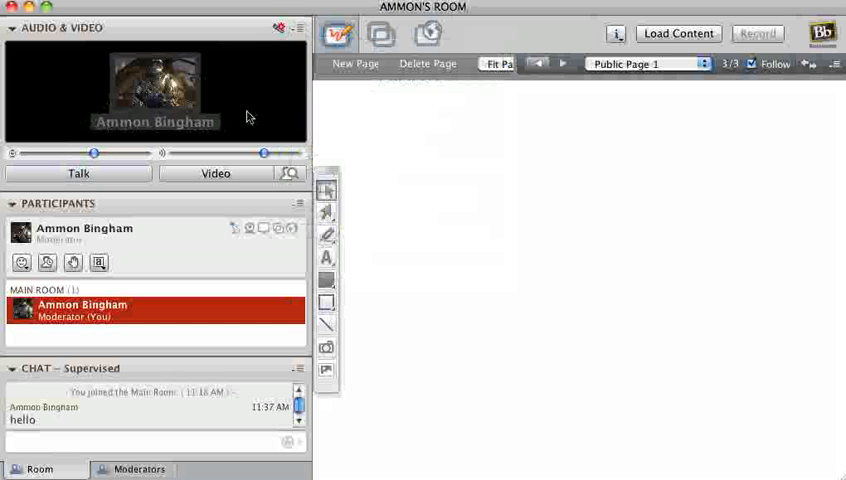
{"action": "mouse_move", "coordinate": [402, 152]}
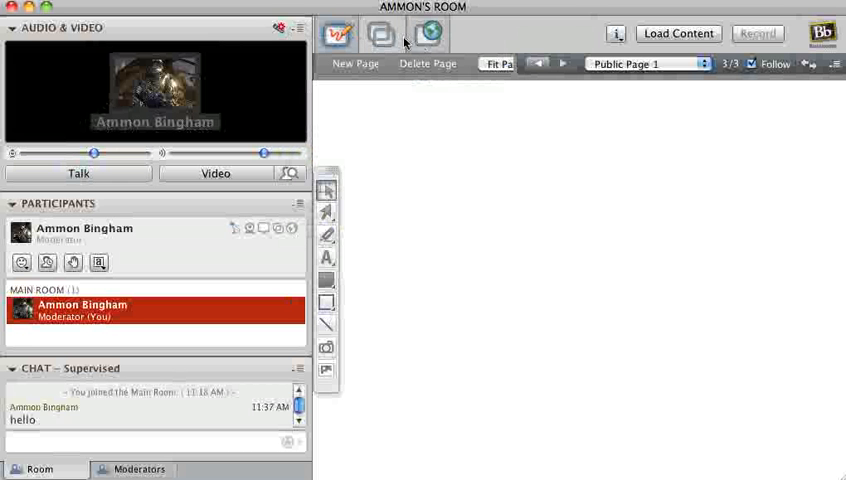
Step: Review the Application Sharing choices, then switch the content area to a Web Tour
{"action": "left_click", "coordinate": [376, 36]}
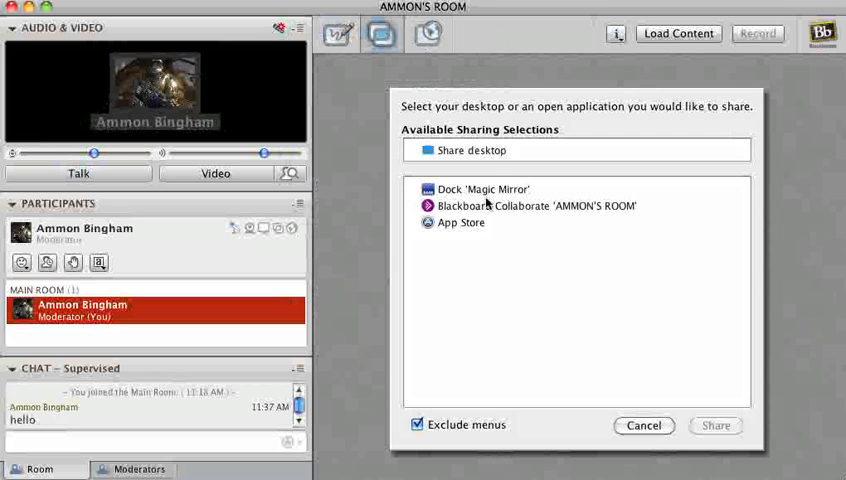
{"action": "mouse_move", "coordinate": [432, 144]}
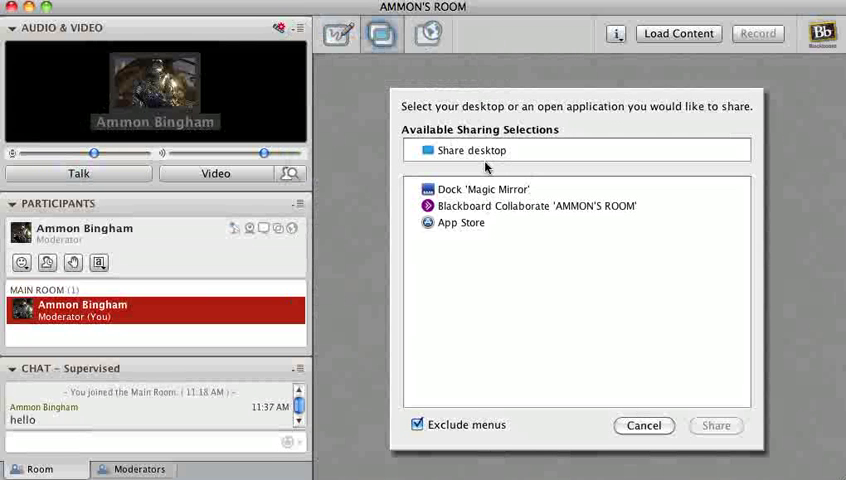
{"action": "mouse_move", "coordinate": [484, 170]}
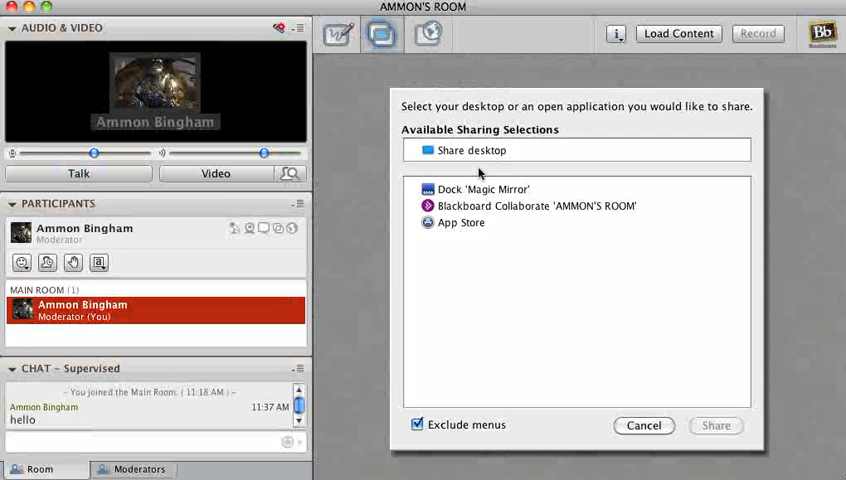
{"action": "mouse_move", "coordinate": [522, 224]}
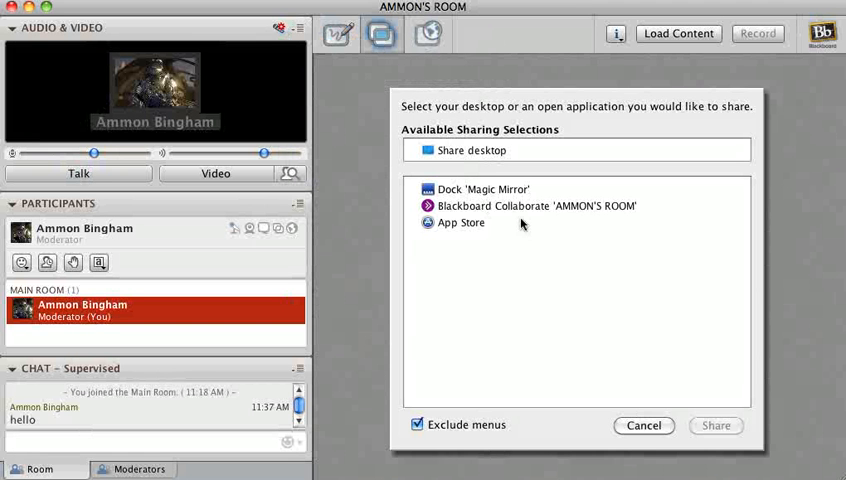
{"action": "left_click", "coordinate": [424, 36]}
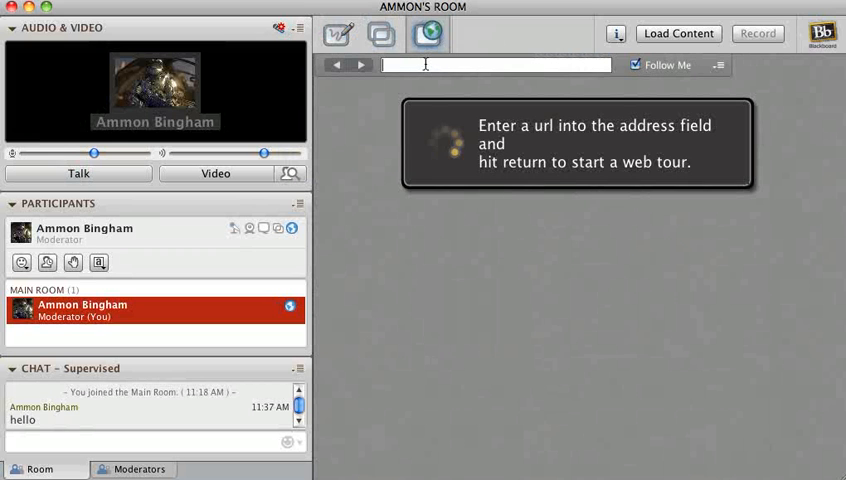
{"action": "type", "text": "ww"}
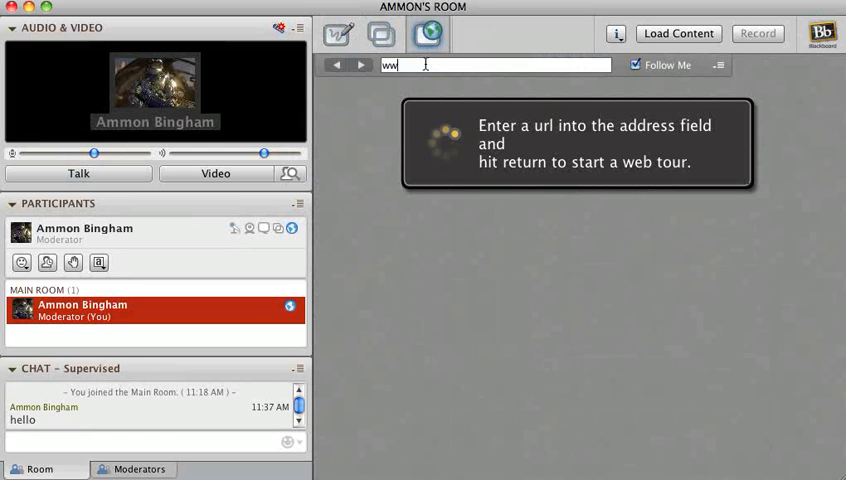
{"action": "type", "text": "www.yahoo.co"}
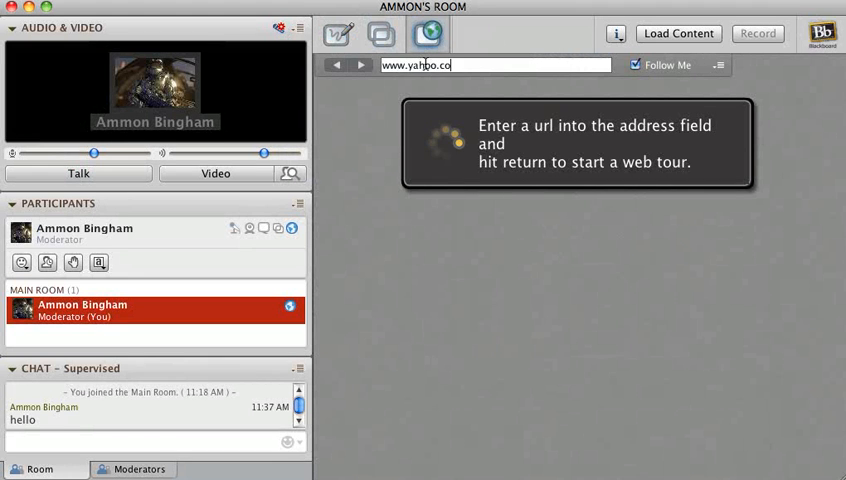
{"action": "key", "text": "Return"}
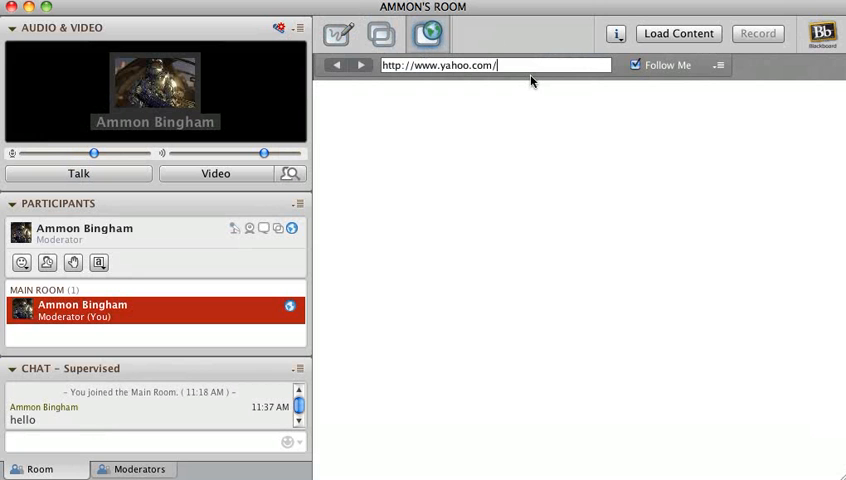
{"action": "mouse_move", "coordinate": [376, 38]}
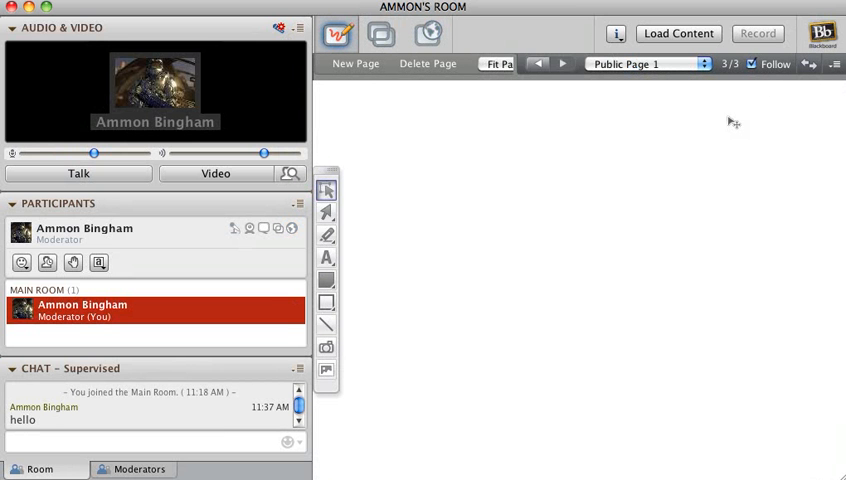
{"action": "mouse_move", "coordinate": [706, 268]}
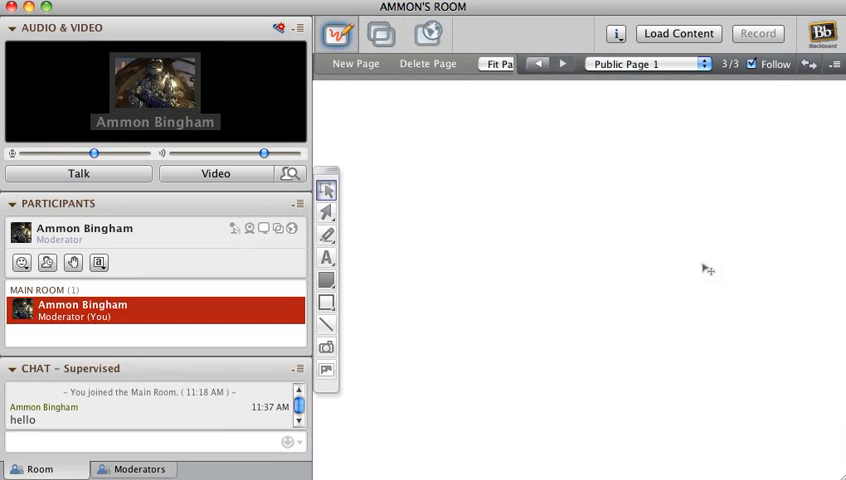